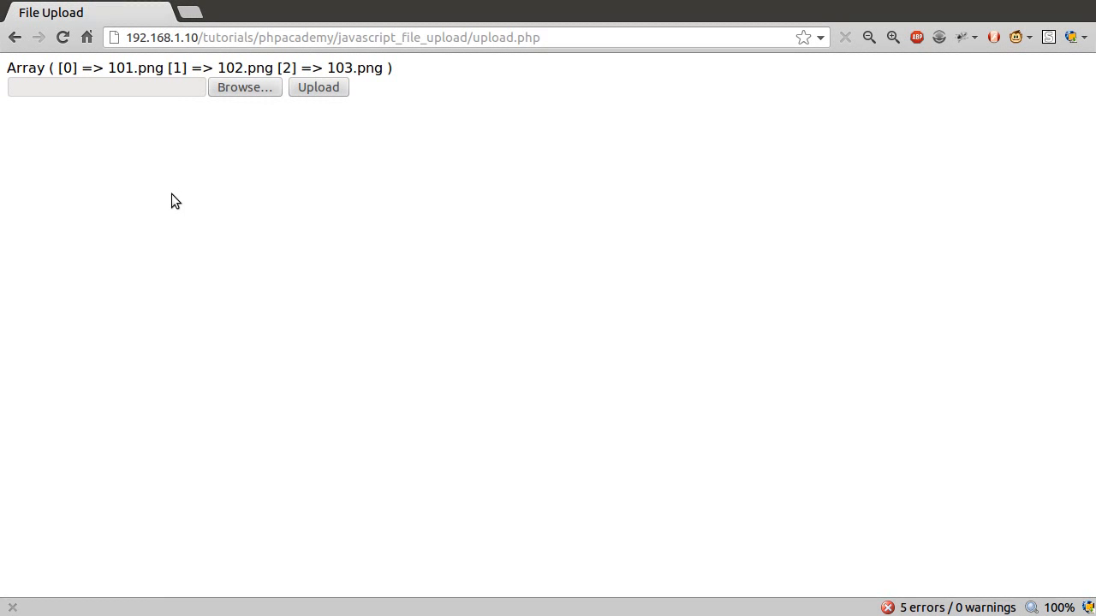
mouse_move(346, 86)
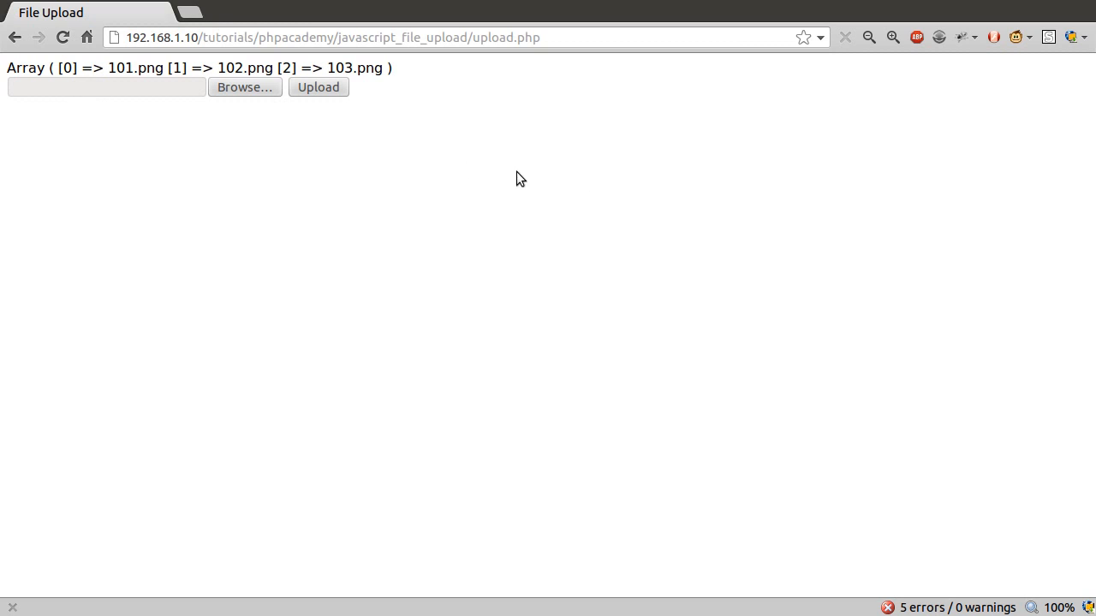
mouse_move(247, 185)
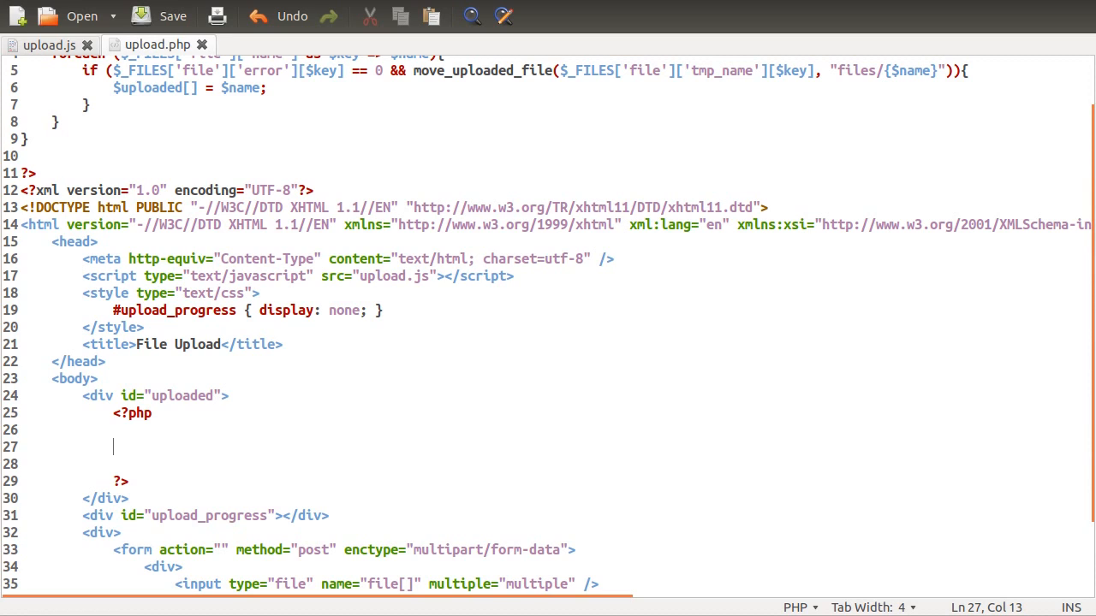
Write an if (!empty($uploaded)) block with a foreach over $uploaded as $name echoing a string.
text(if (!)
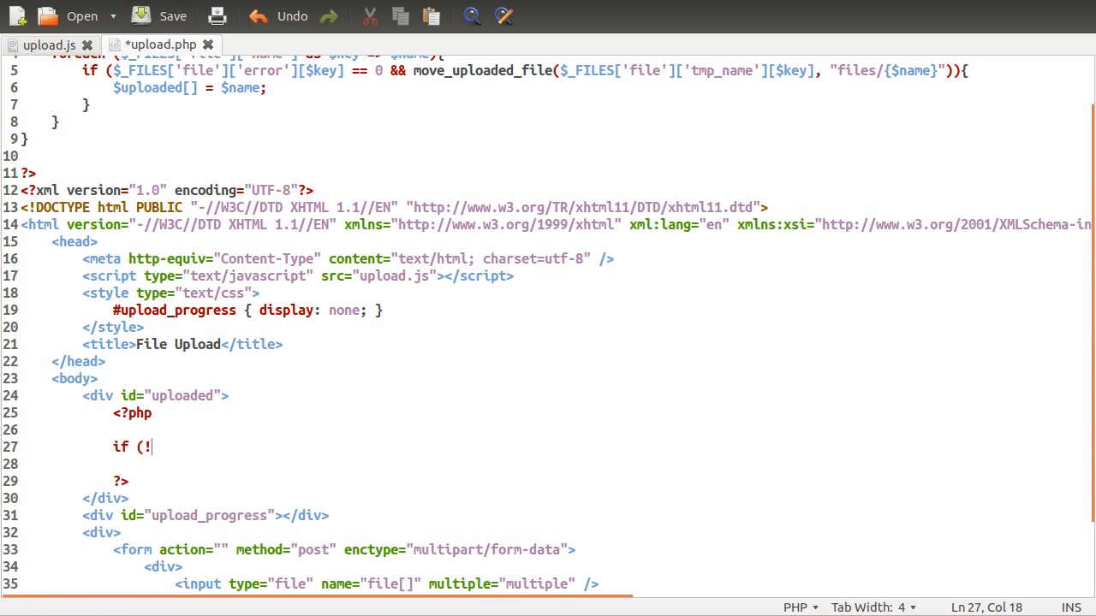
text(empty($uplo)
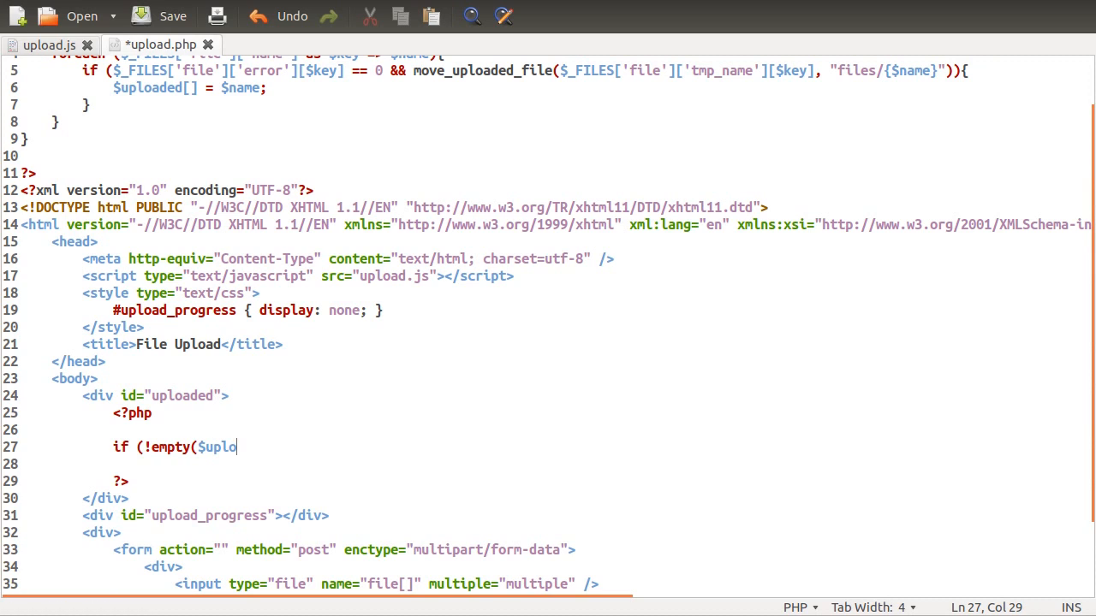
text(aded))
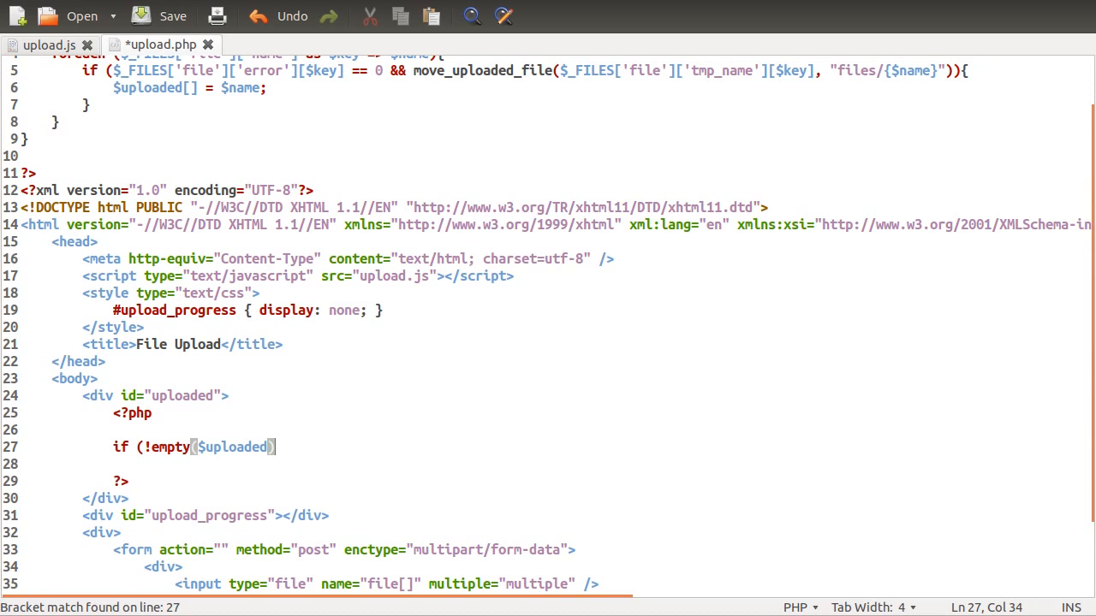
text(){)
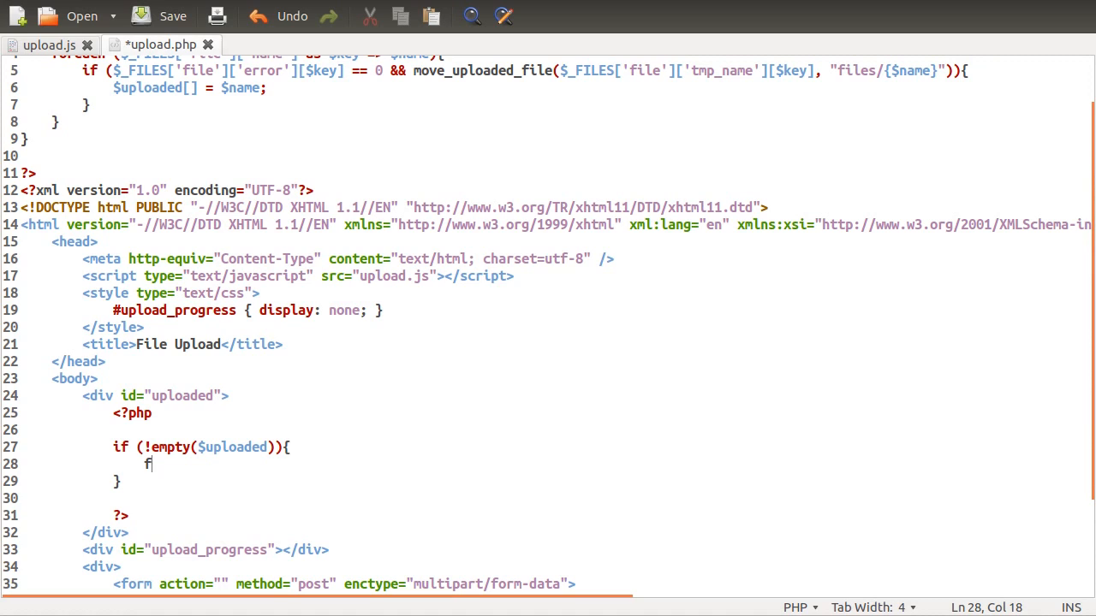
text(oreach ()
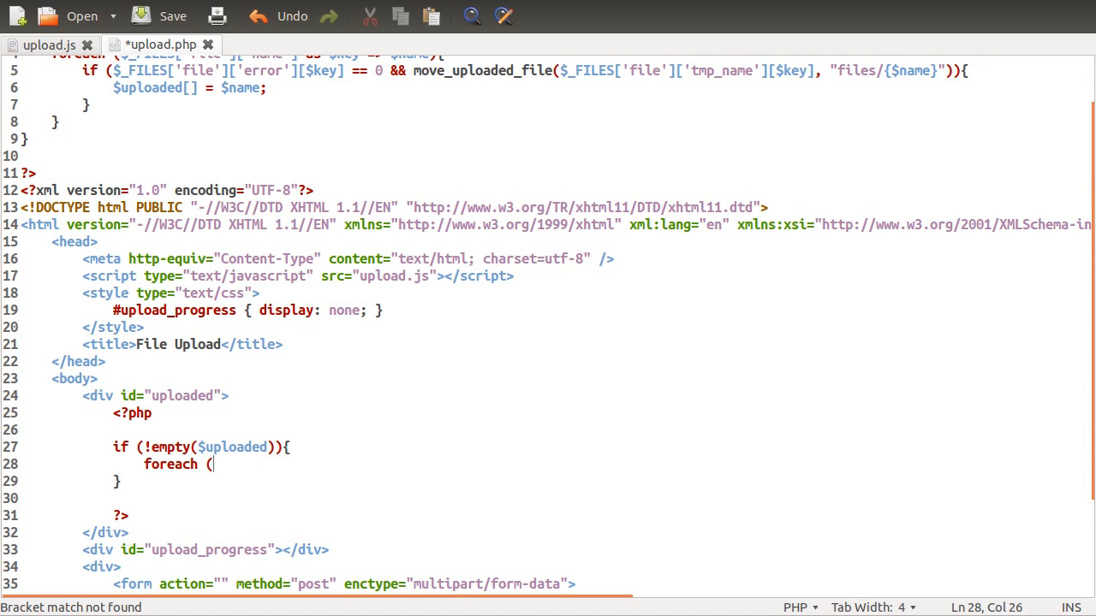
text($uploaded as)
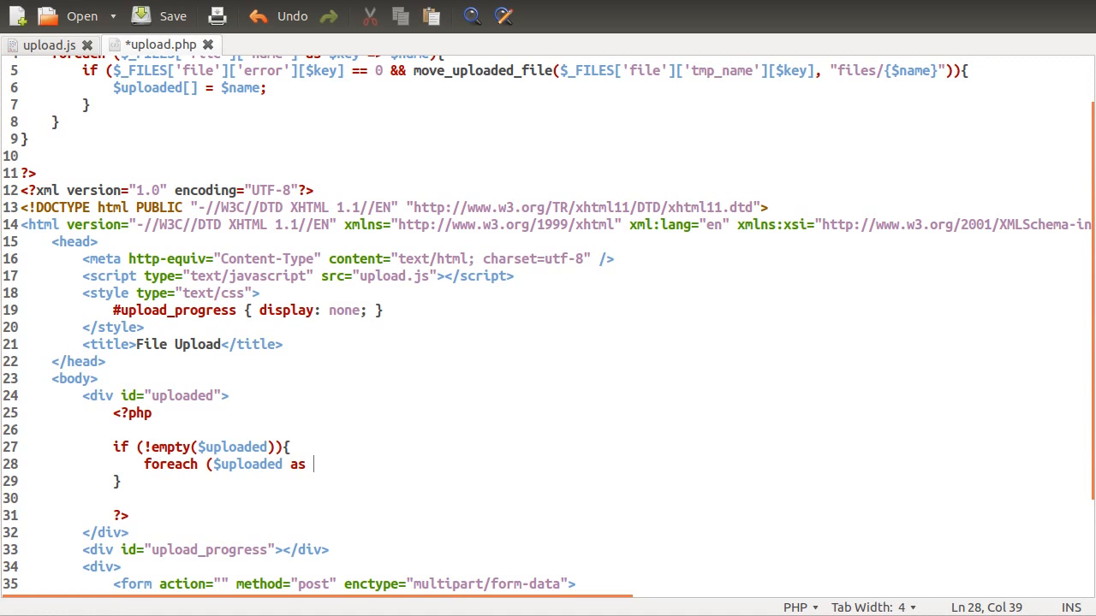
text($name){)
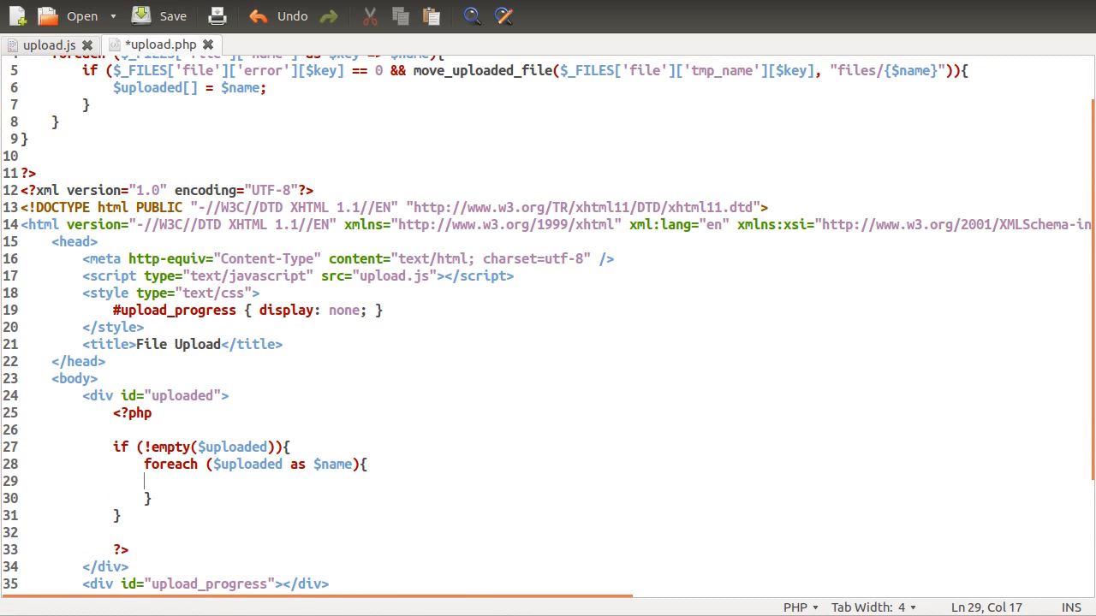
text(echo '';)
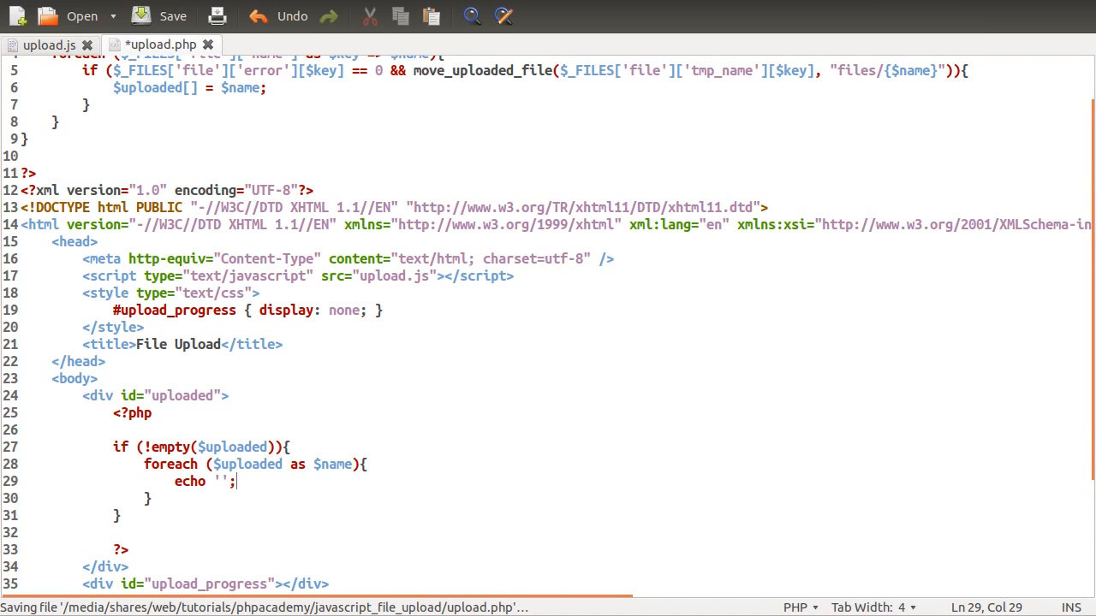
Fill the echo with <div><a href="files/$name">$name</a></div> for each uploaded file.
text(<div>)
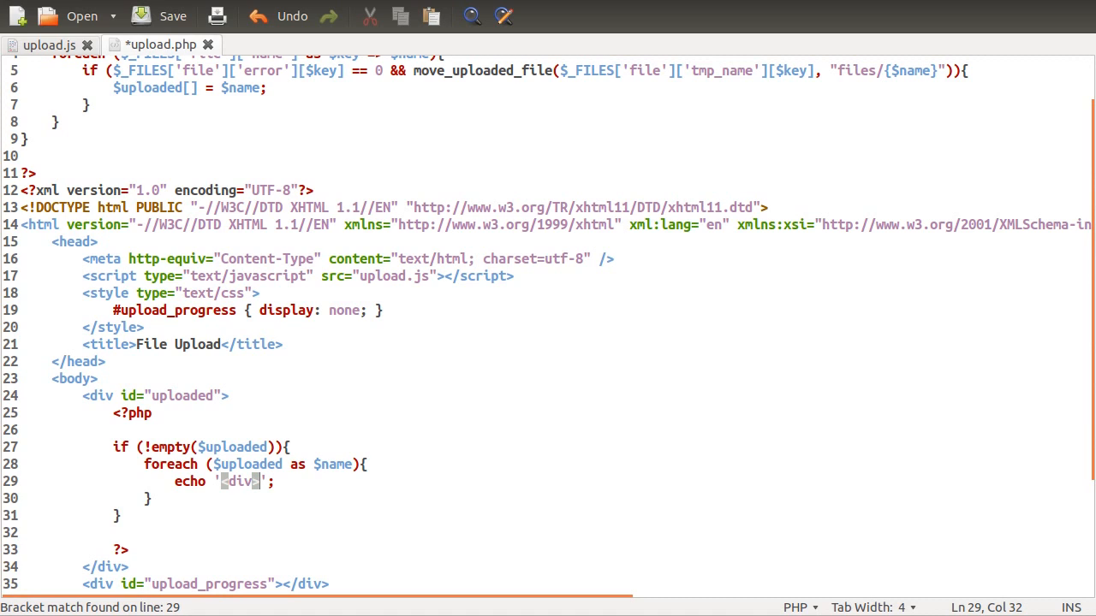
text(</div>)
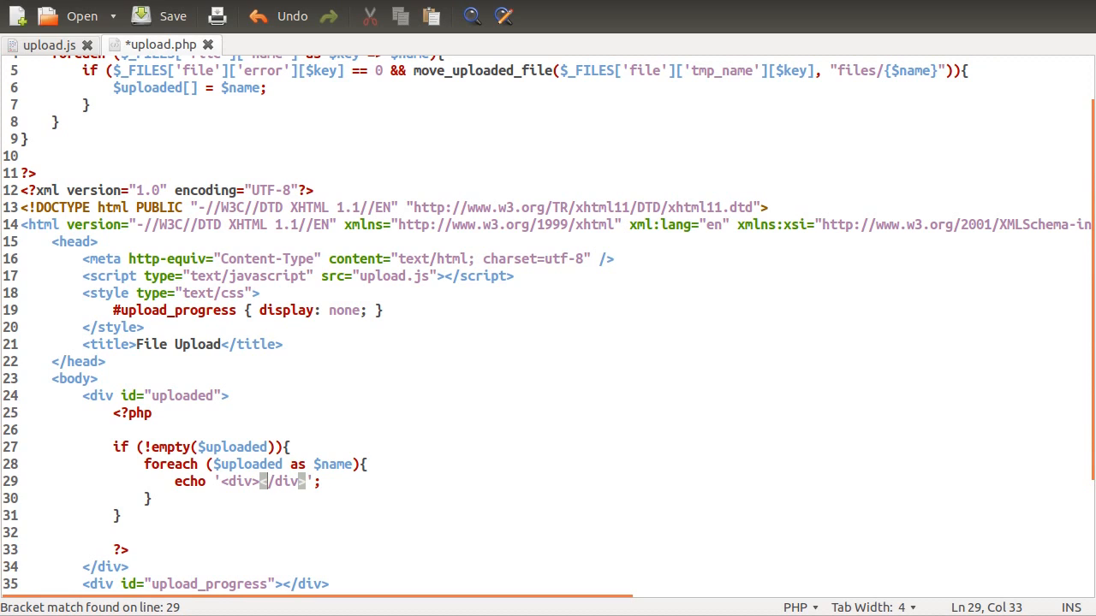
text(a<)
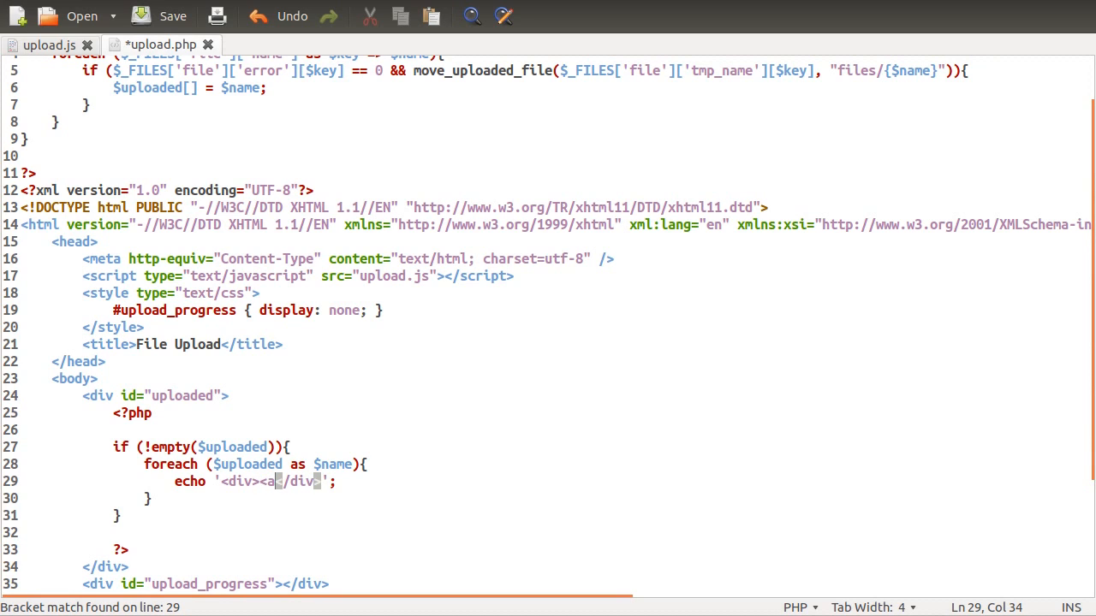
text(href=)
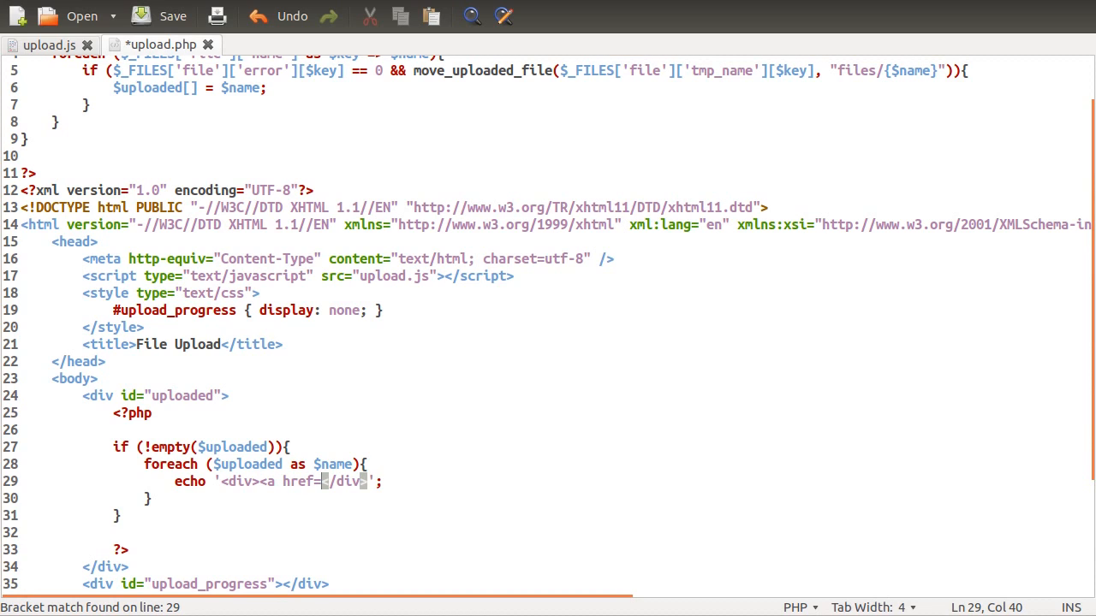
text("")
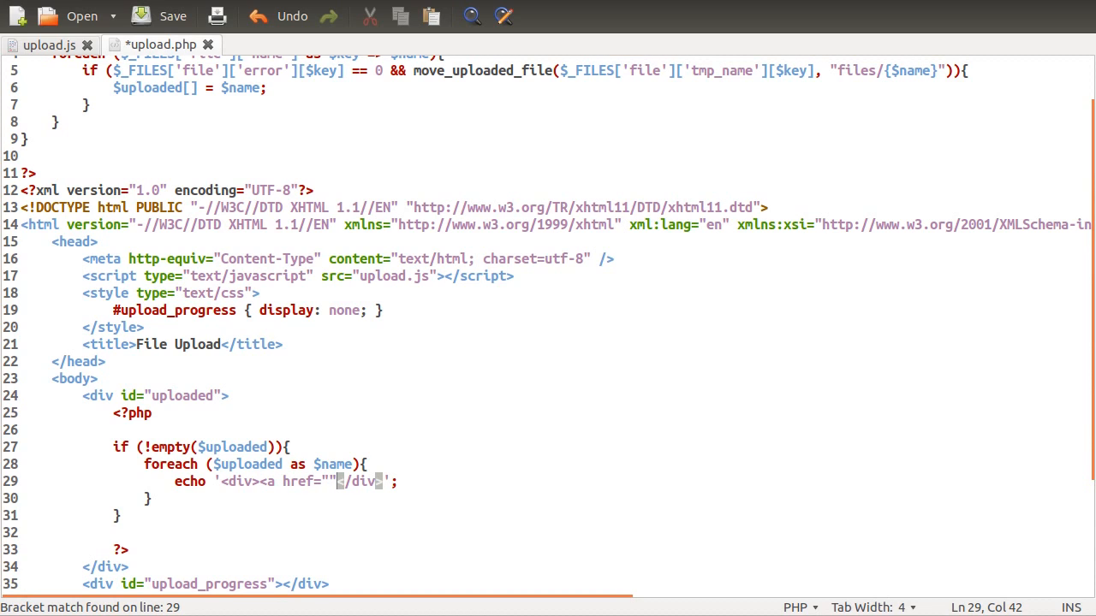
text(></a>)
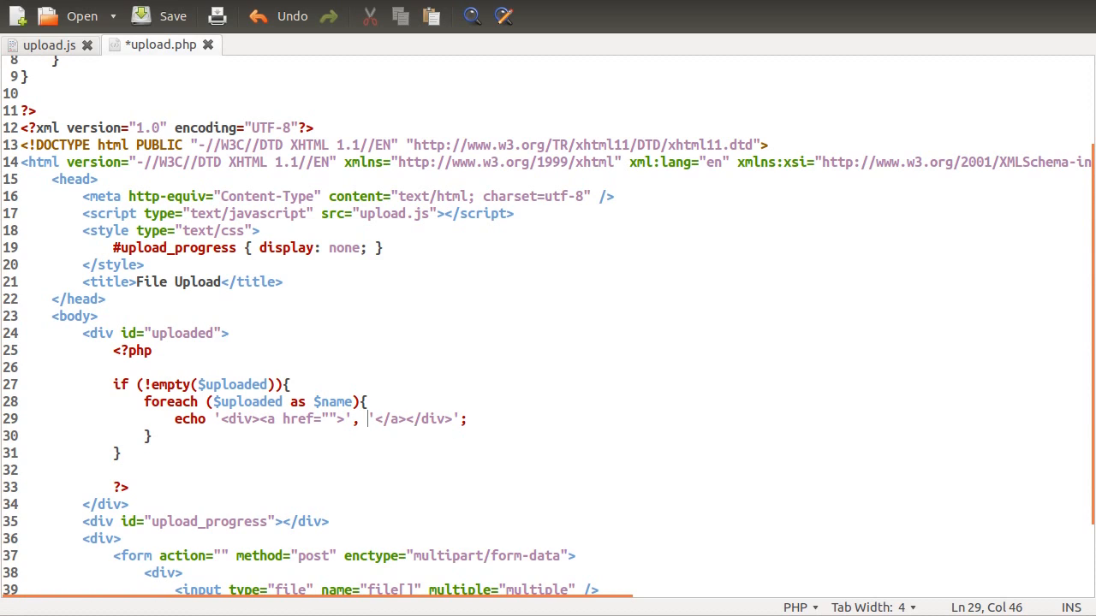
text($name,)
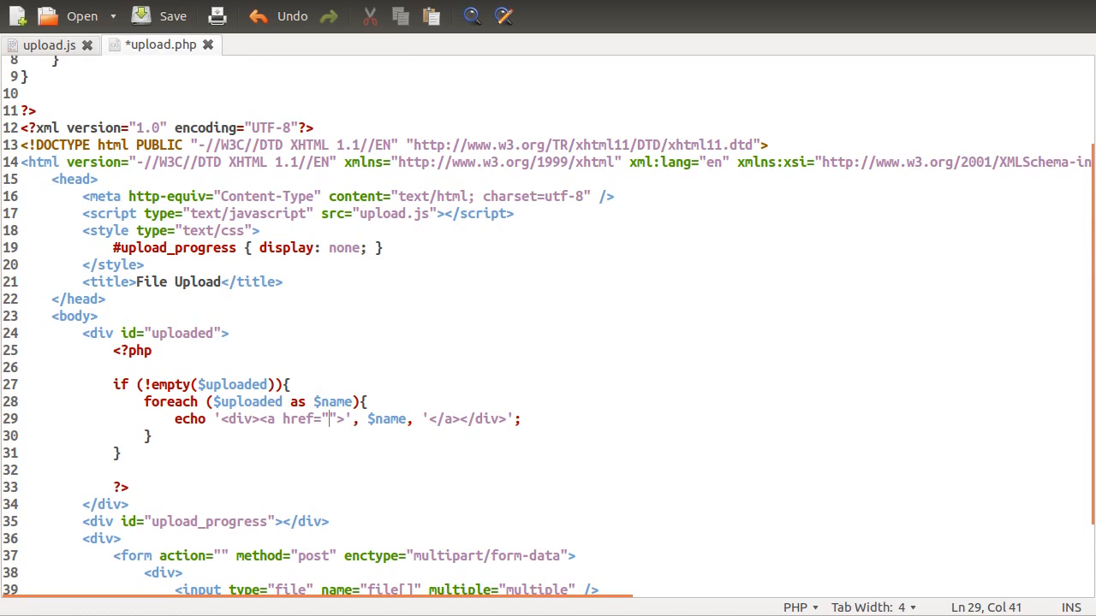
text(fi)
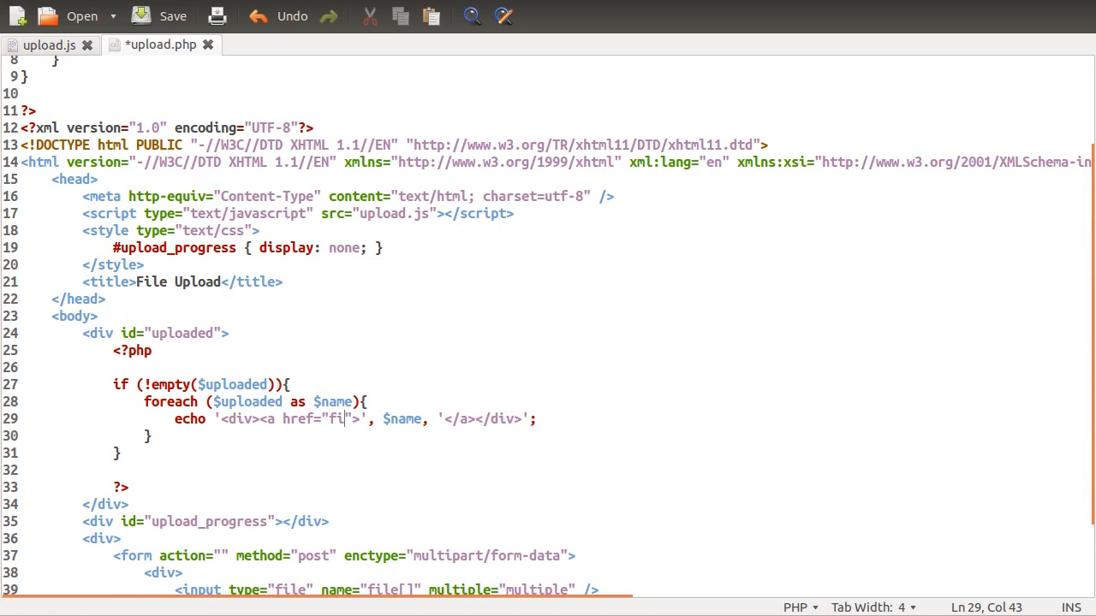
text(les/', $name,)
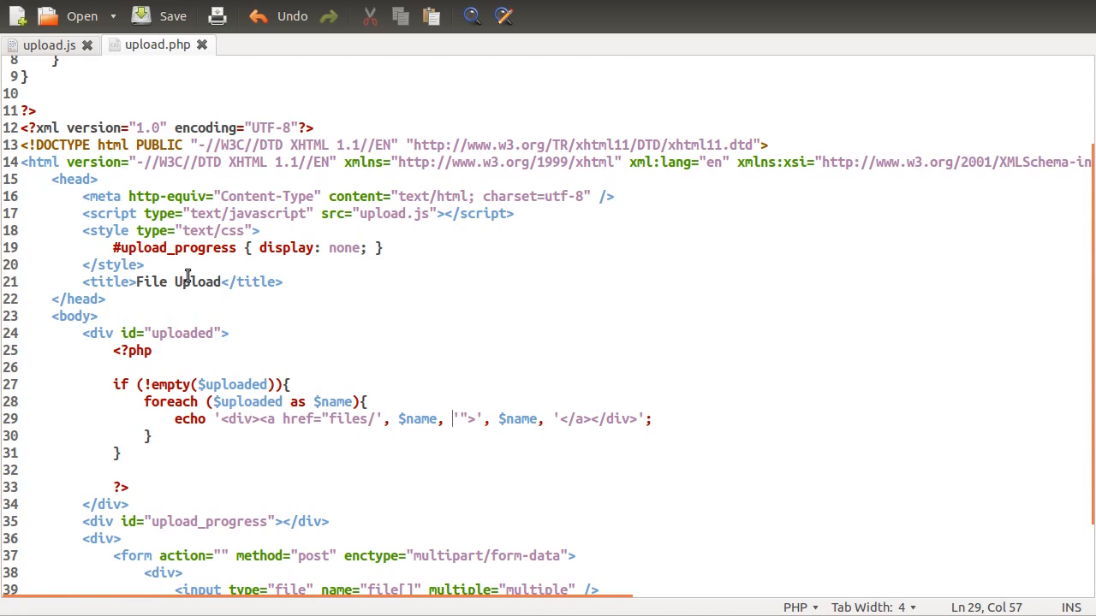
mouse_move(24, 141)
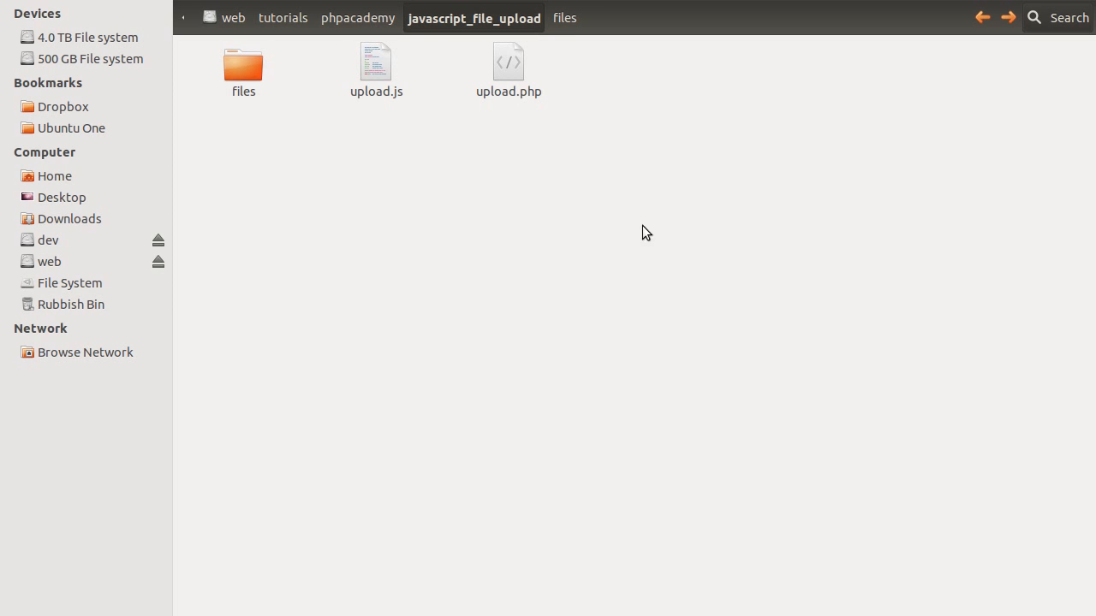
mouse_move(459, 216)
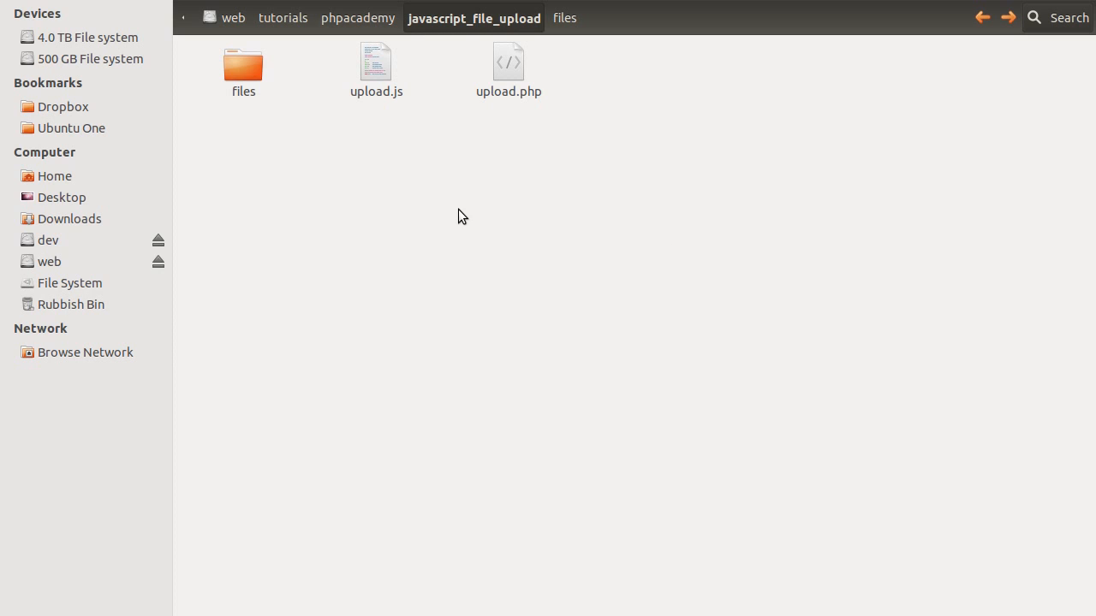
mouse_move(676, 180)
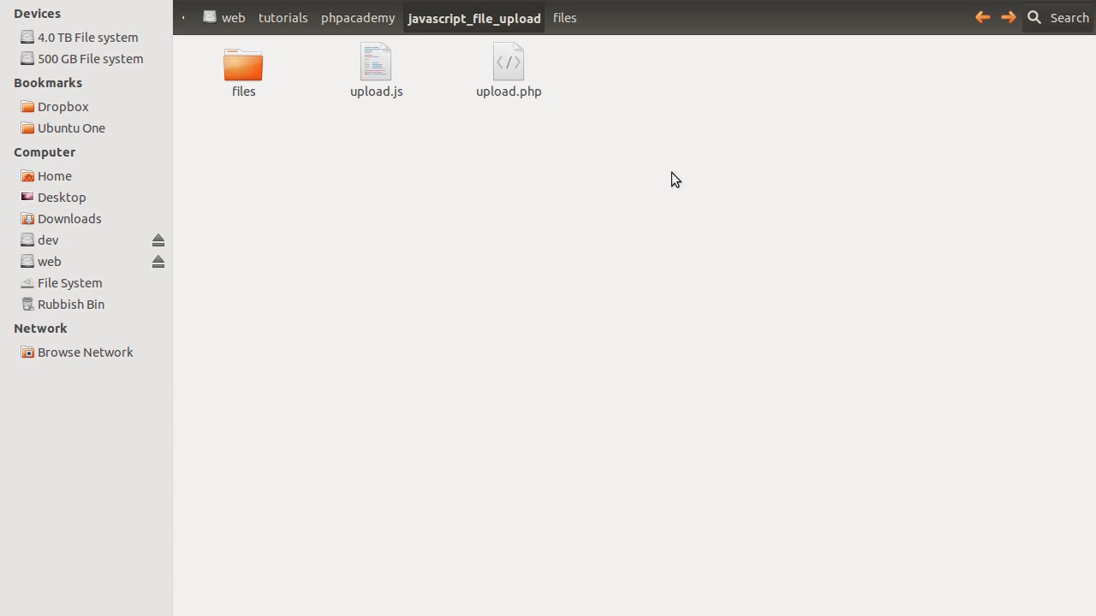
mouse_move(234, 164)
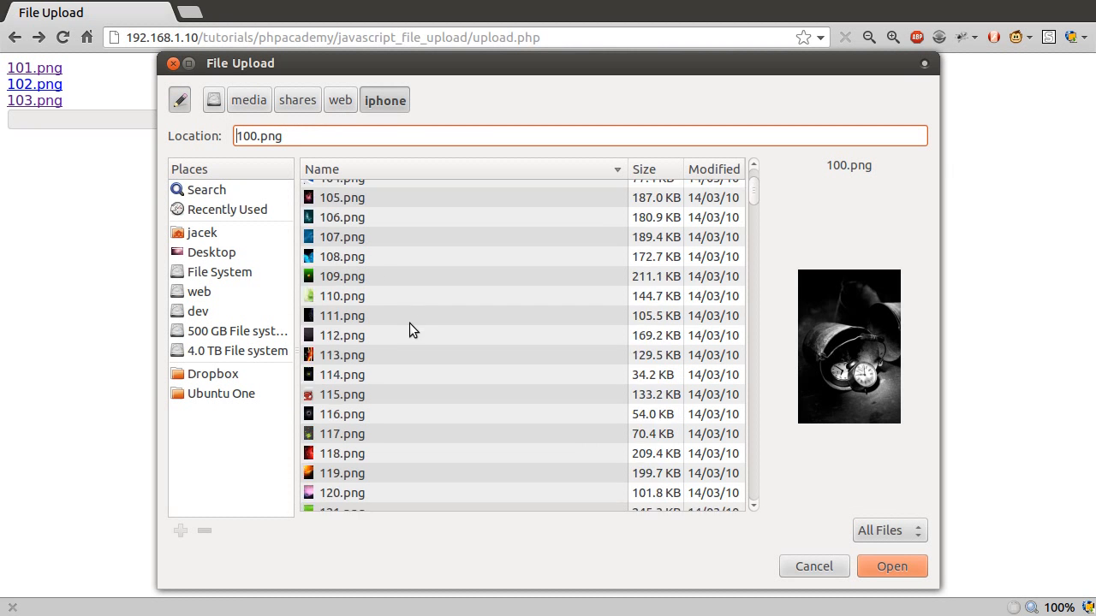
Pick iphone.zip in the file chooser and submit it with the Upload button.
click(349, 500)
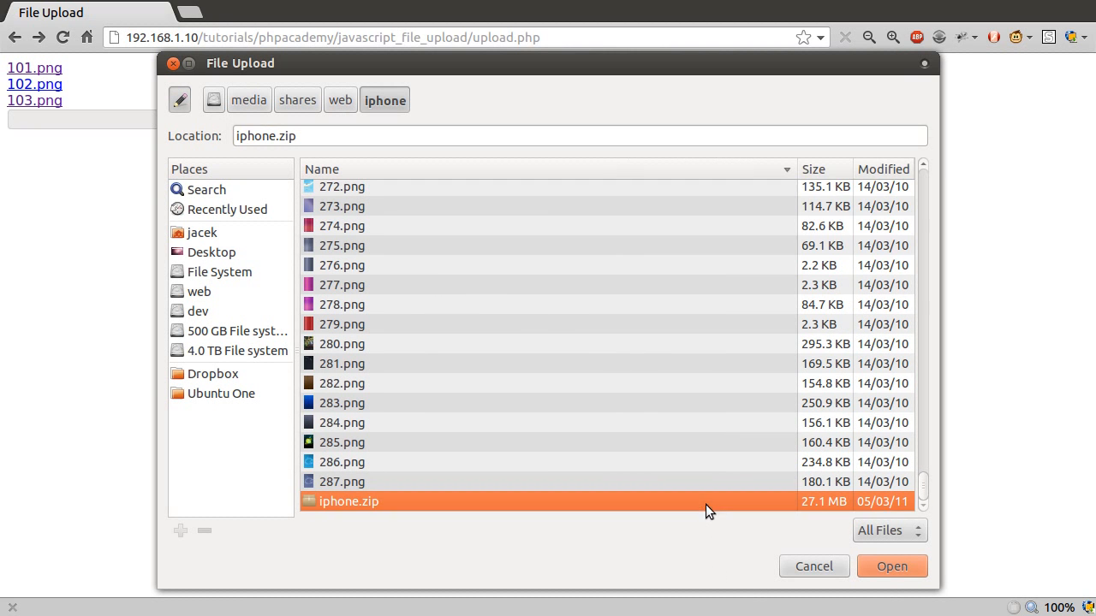
click(890, 565)
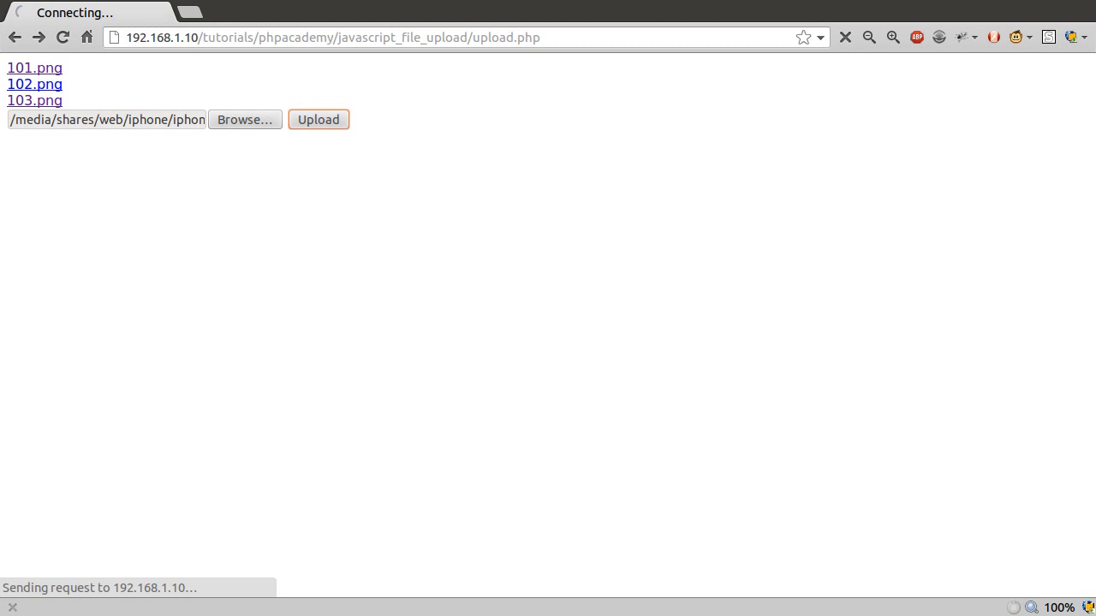
click(318, 120)
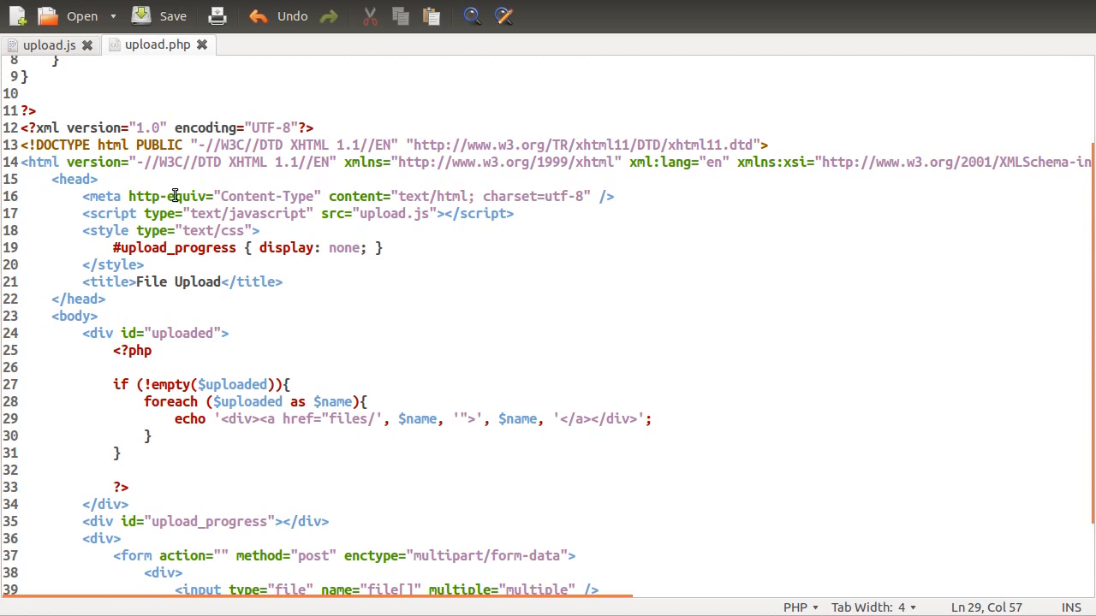
Add a <script type="text/javascript" src=""> tag in the head of upload.php.
click(86, 212)
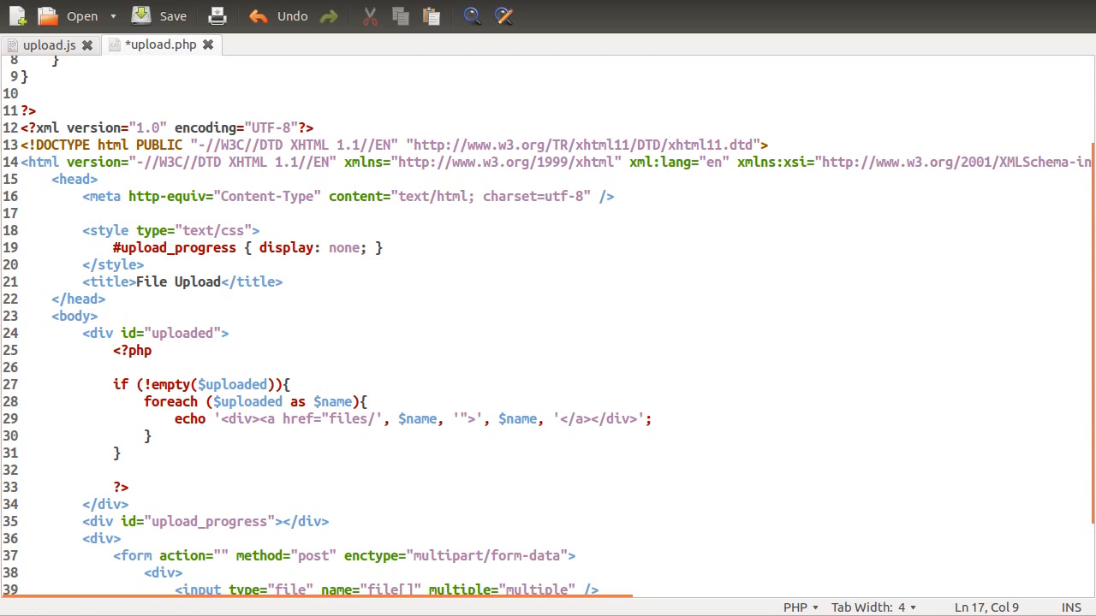
text(<scri)
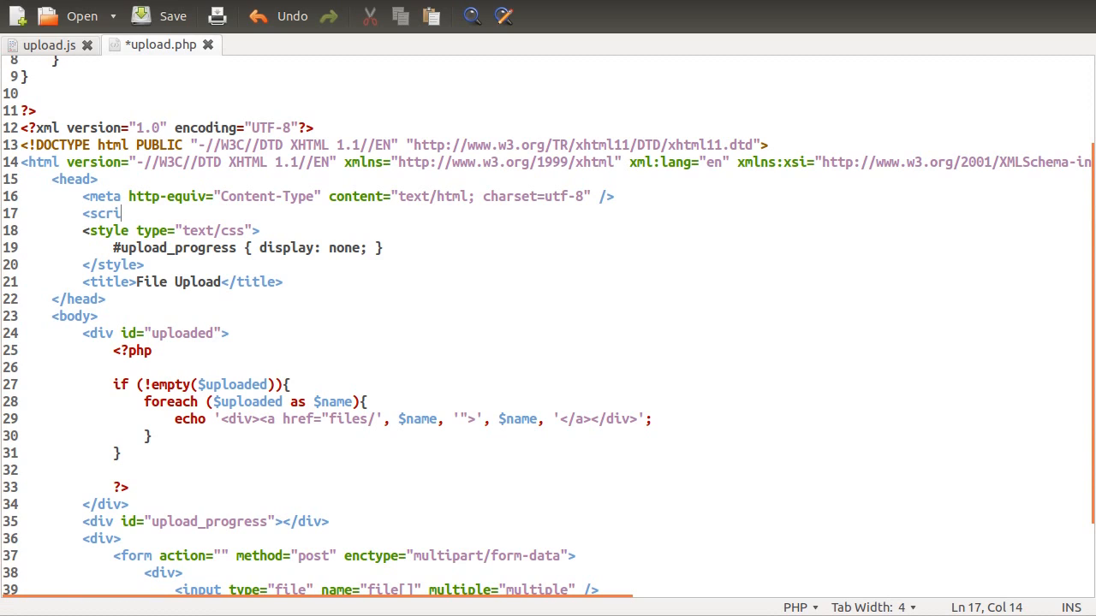
text(pt)
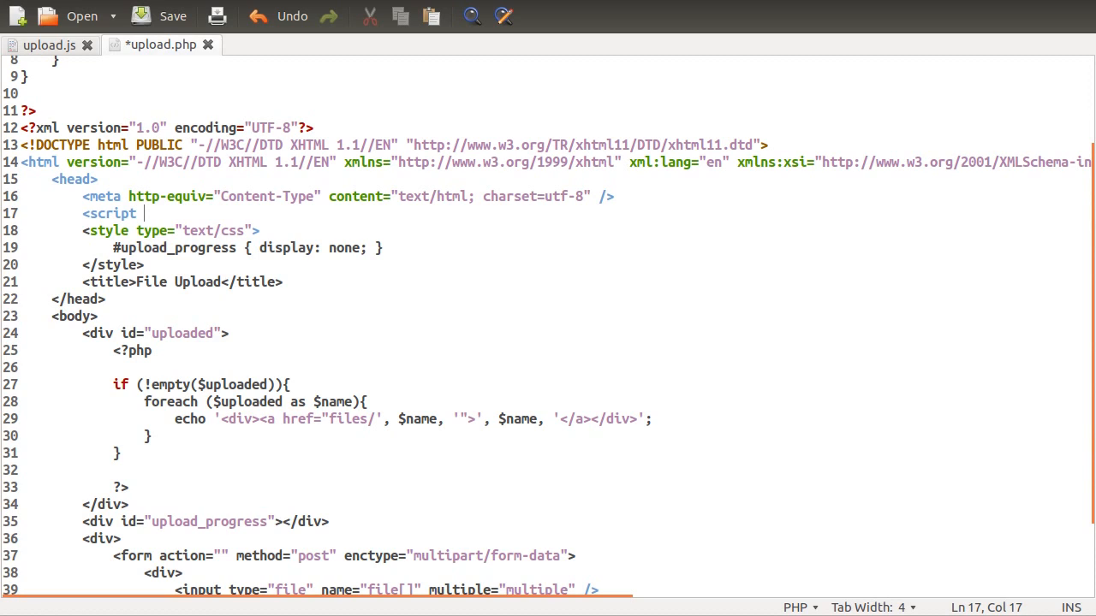
text(type=")
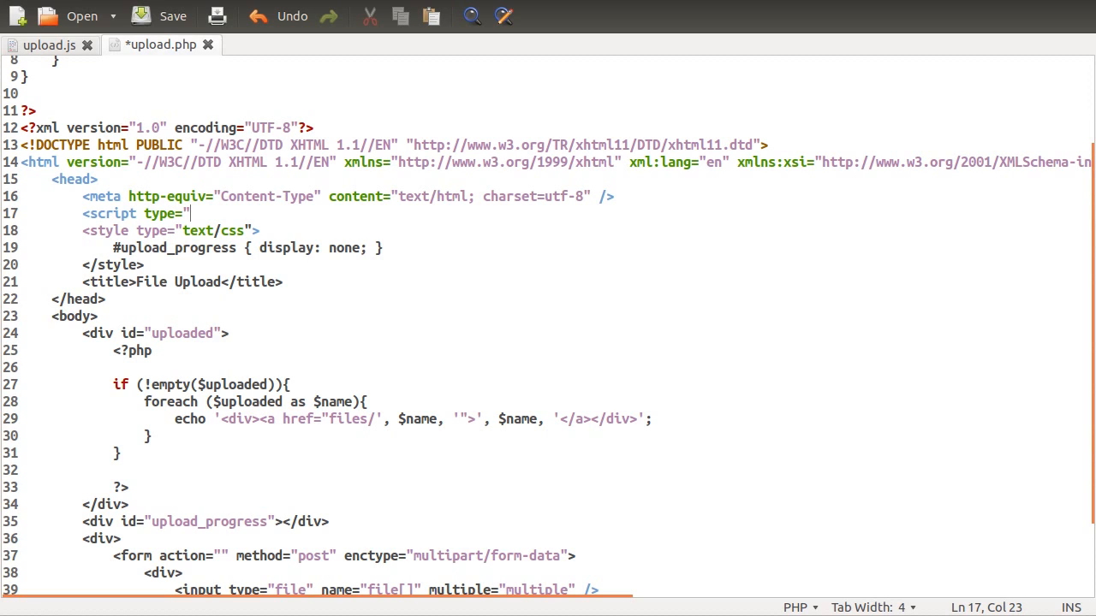
text(te)
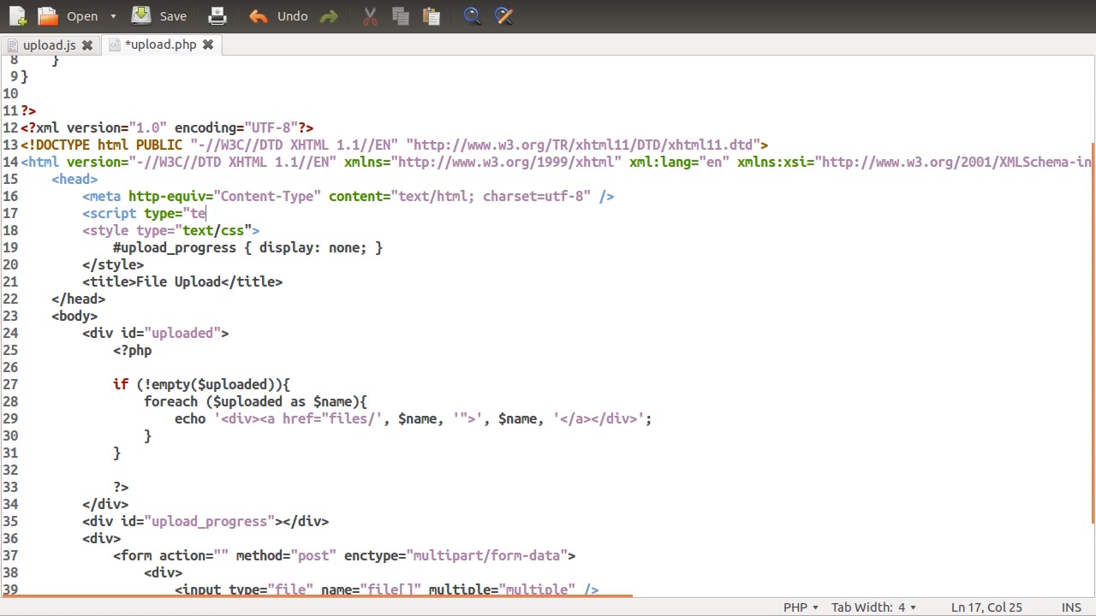
text(xt/javasca)
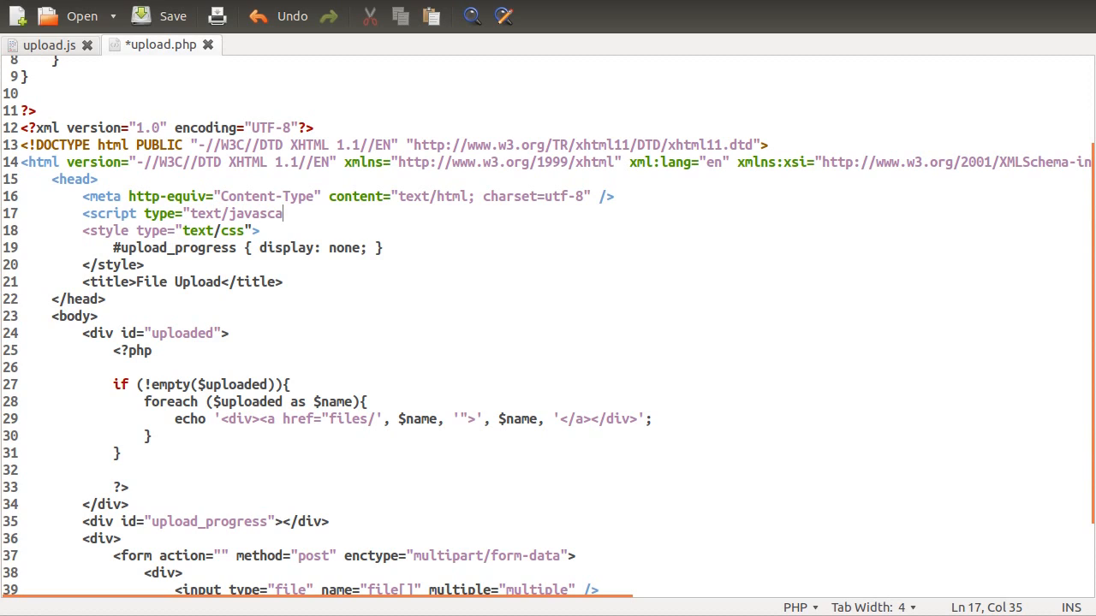
key(BackSpace)
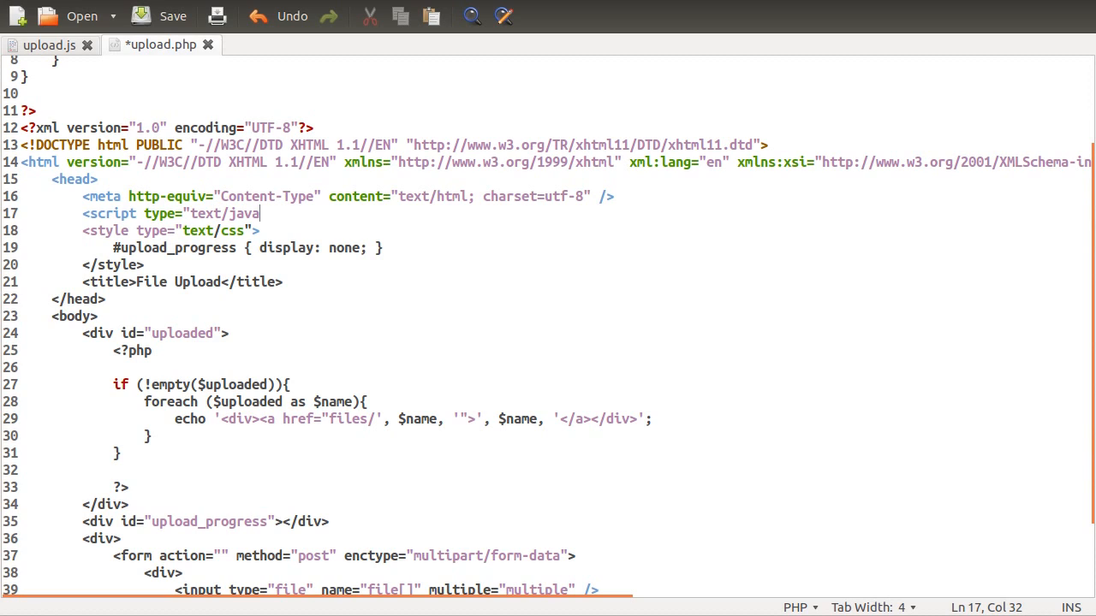
text(script")
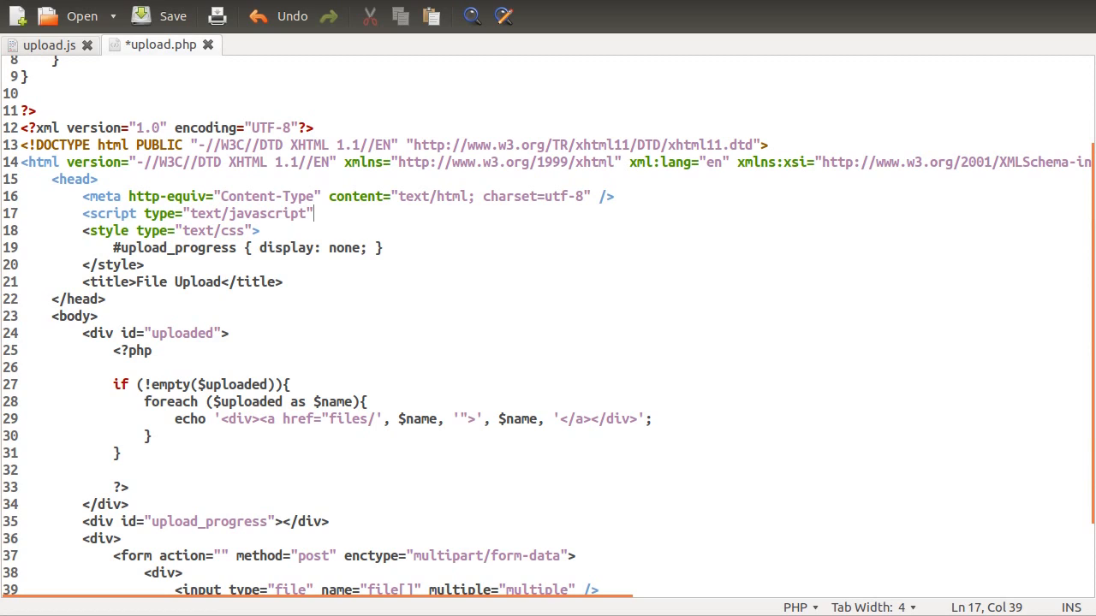
text(src=)
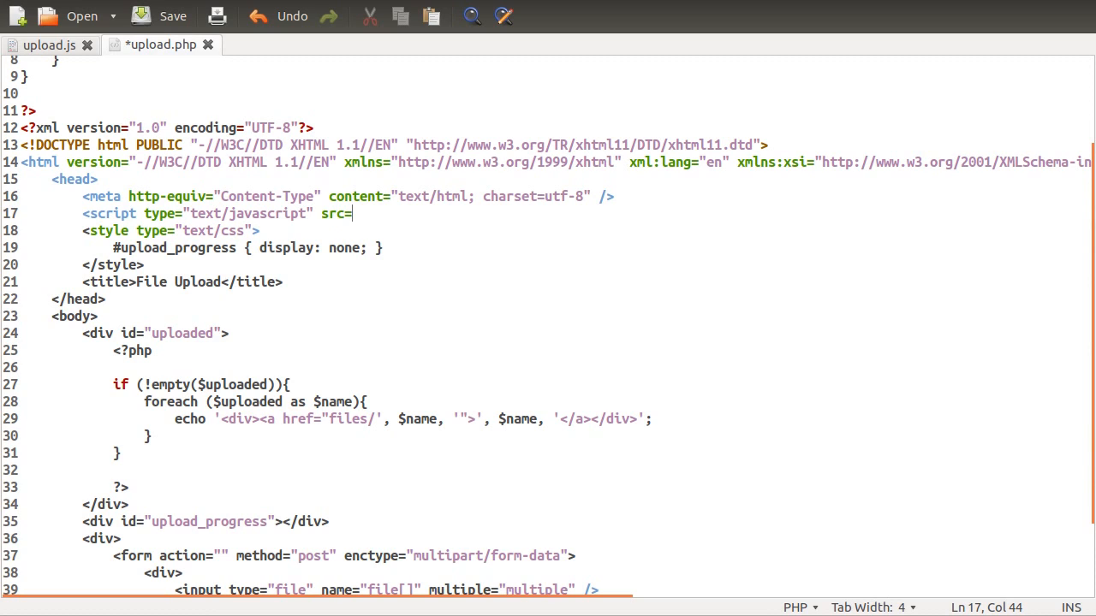
text(")
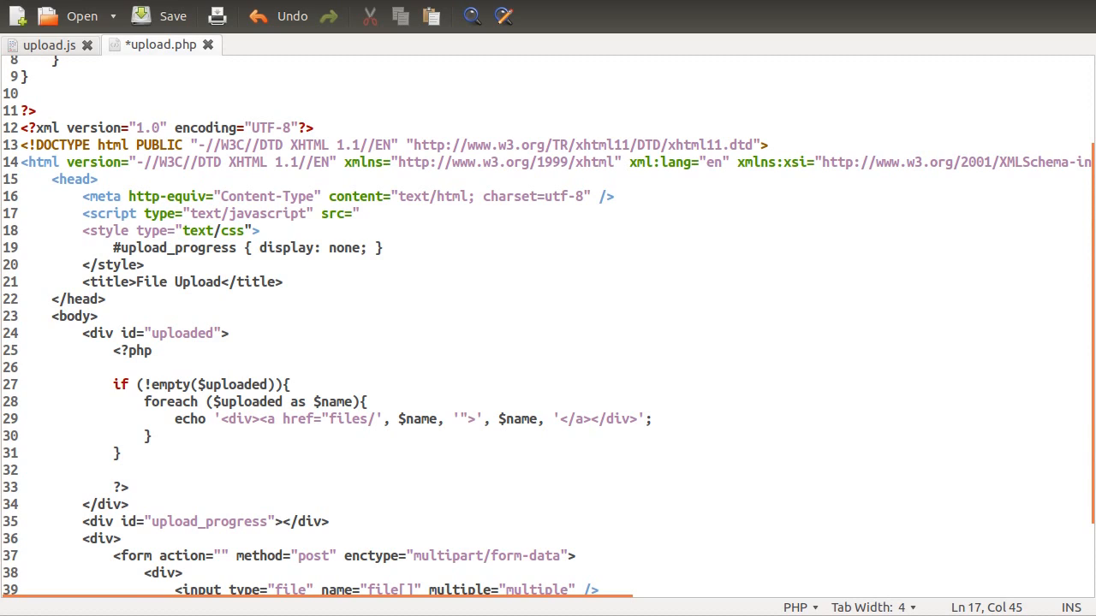
Set the script's src to upload.js, save the page and move to the upload.js file.
click(359, 212)
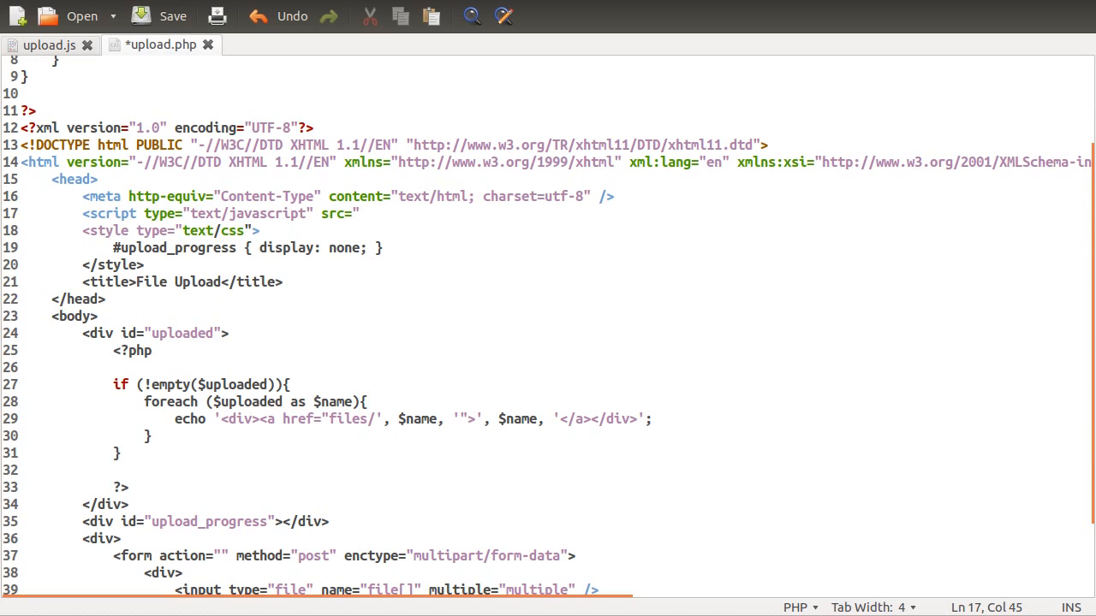
text(uploa)
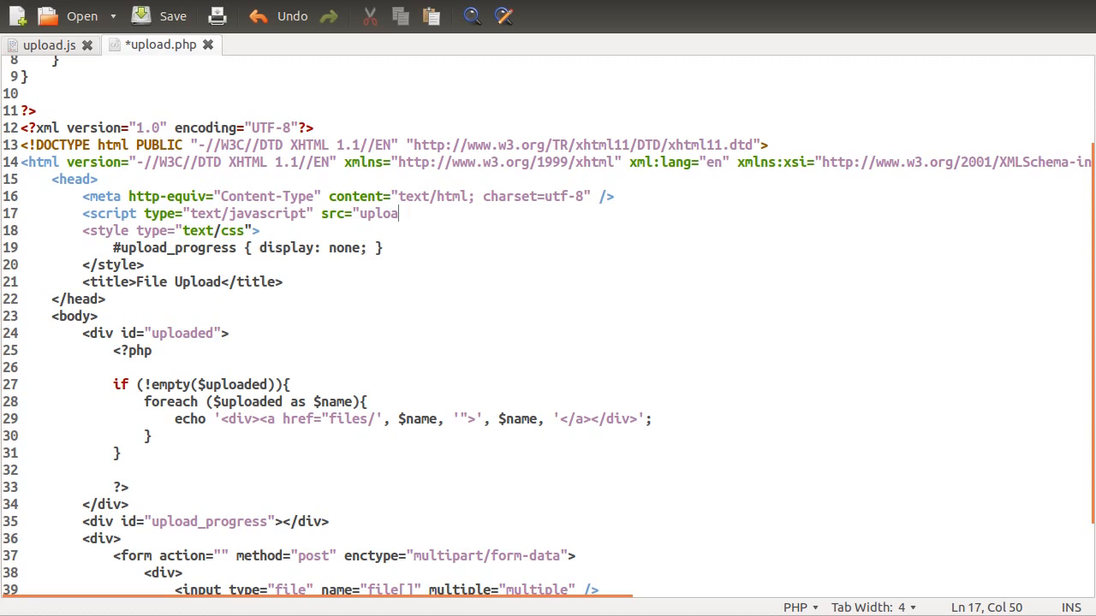
text(d.js"></script>)
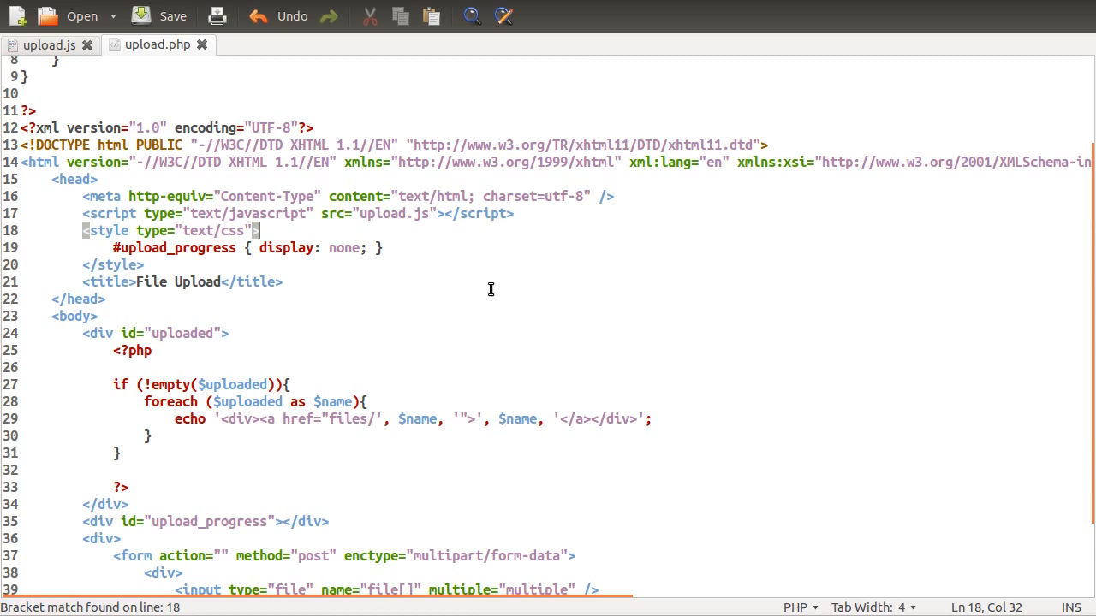
mouse_move(349, 222)
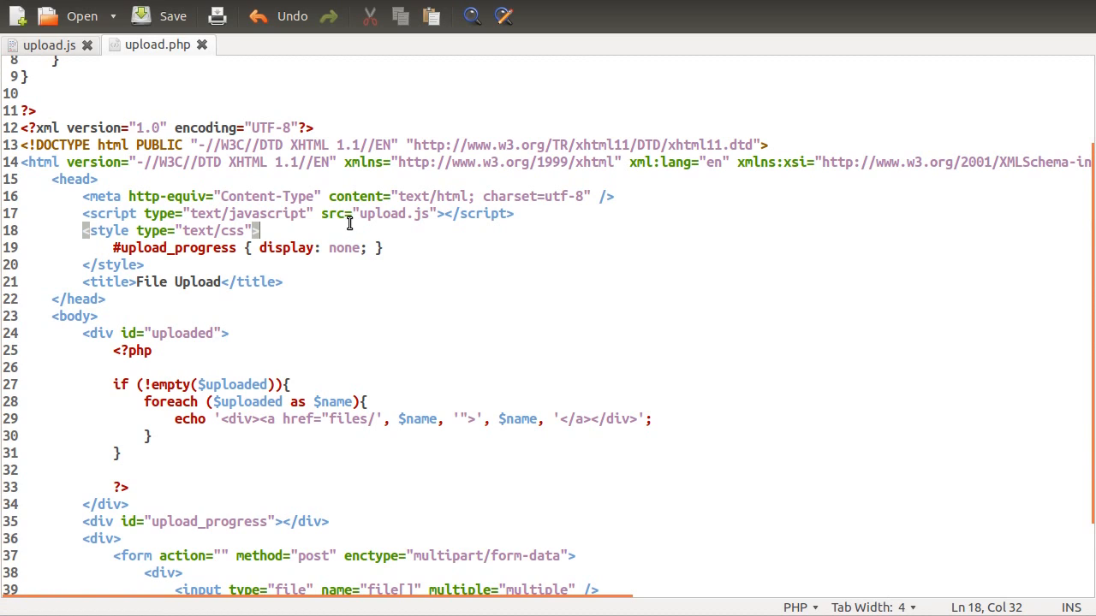
mouse_move(204, 118)
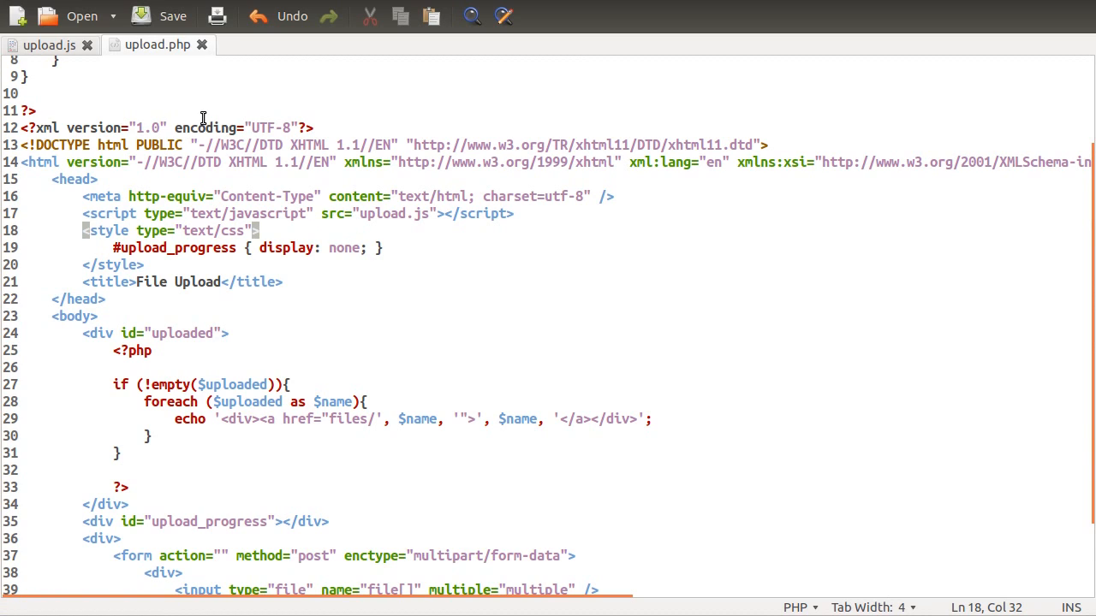
mouse_move(161, 117)
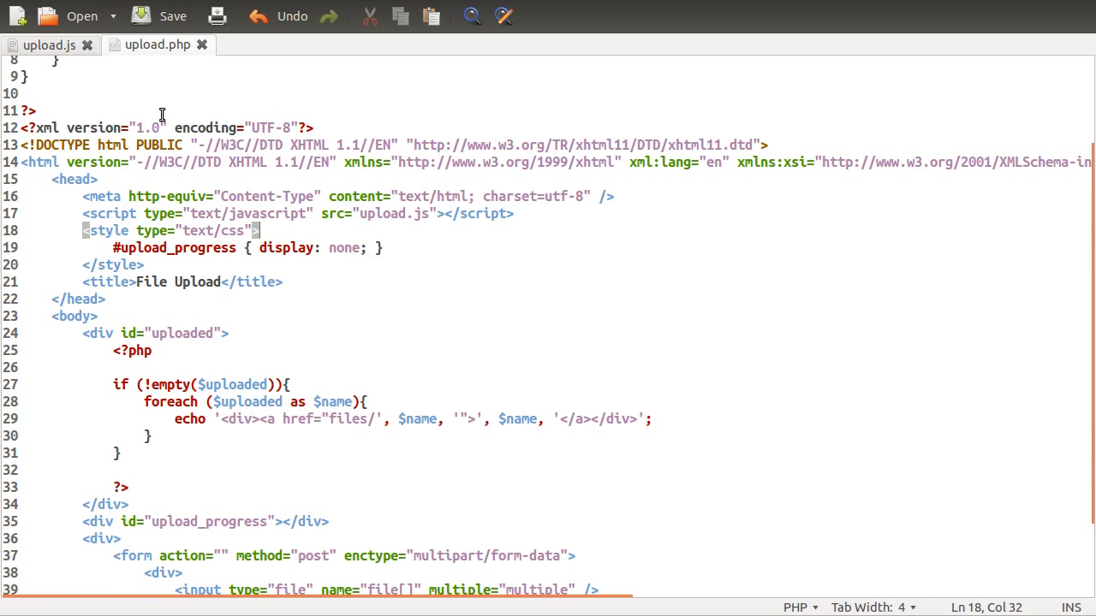
click(50, 44)
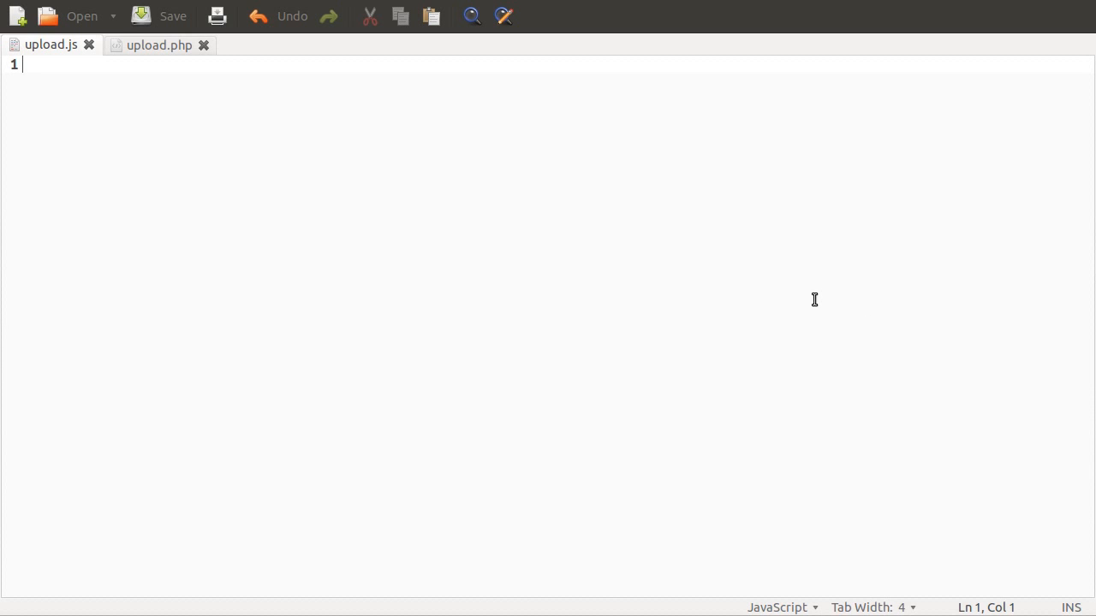
mouse_move(777, 305)
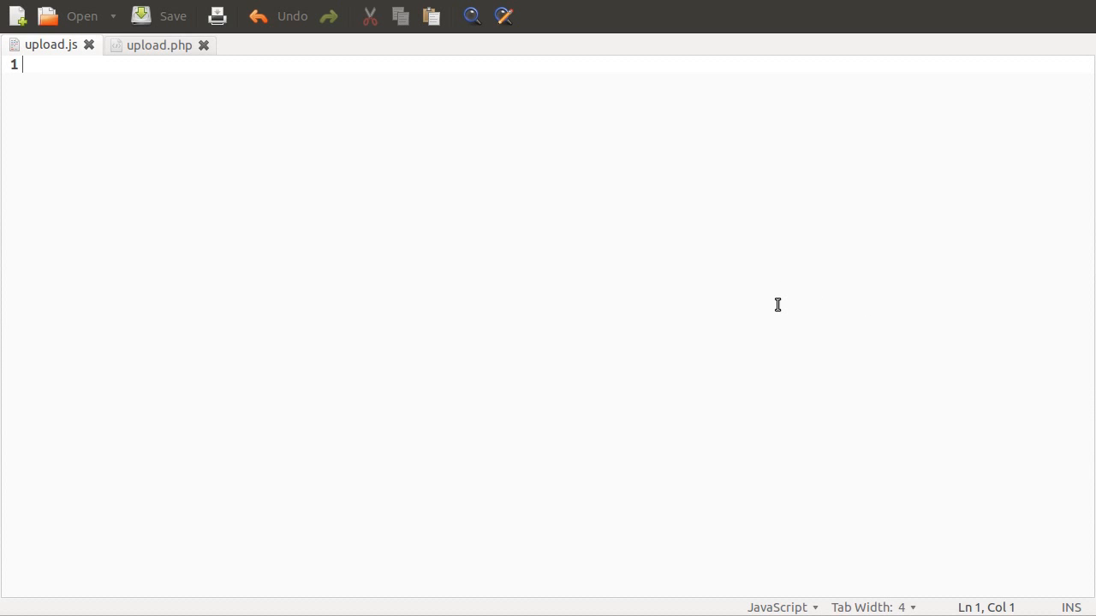
mouse_move(159, 44)
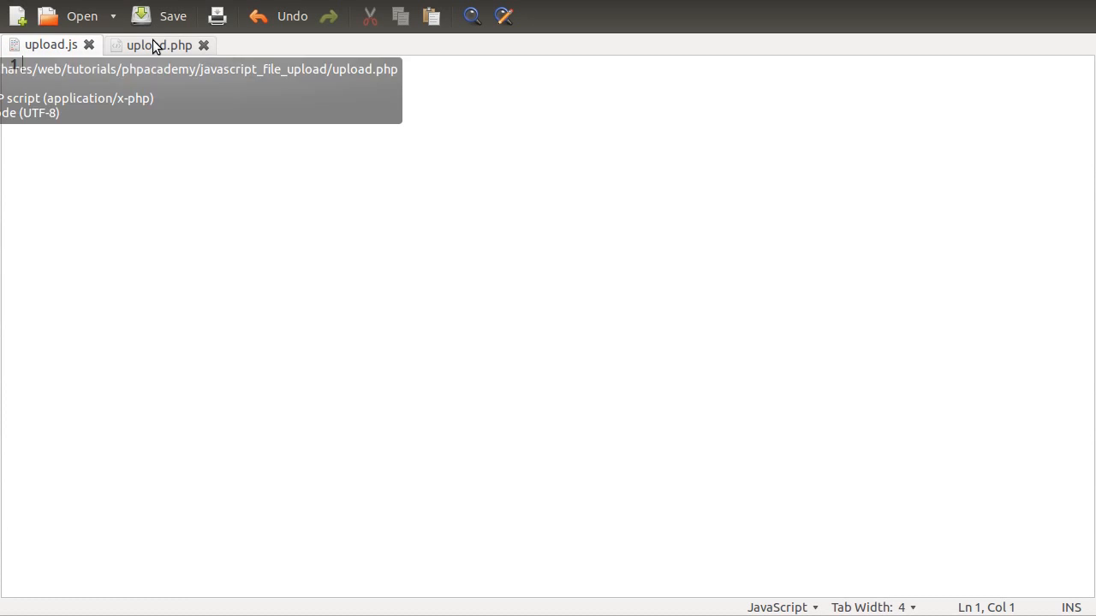
Add id="submit" to the Upload submit input in upload.php and save it.
click(155, 45)
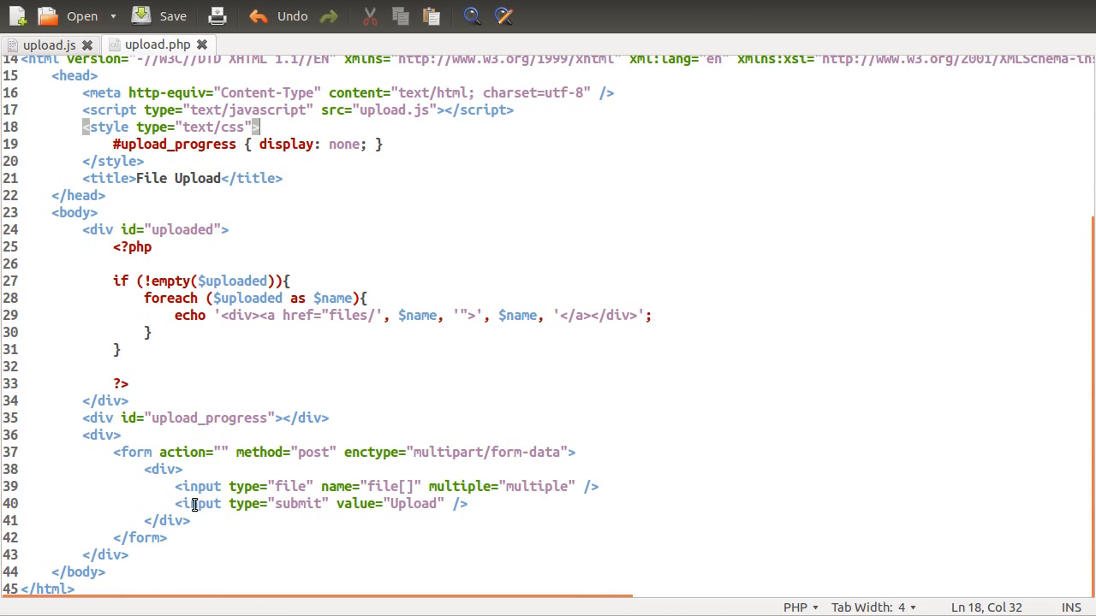
mouse_move(325, 495)
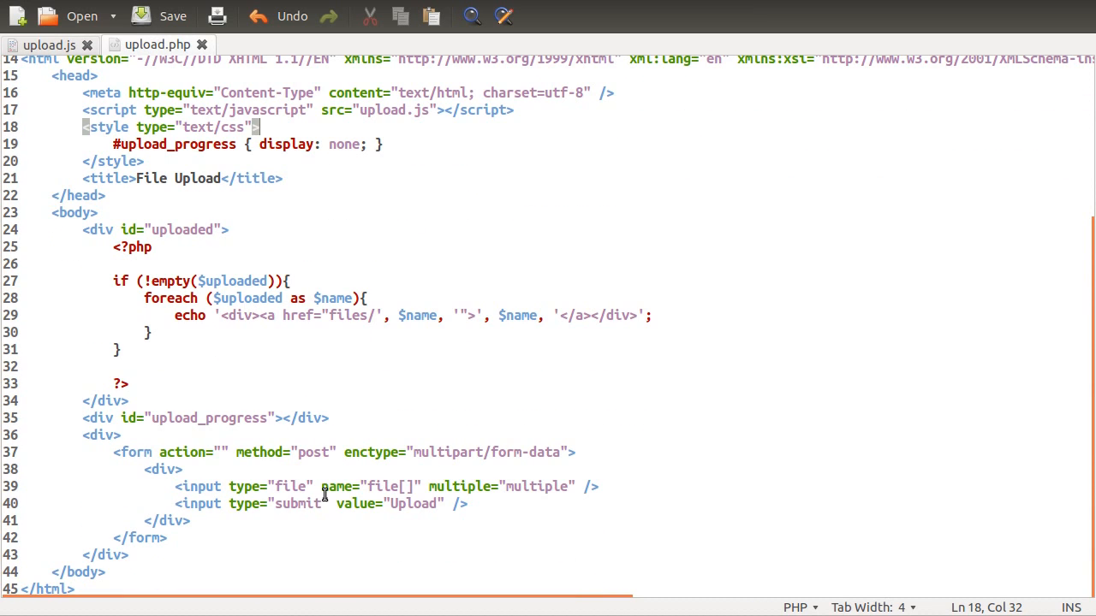
text(id)
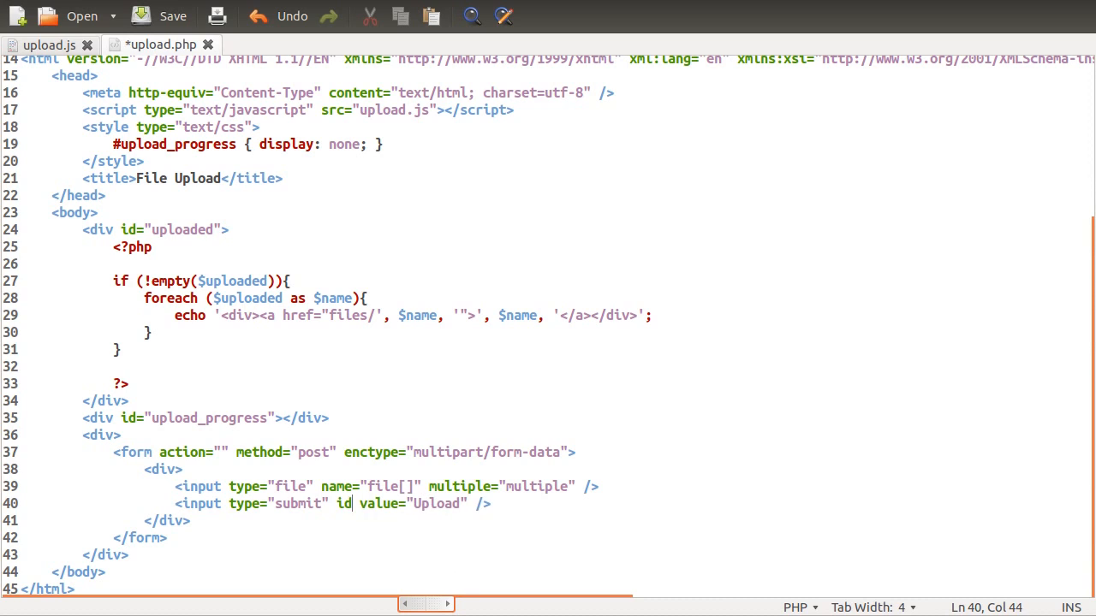
text(submit)
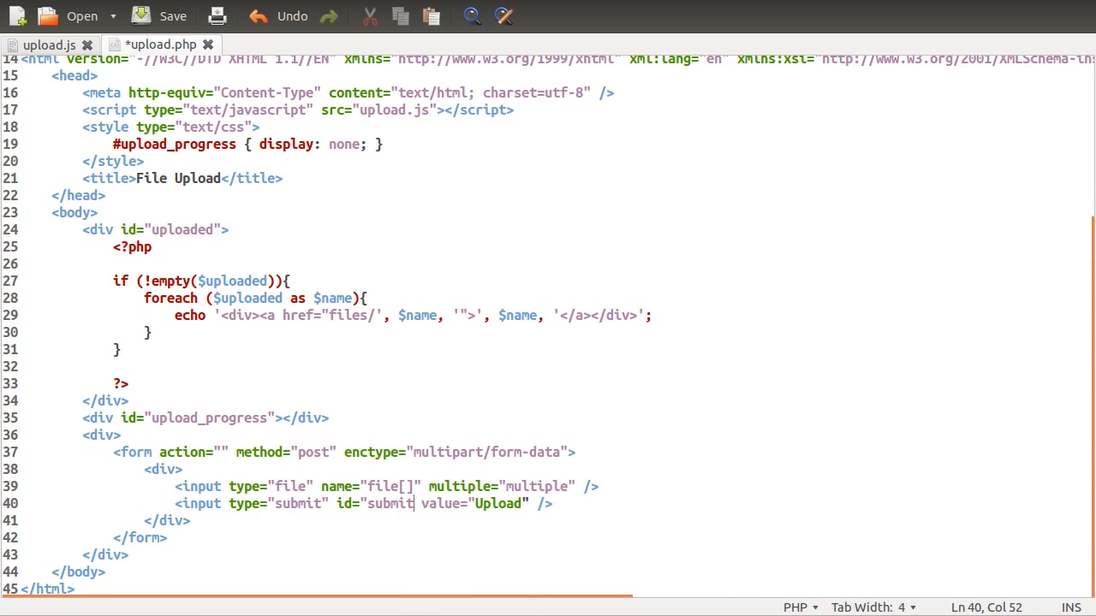
key(ctrl+s)
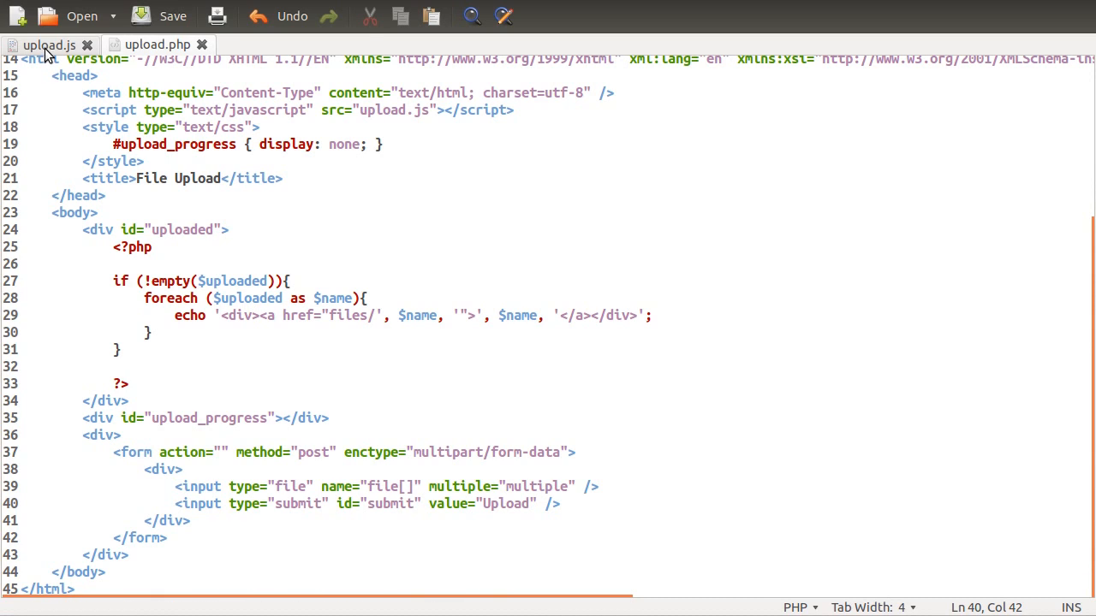
Write document.getElementById('submit'); on line 1 of upload.js and save.
click(48, 44)
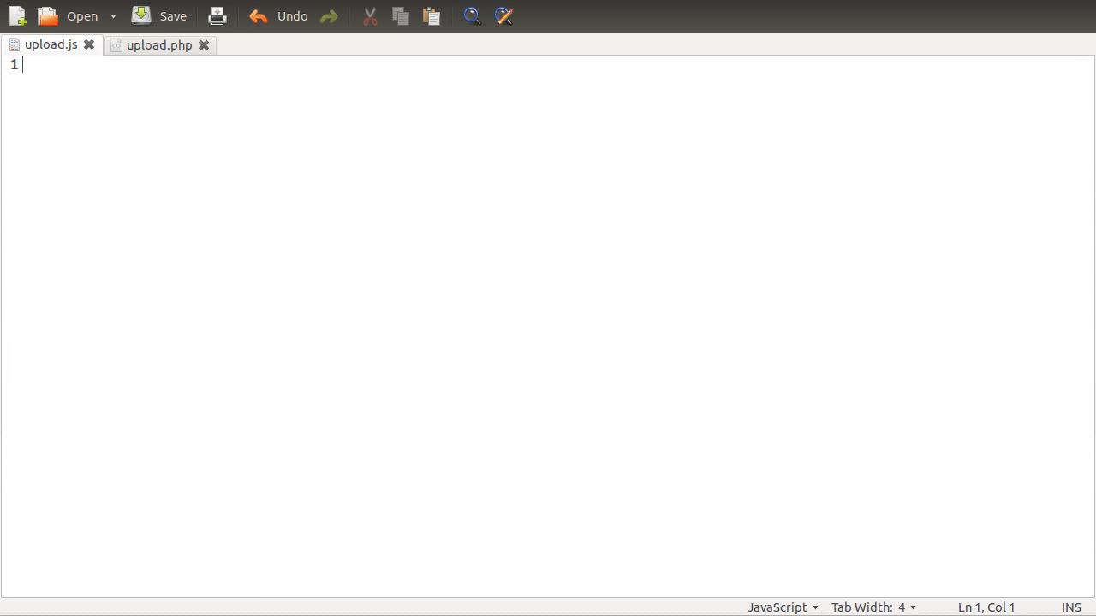
text(document.g)
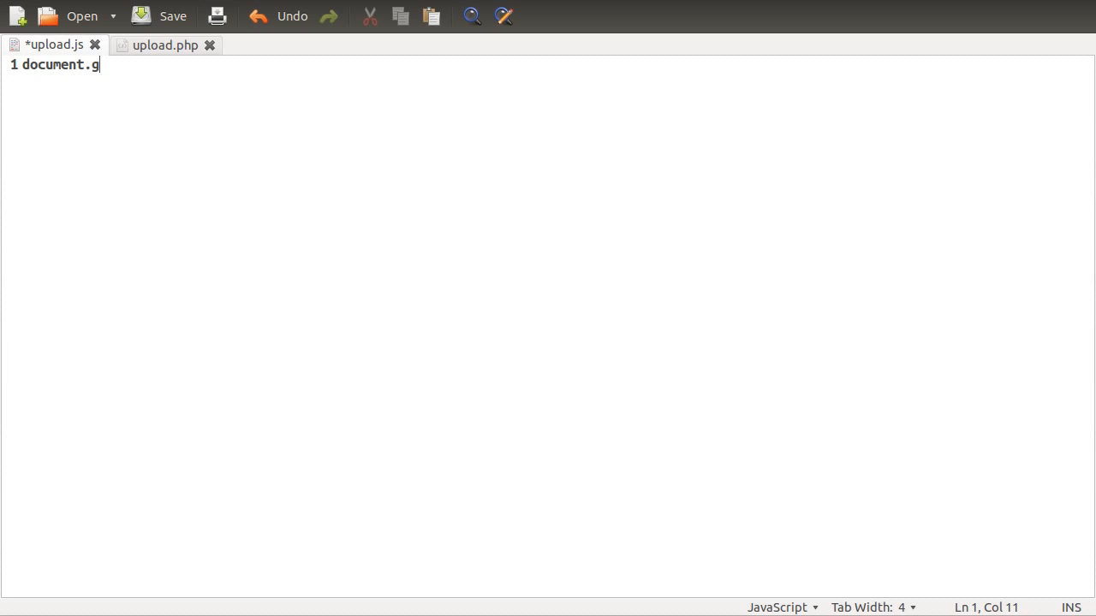
text(etElementById)
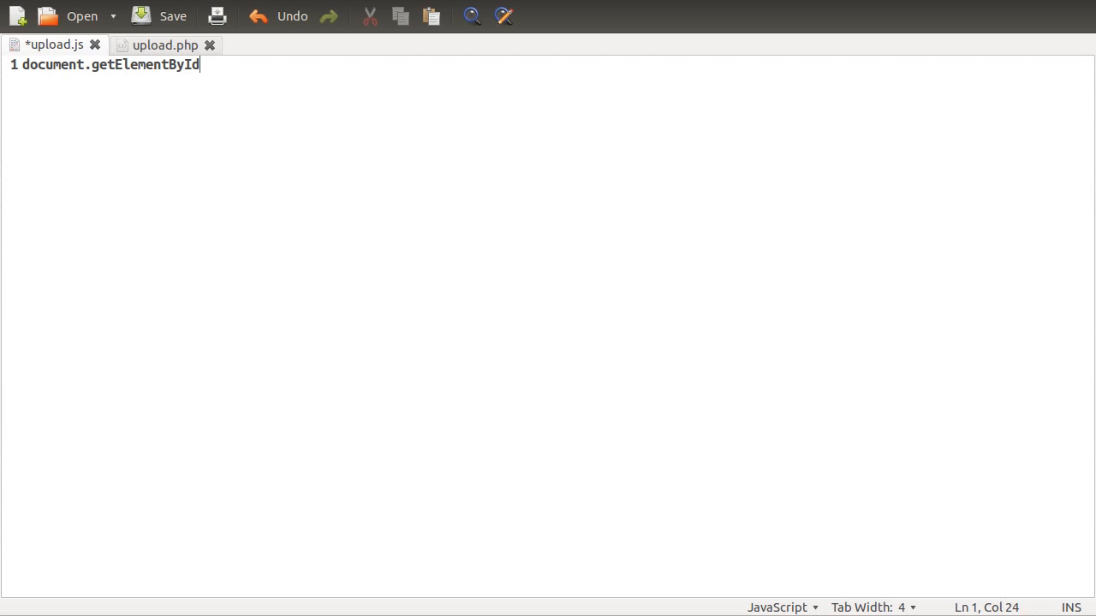
text(()
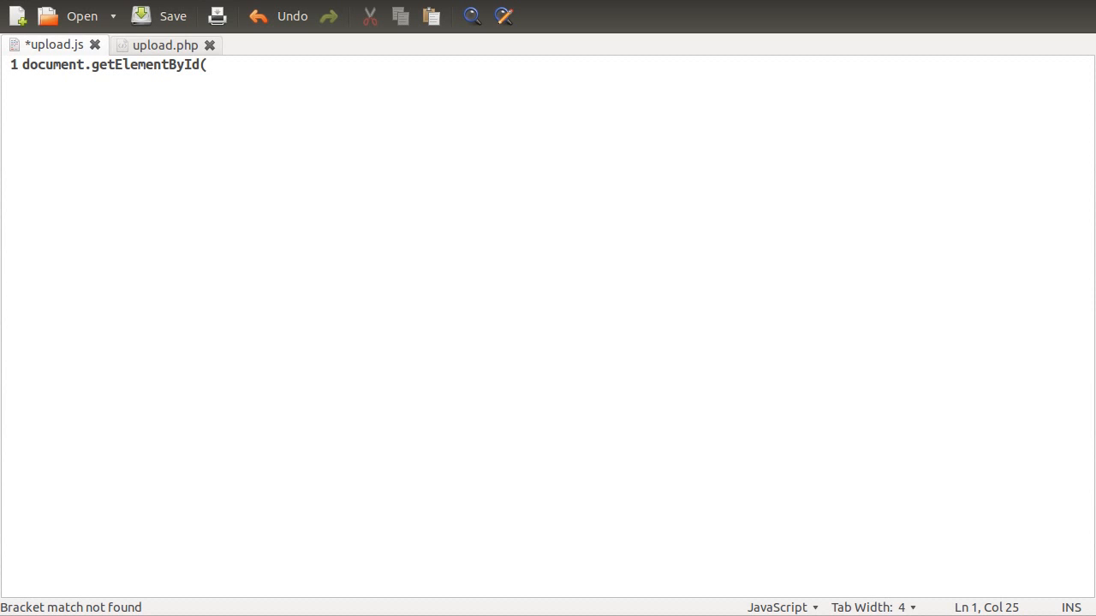
text(')
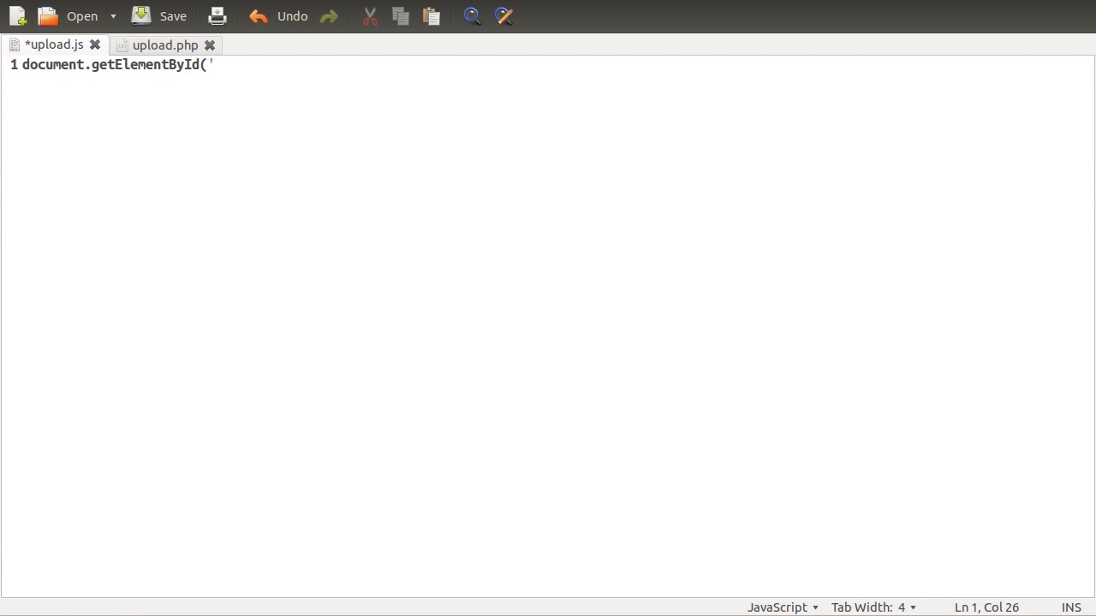
text(submit');)
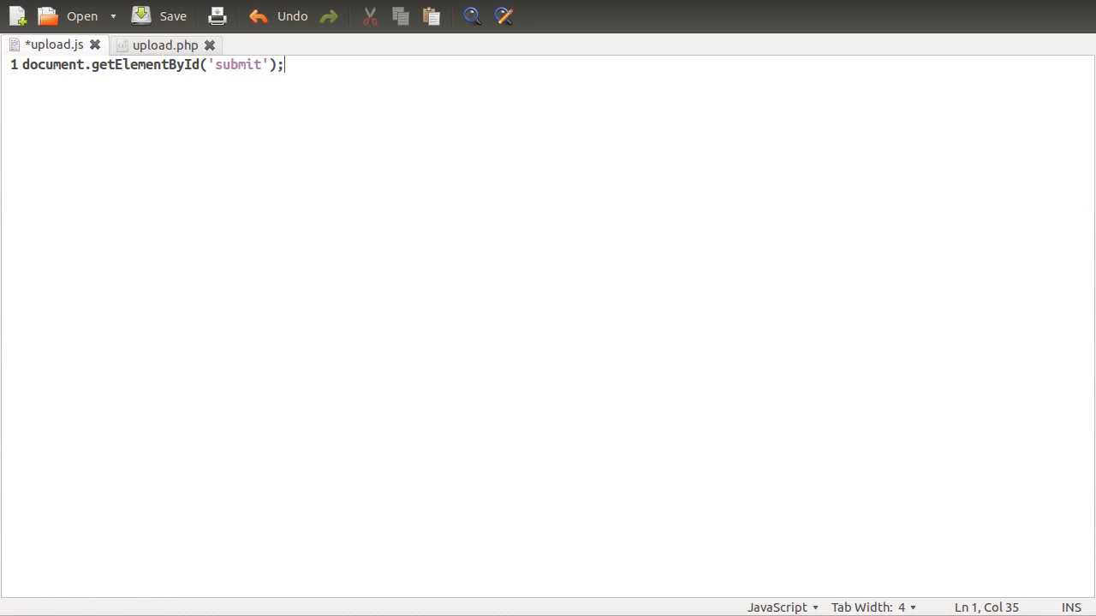
click(171, 15)
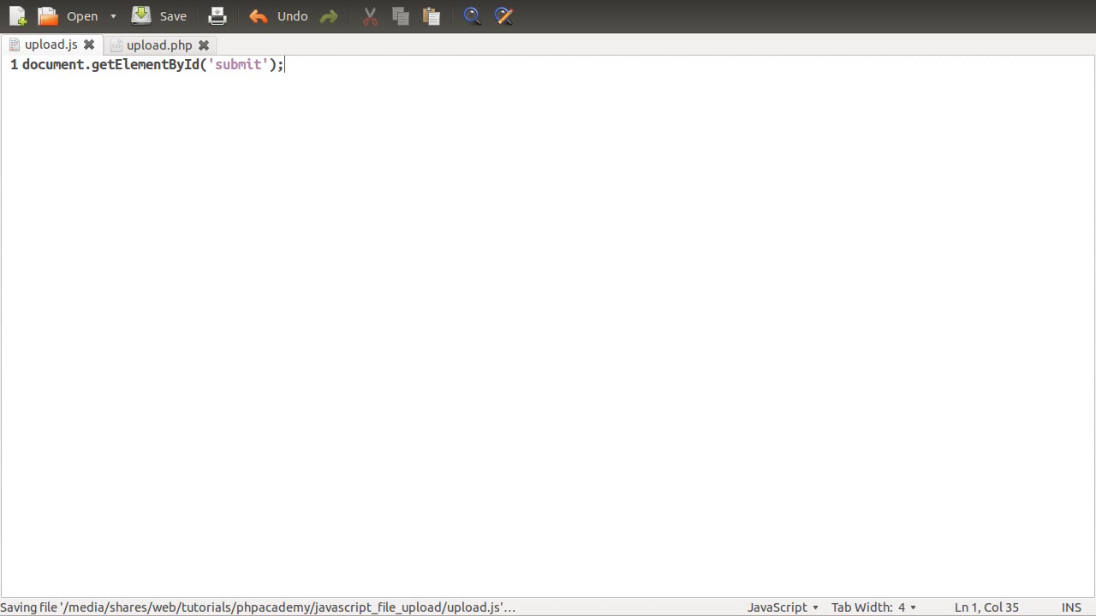
Prefix the call with var submit = and select the getElementById call.
text(var submit =)
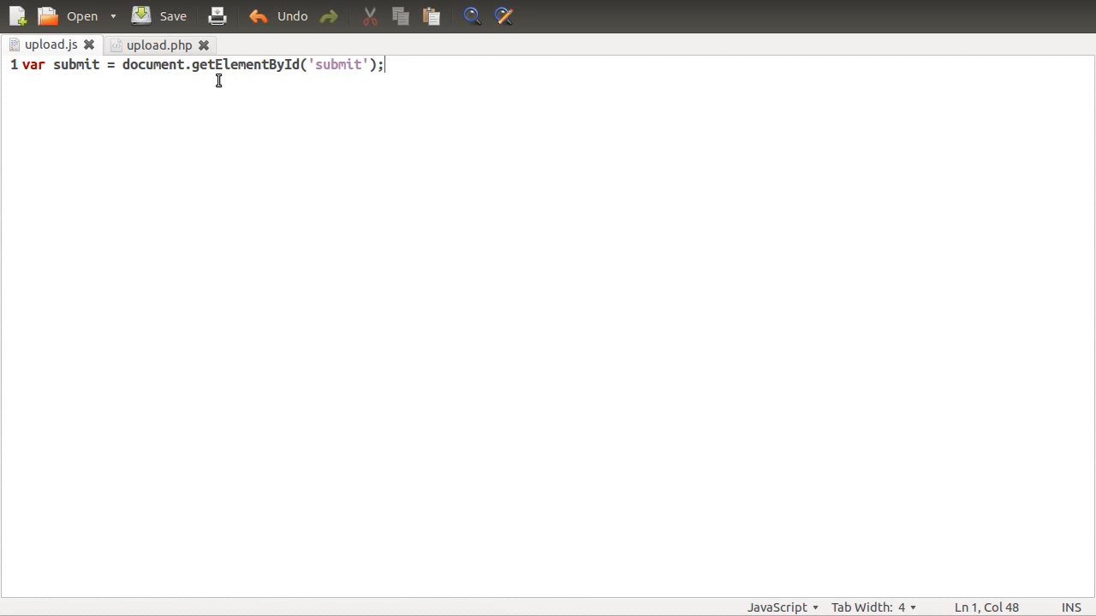
mouse_move(147, 144)
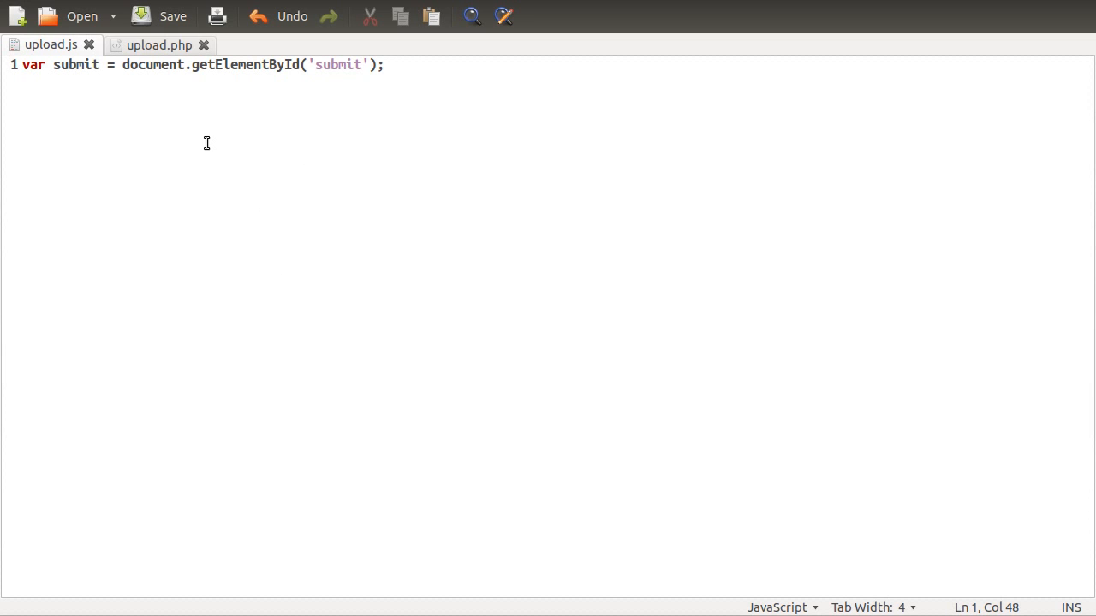
drag(123, 65, 384, 65)
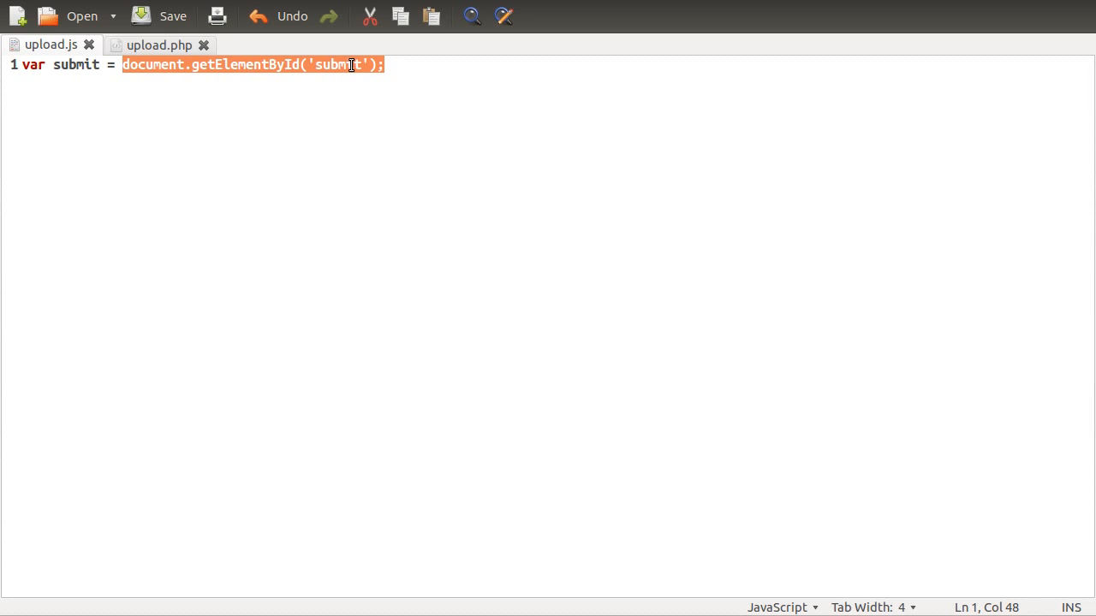
mouse_move(303, 97)
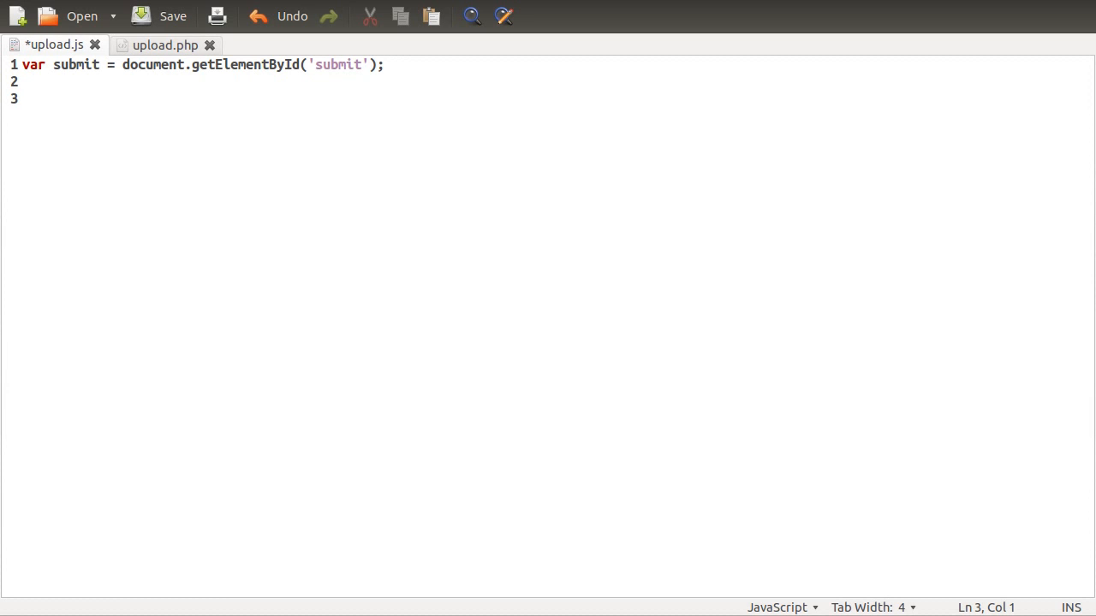
Start a window.addEventListener('load', function(event) handler on line 3.
click(24, 97)
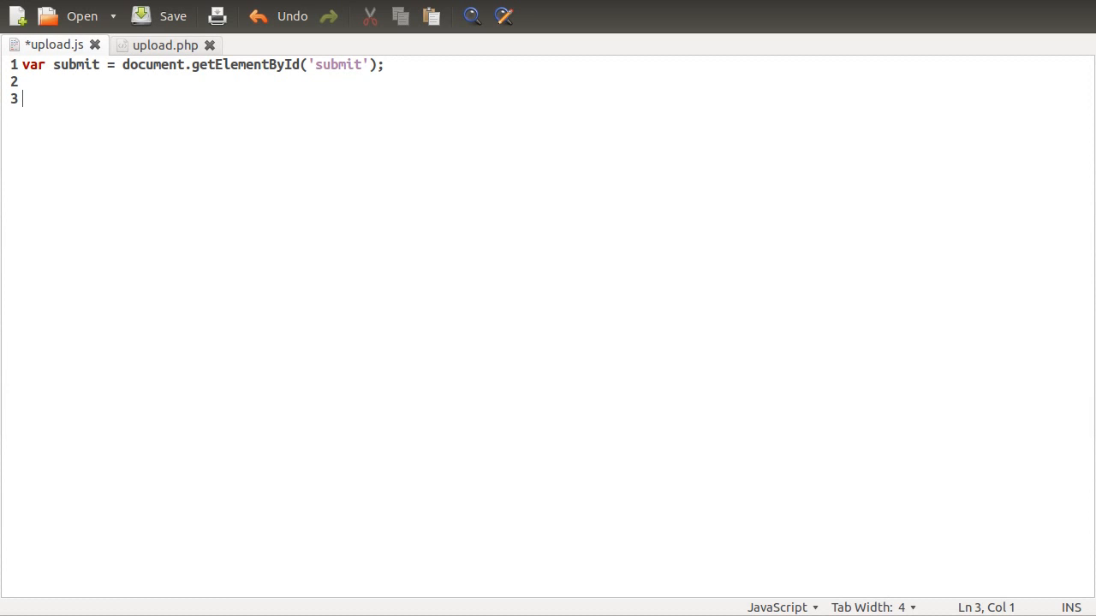
text(windo)
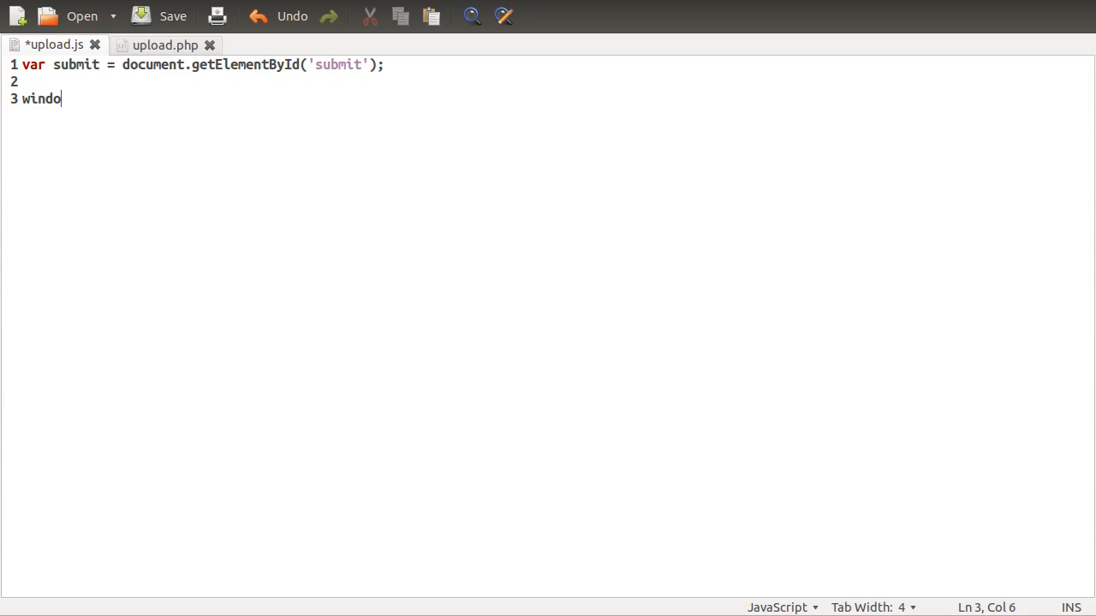
text(w.add)
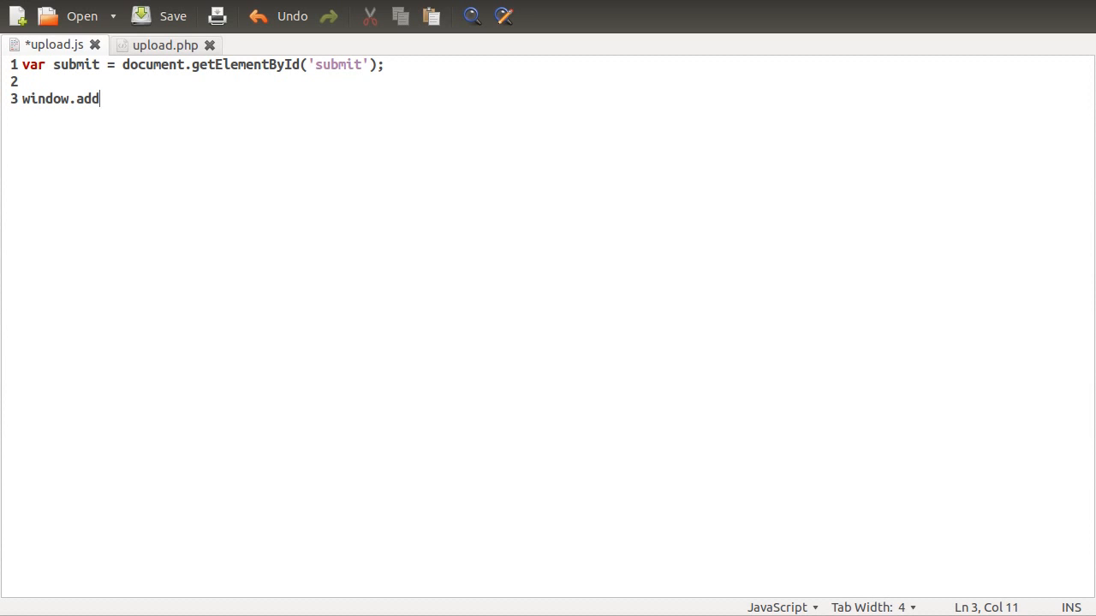
text(EventListener)
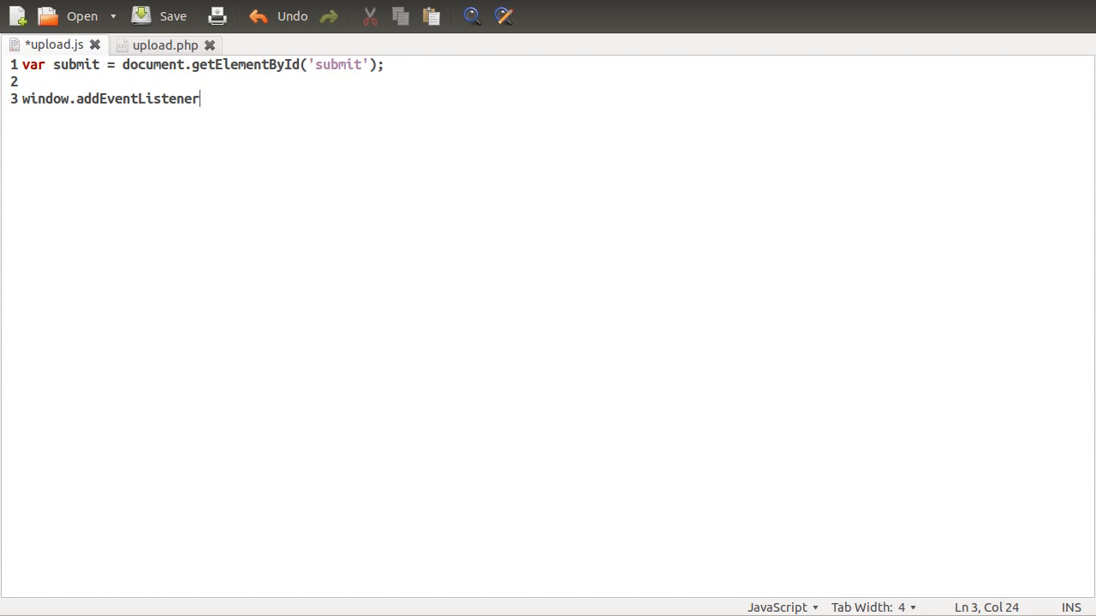
text((')
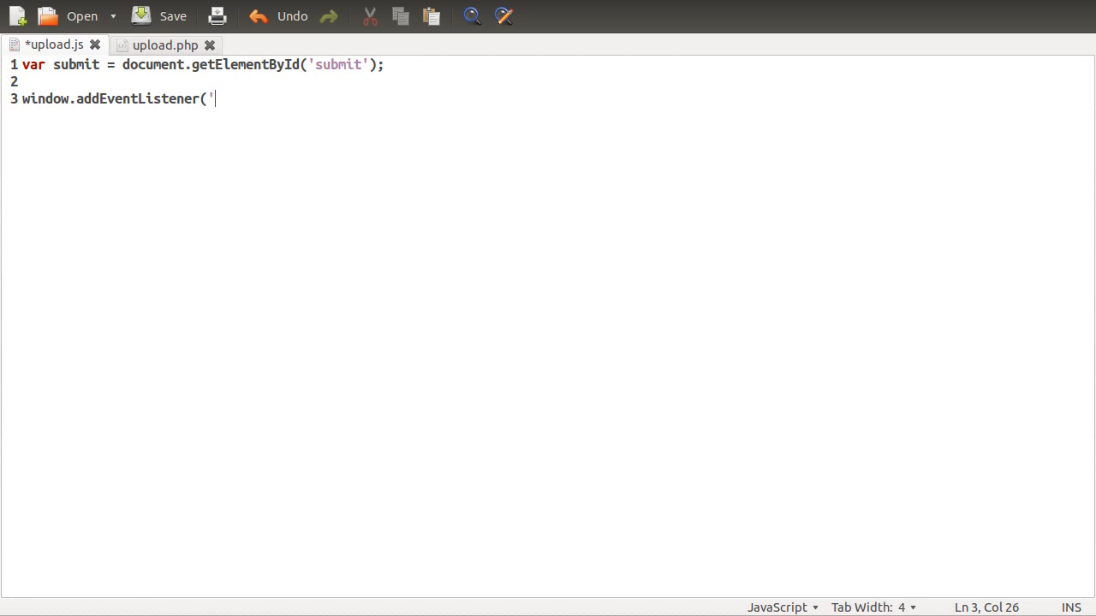
text(load')
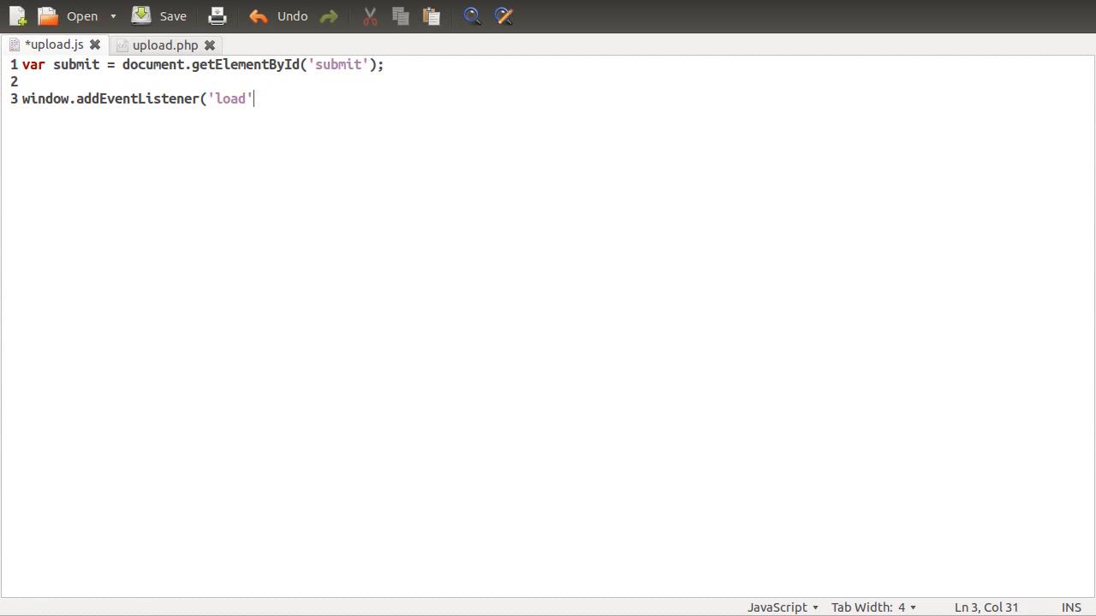
text(,)
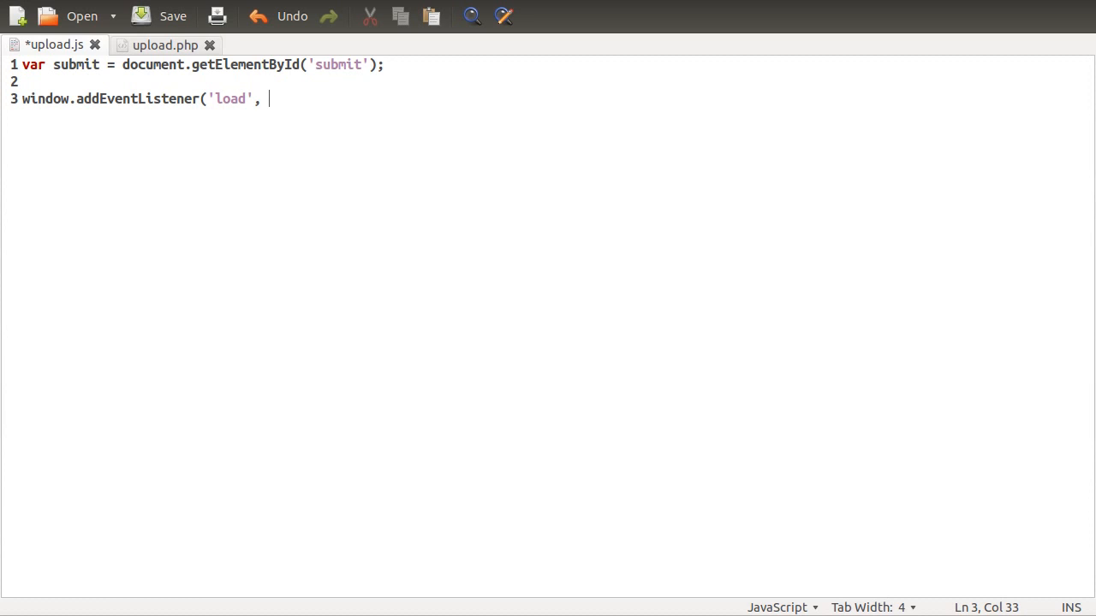
text(funct)
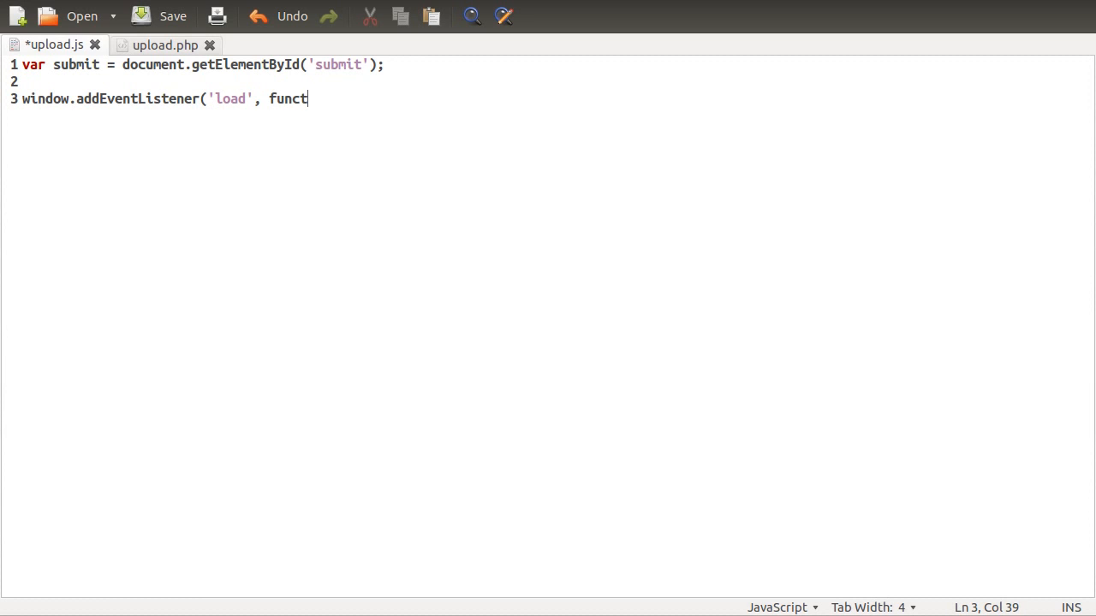
text(ion()
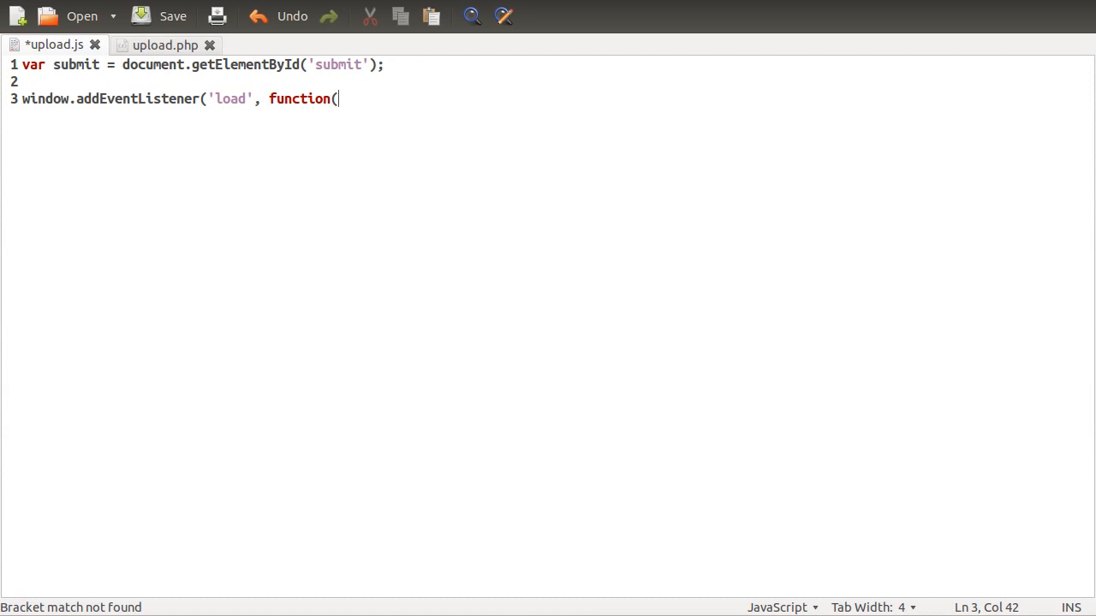
text(event){)
text(});)
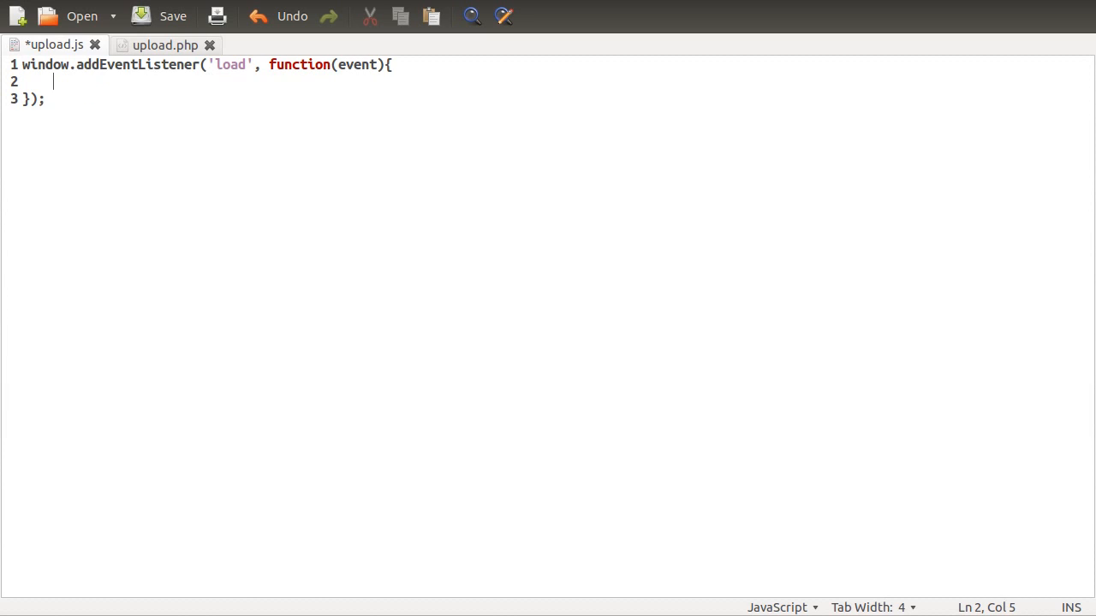
Move the var submit lookup inside the handler, add alert('alert'); and save upload.js.
text(var submit = document.getElementById('submit');)
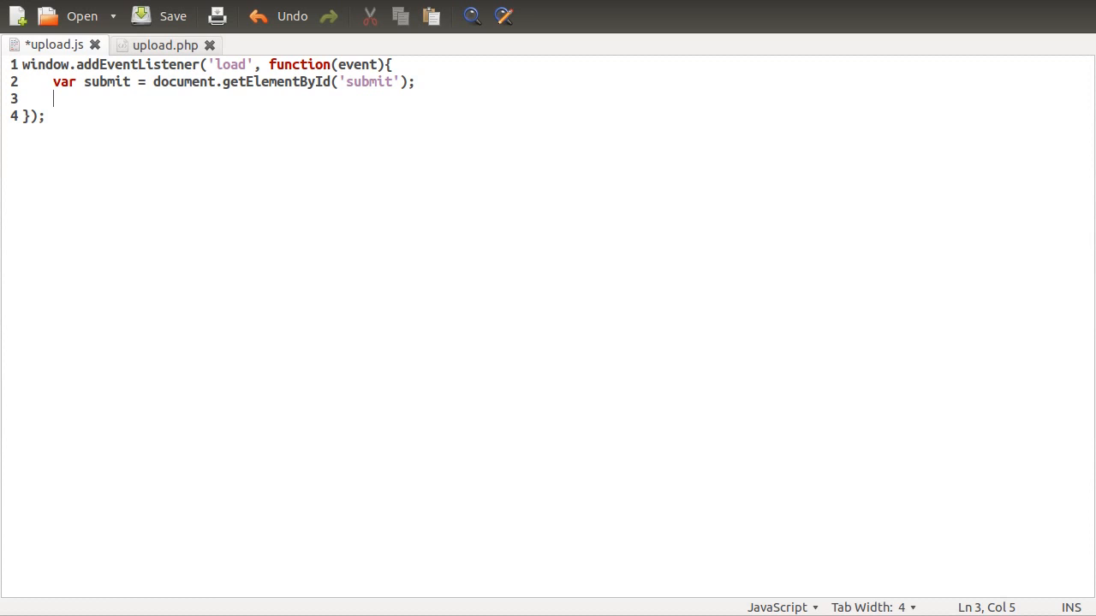
text(alert('alert');)
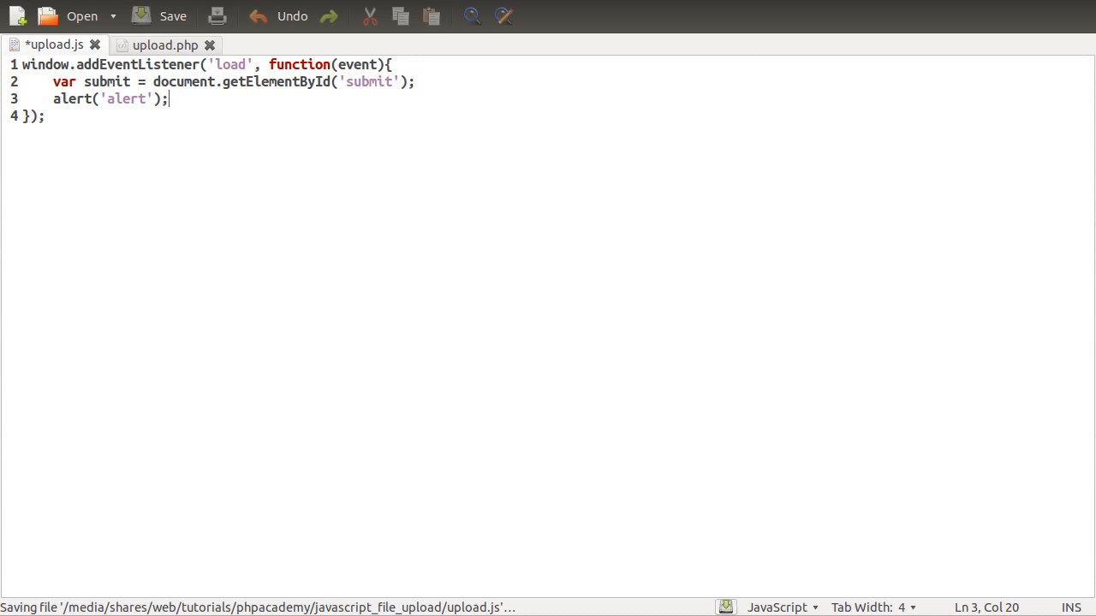
click(171, 15)
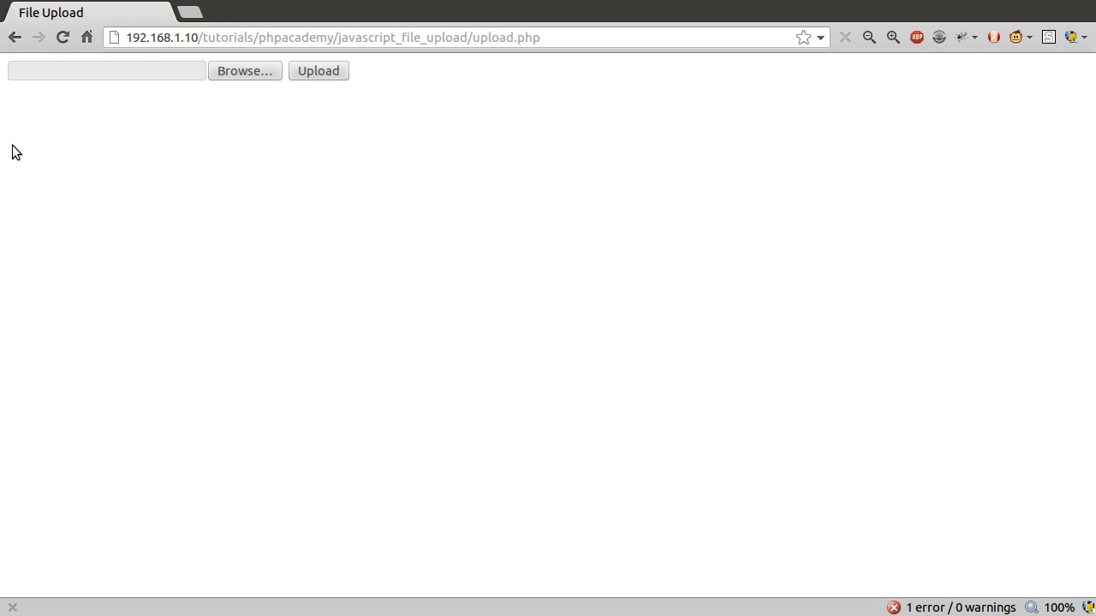
mouse_move(965, 103)
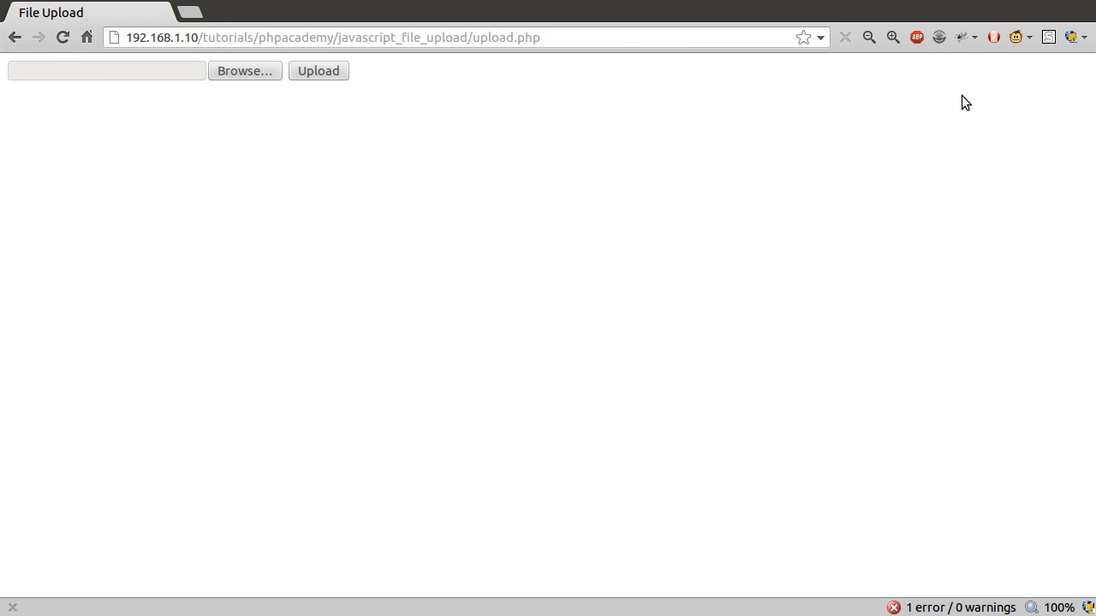
mouse_move(966, 38)
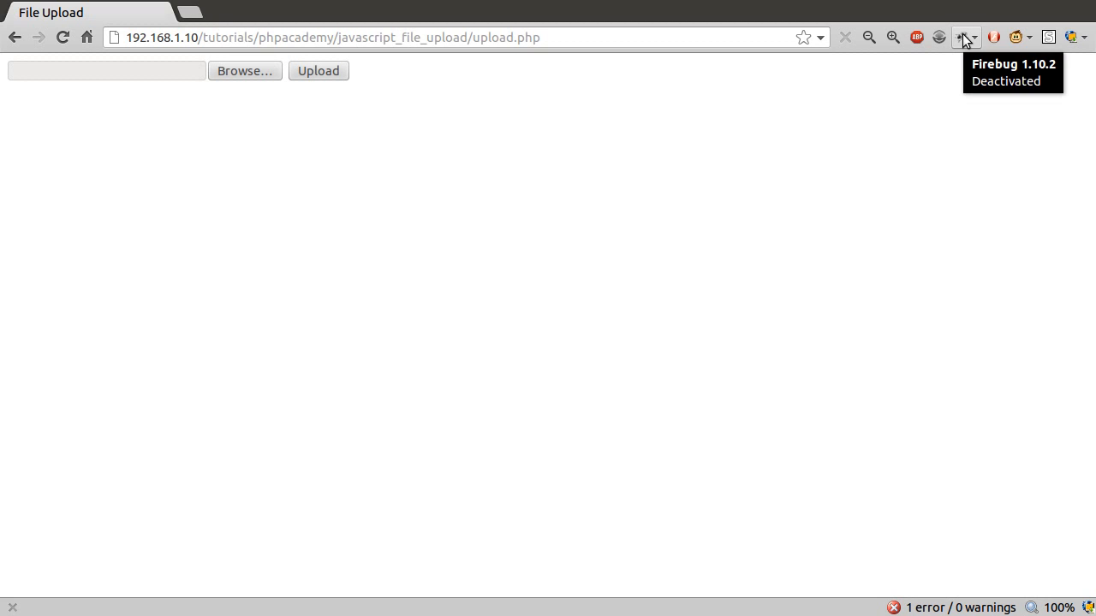
Open Firebug, reload the page and dismiss the 'alert' dialog that fires.
click(966, 38)
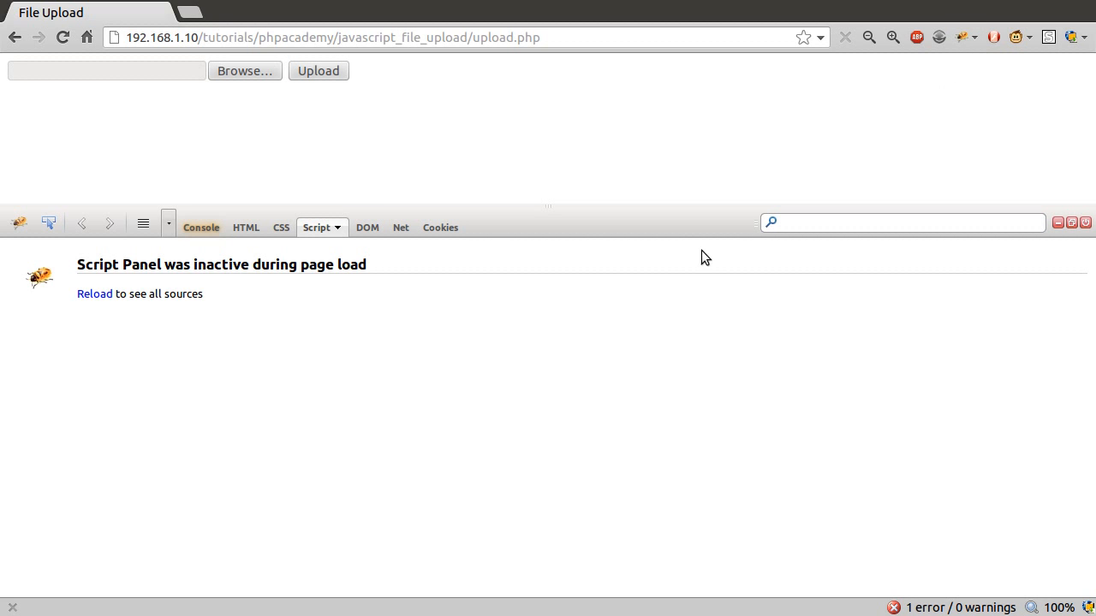
mouse_move(86, 301)
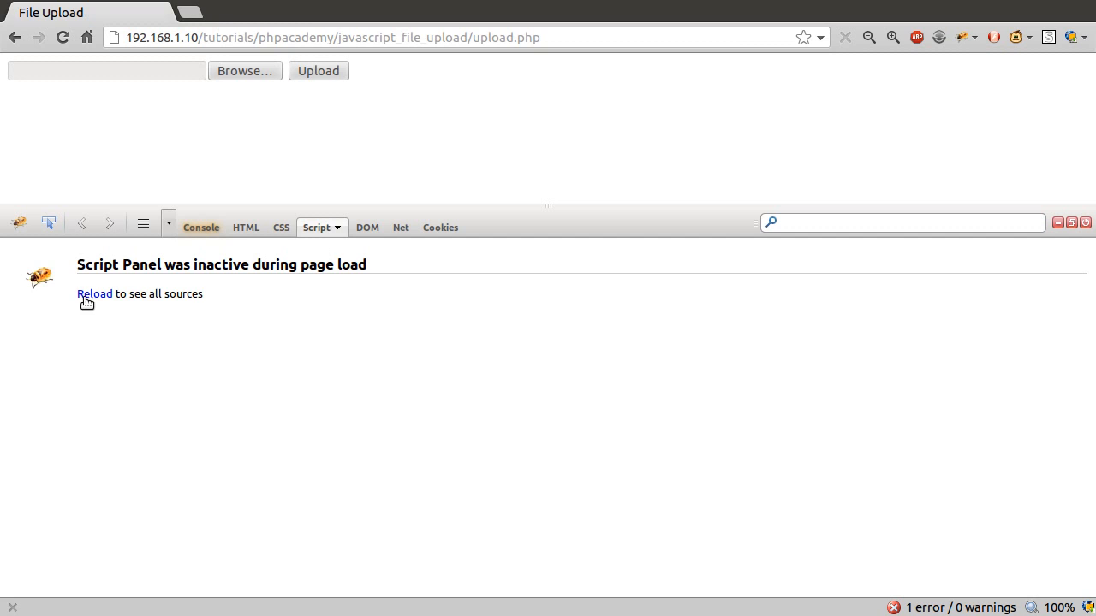
click(94, 294)
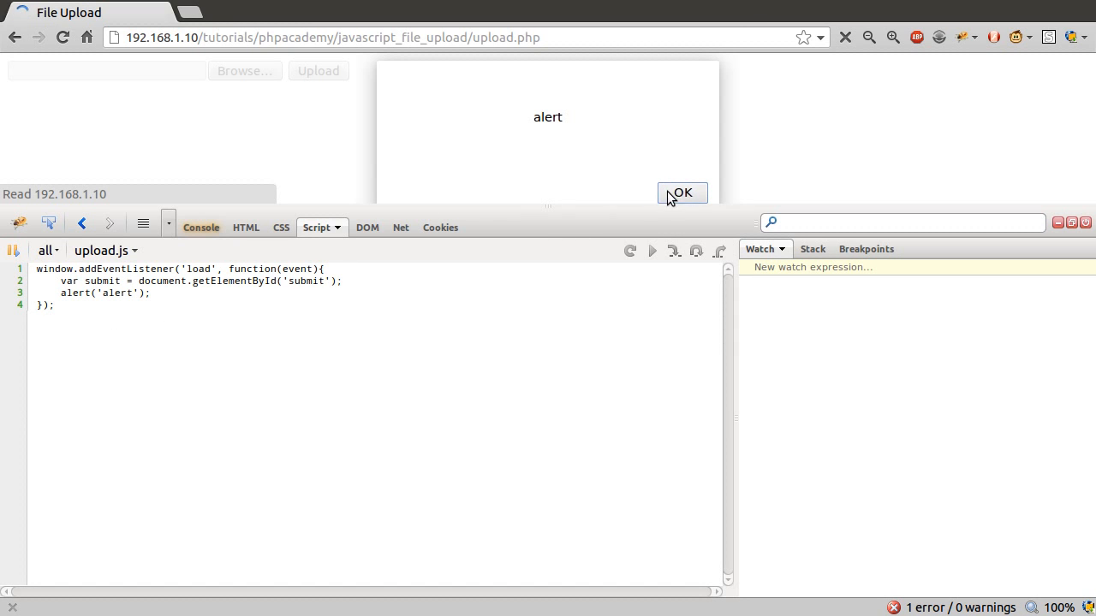
click(681, 192)
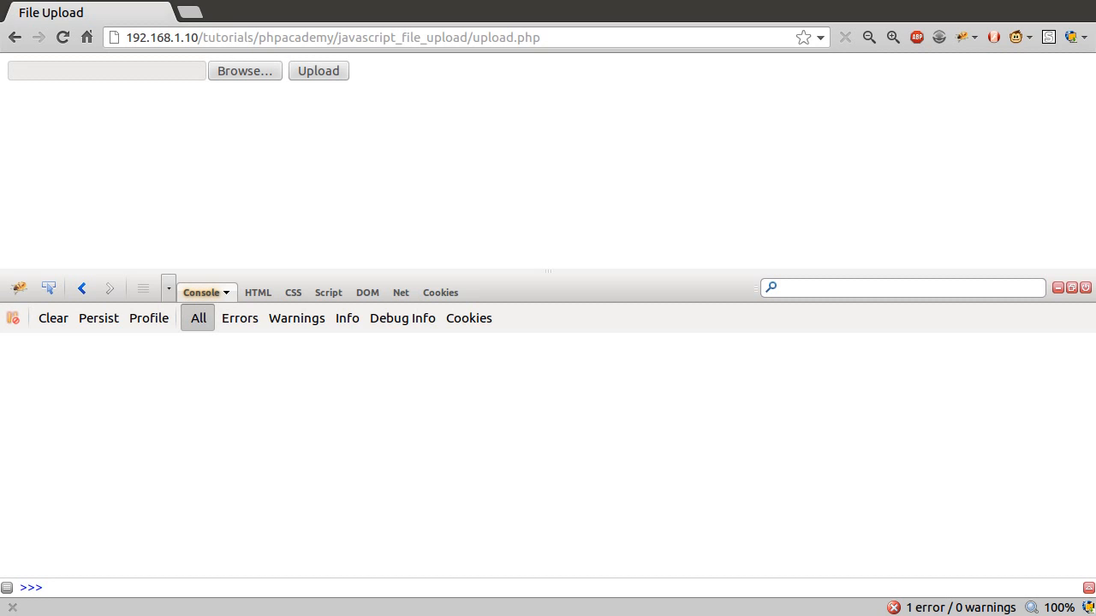
mouse_move(367, 455)
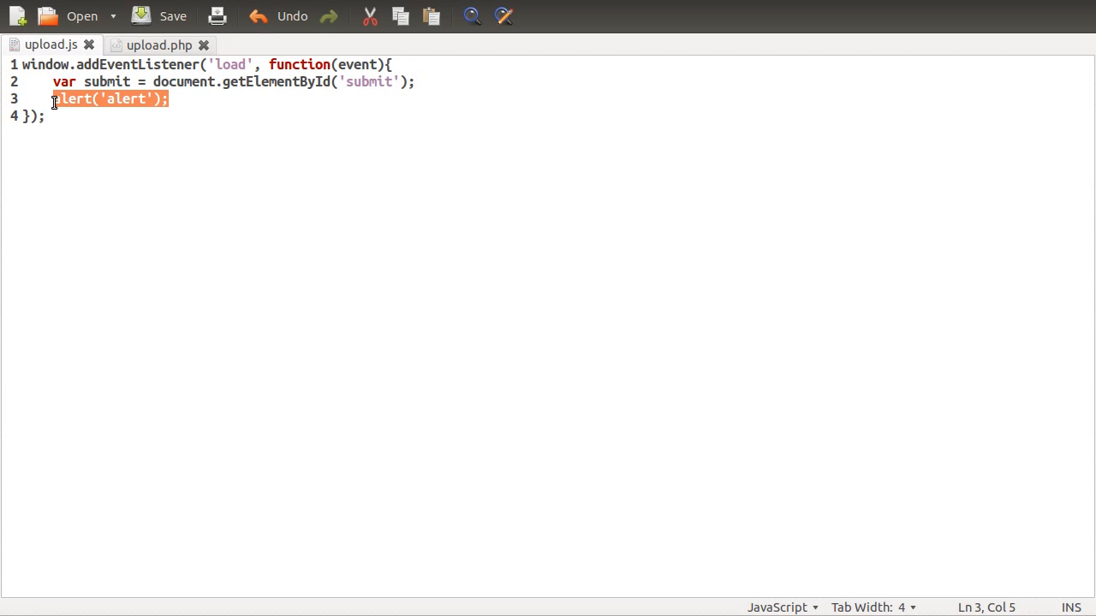
Replace the alert call with console.log('test'); inside the load handler.
text(cons)
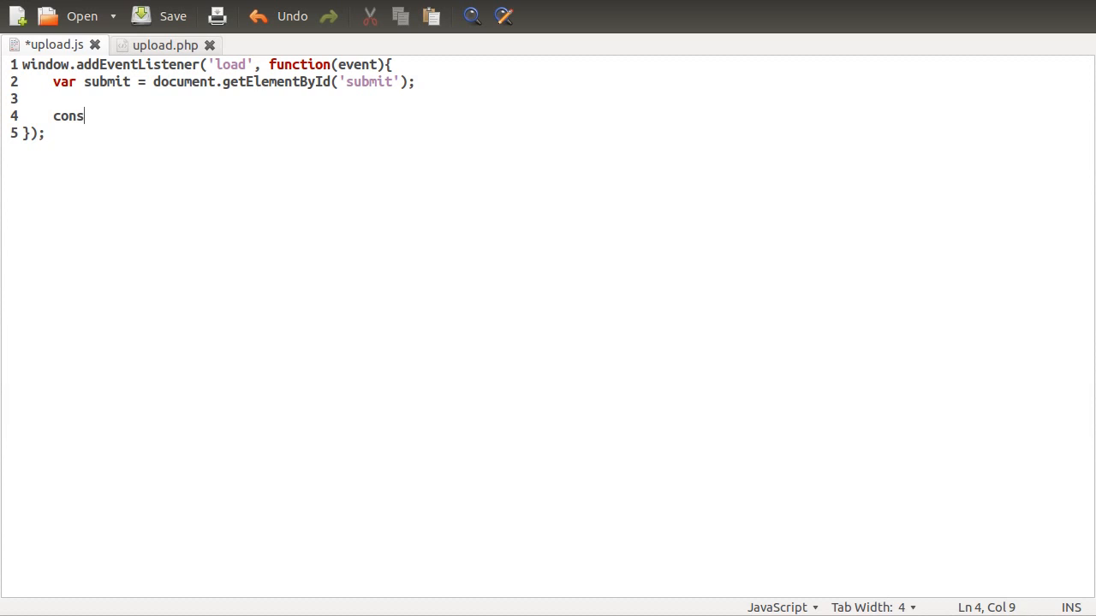
text(ole.log()
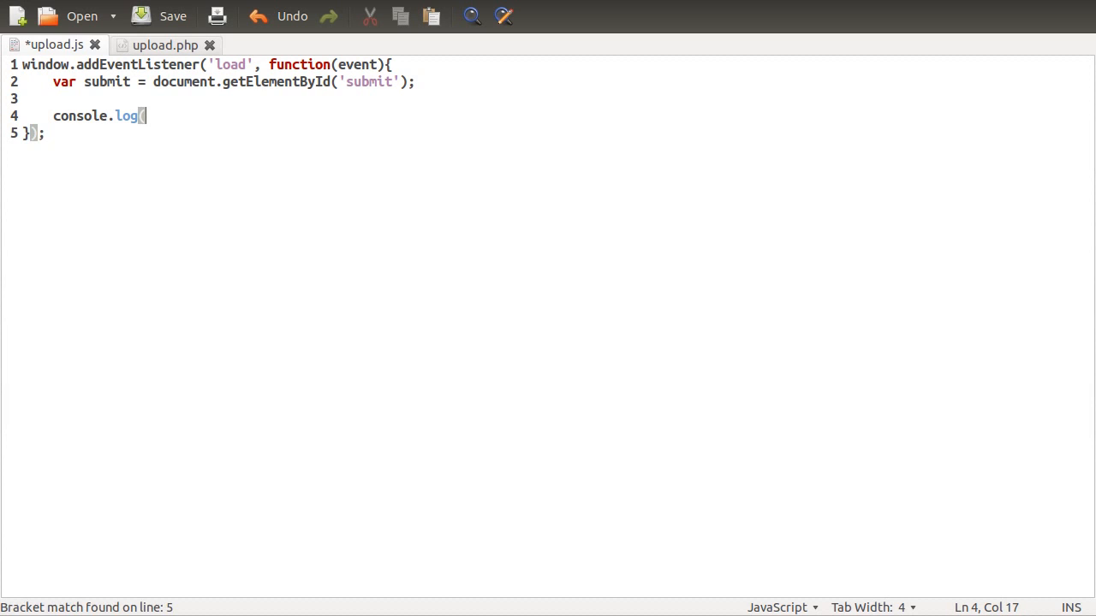
text('tes)
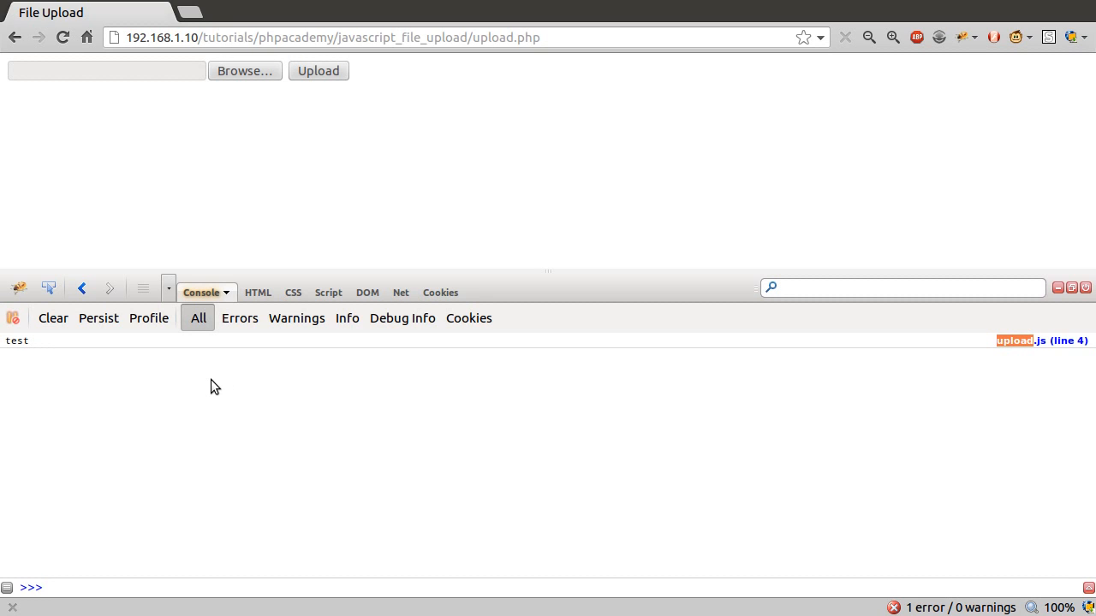
mouse_move(212, 380)
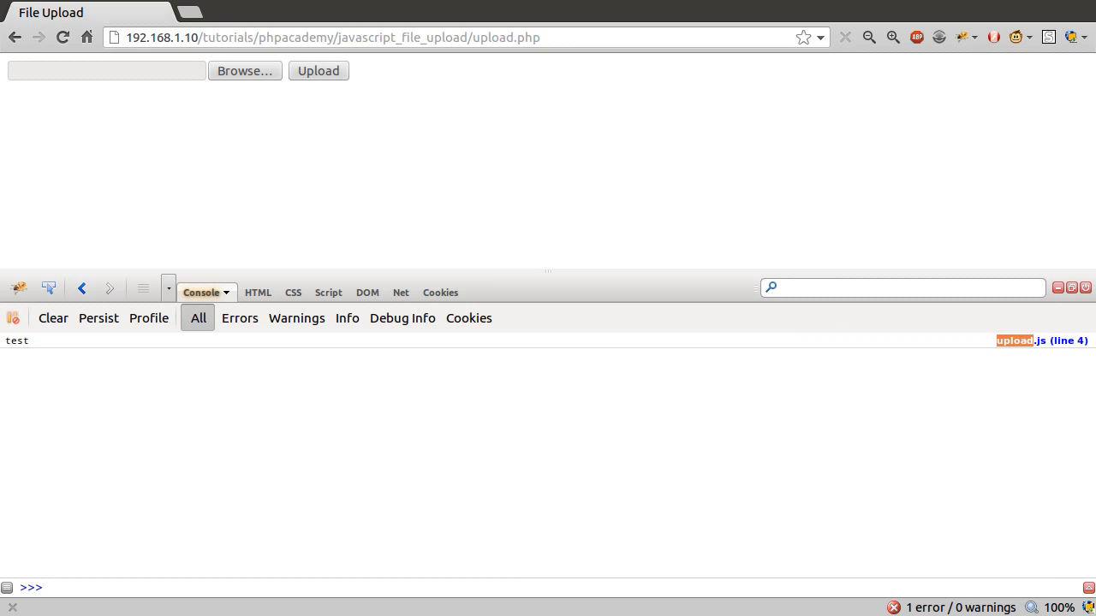
mouse_move(216, 385)
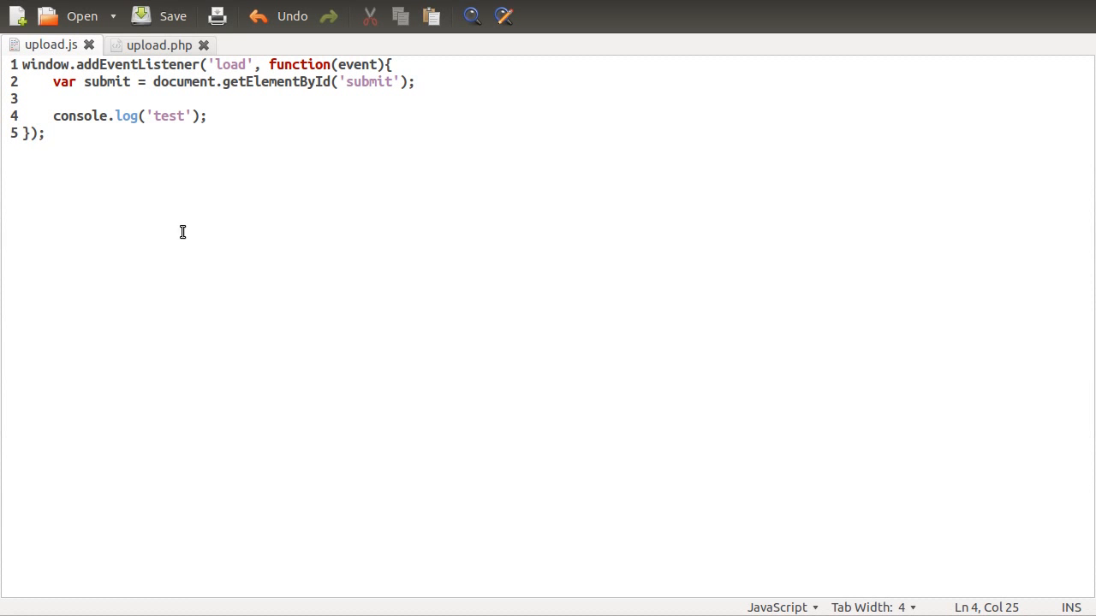
Select the addEventListener method name in upload.js.
double_click(135, 65)
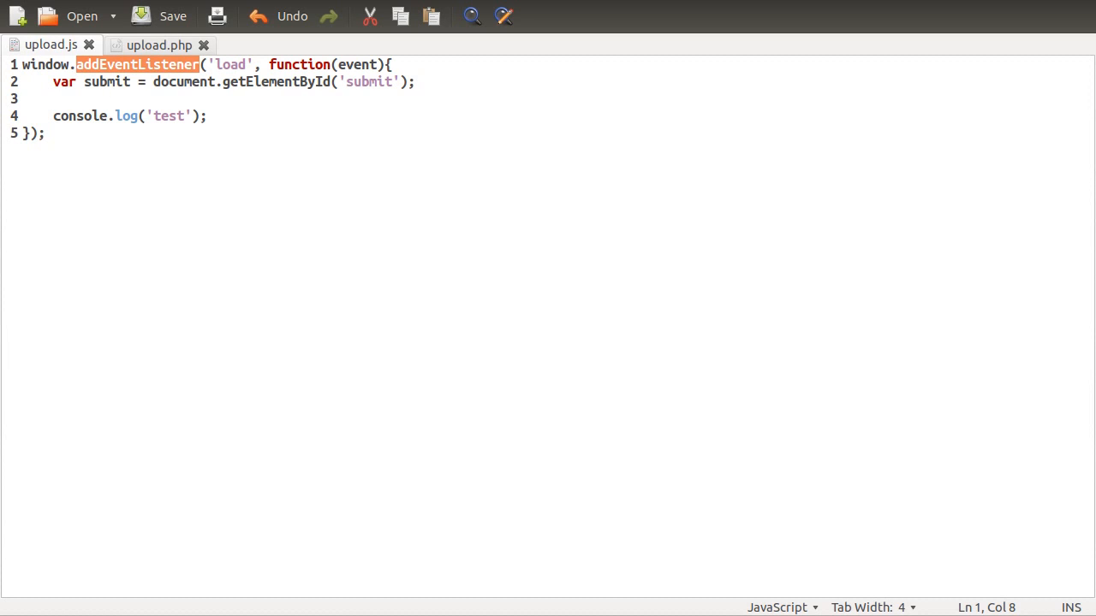
mouse_move(246, 105)
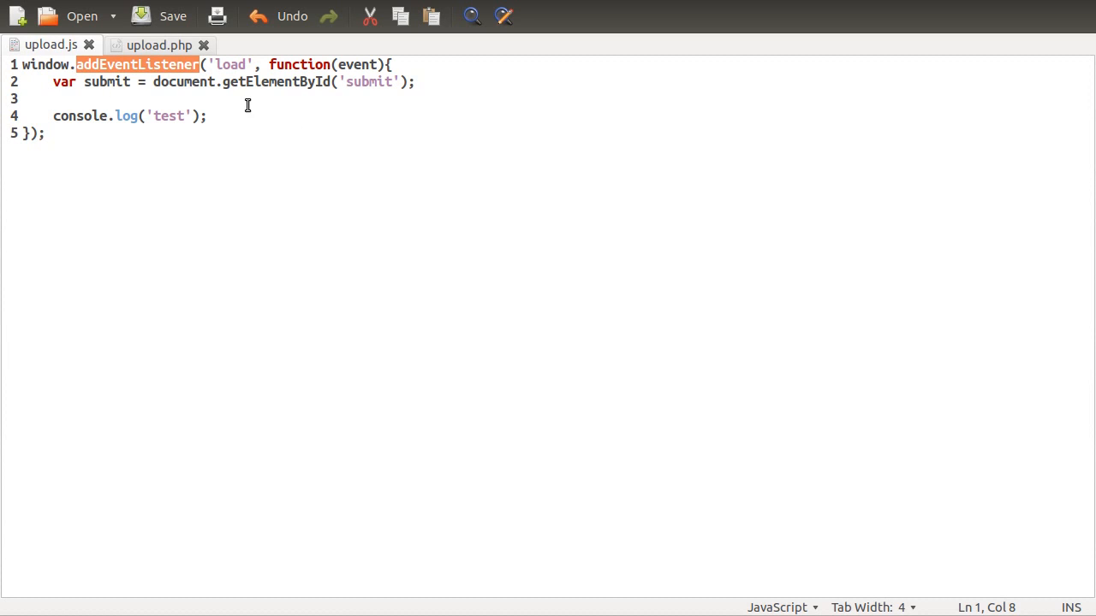
mouse_move(182, 97)
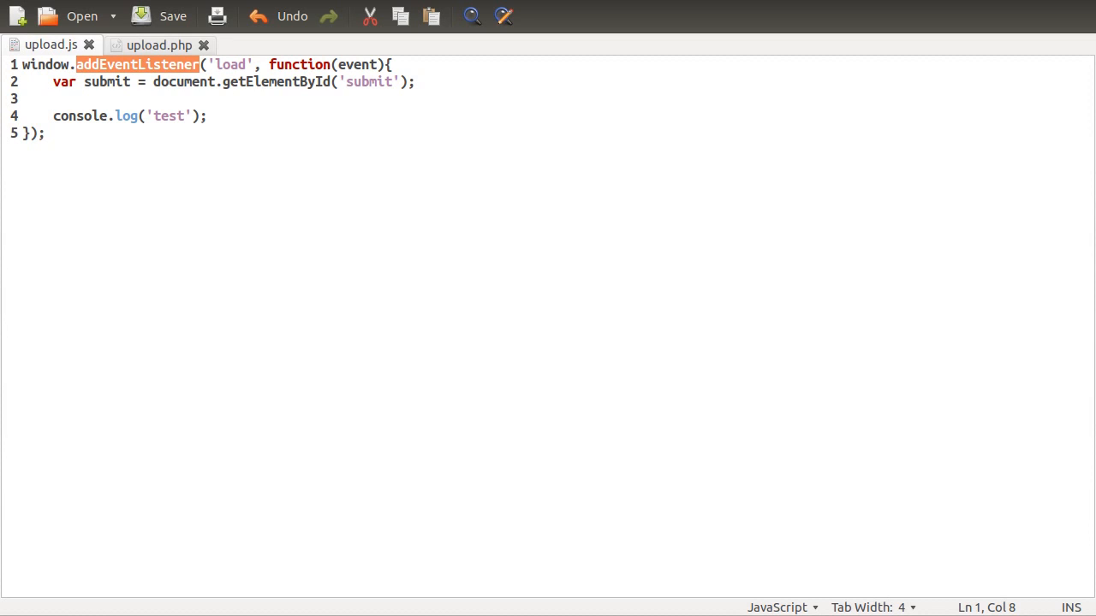
mouse_move(332, 57)
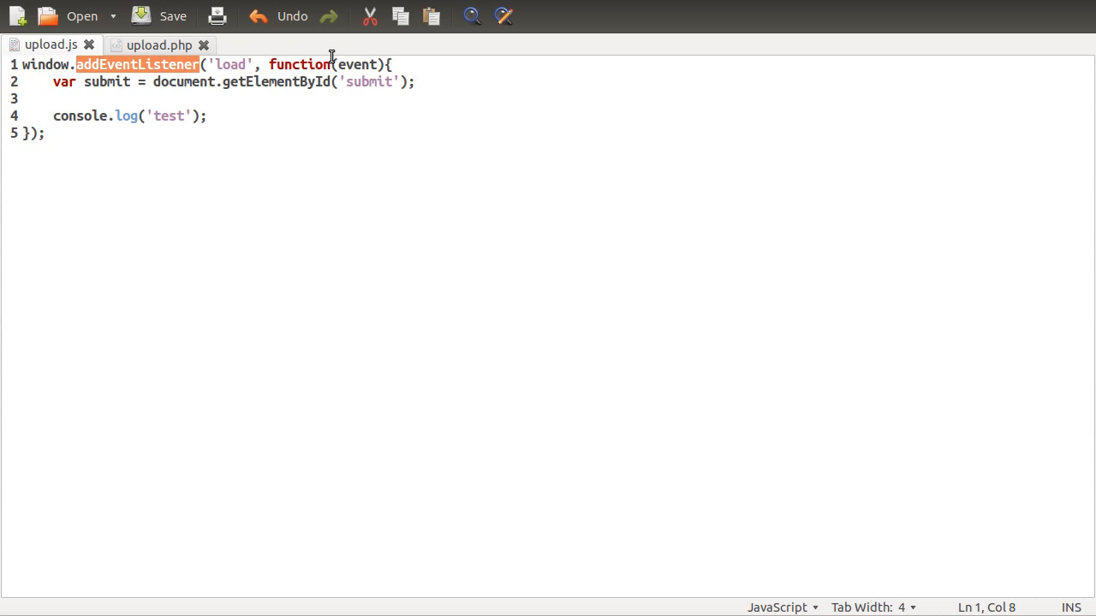
mouse_move(277, 120)
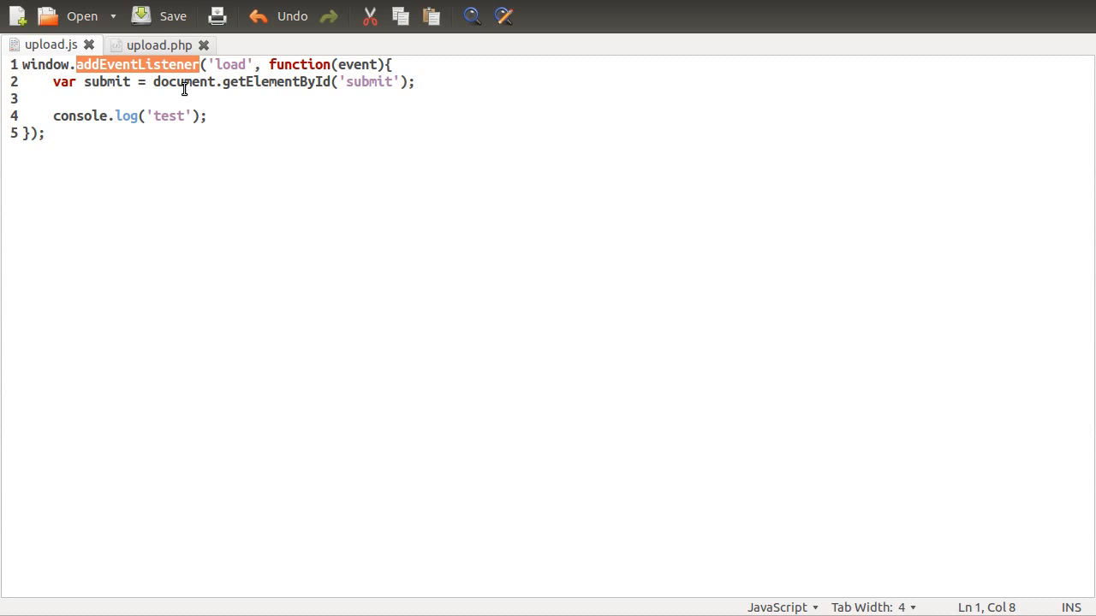
mouse_move(214, 116)
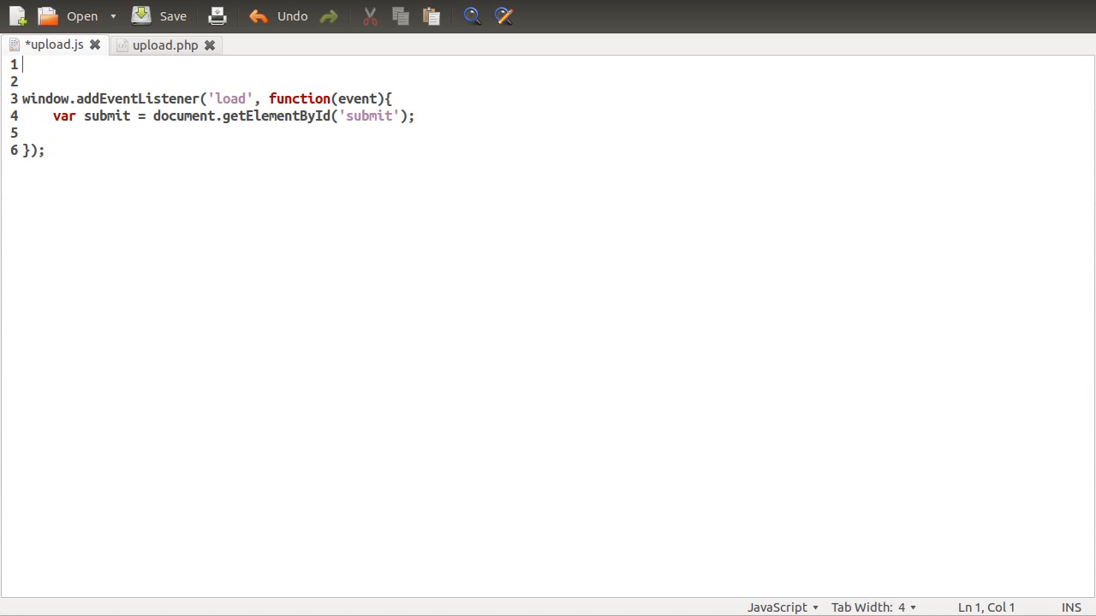
Define var handleUpload = function(event){ } at the top of upload.js.
text(va)
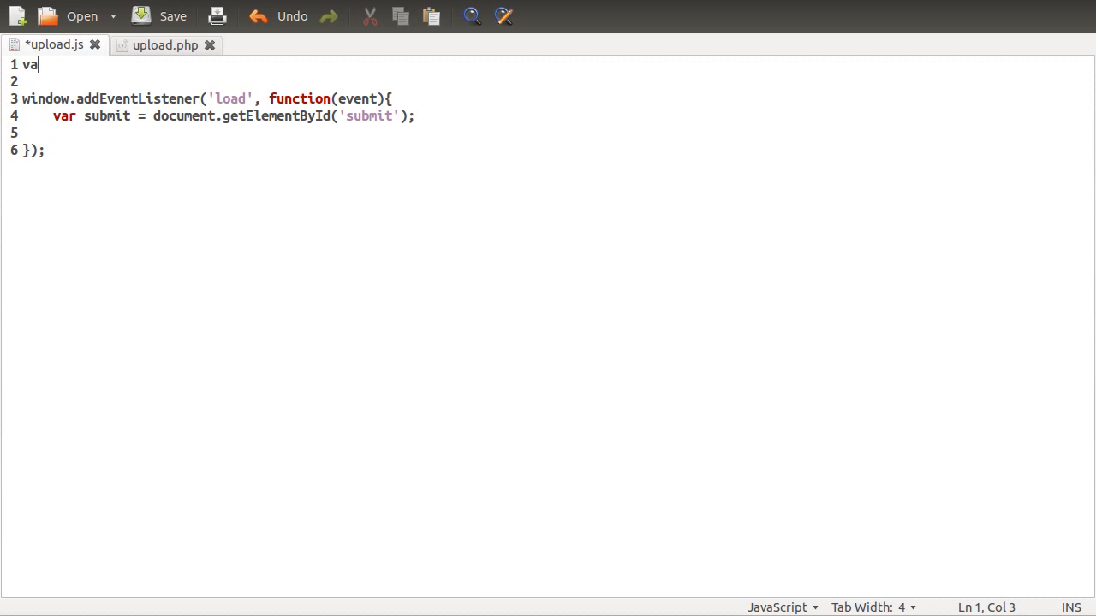
text(r)
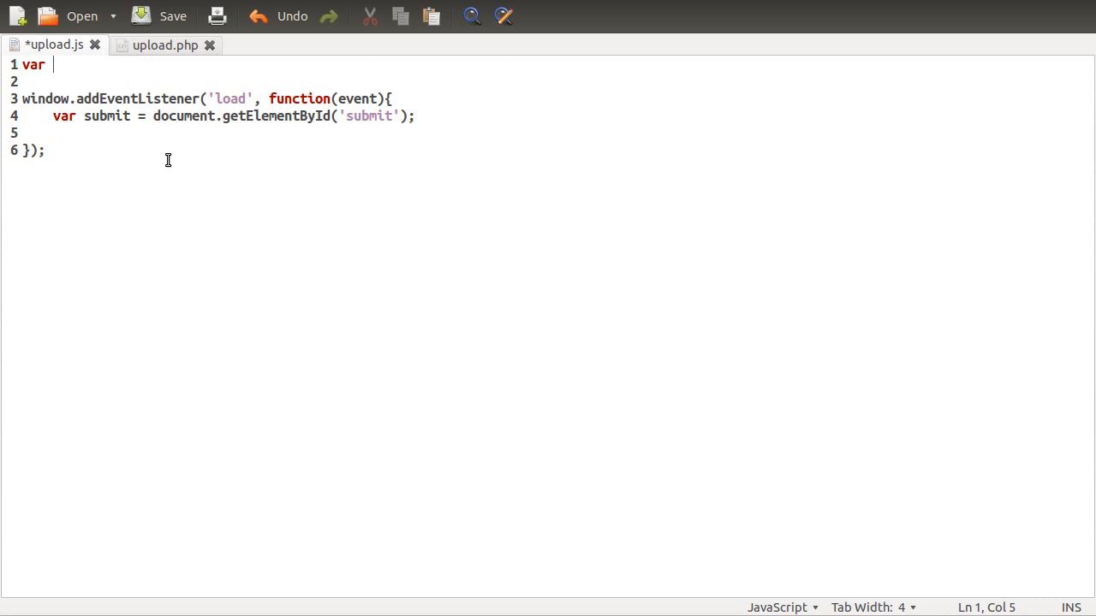
text(handleU)
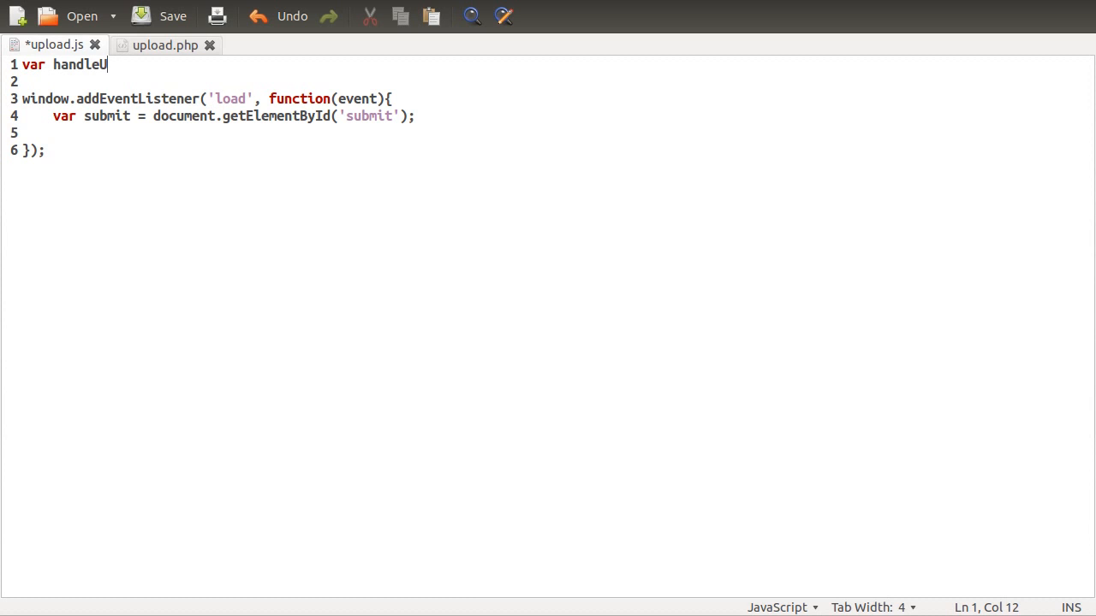
text(pload =)
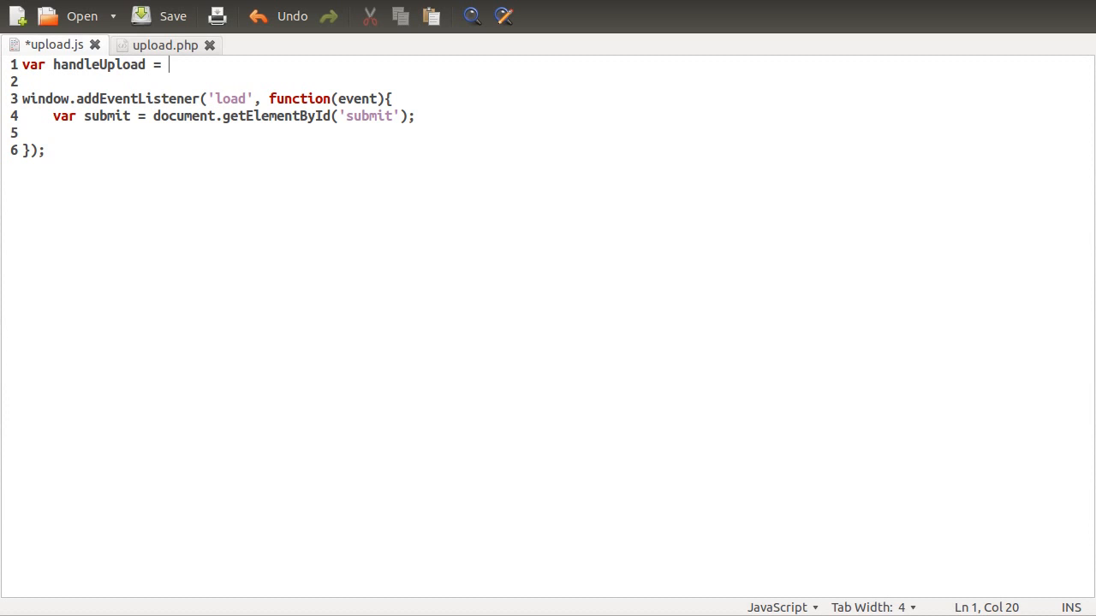
text(function)
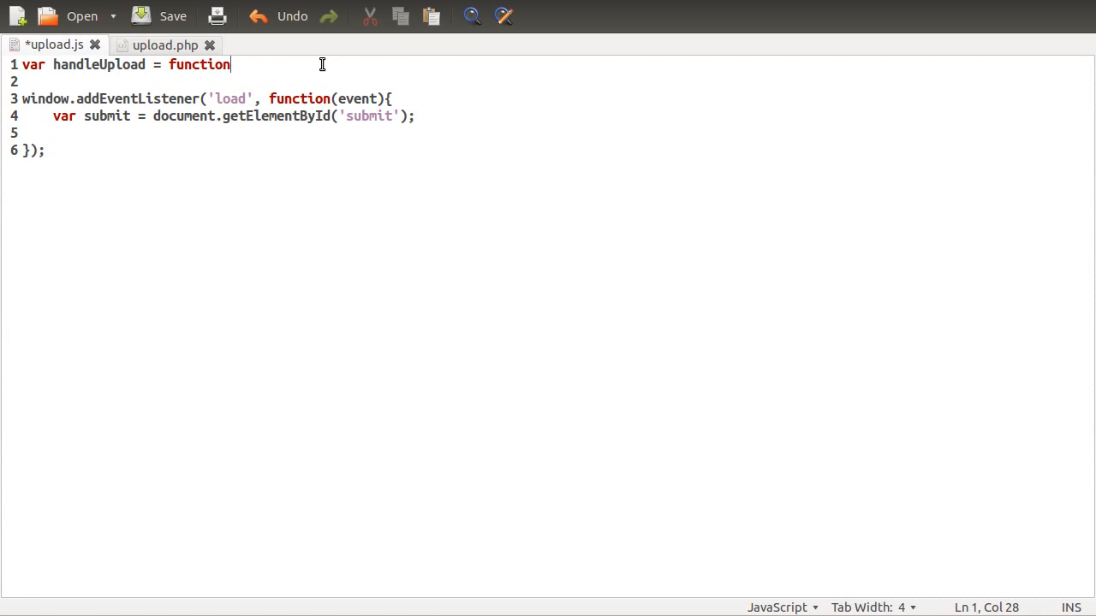
text((event))
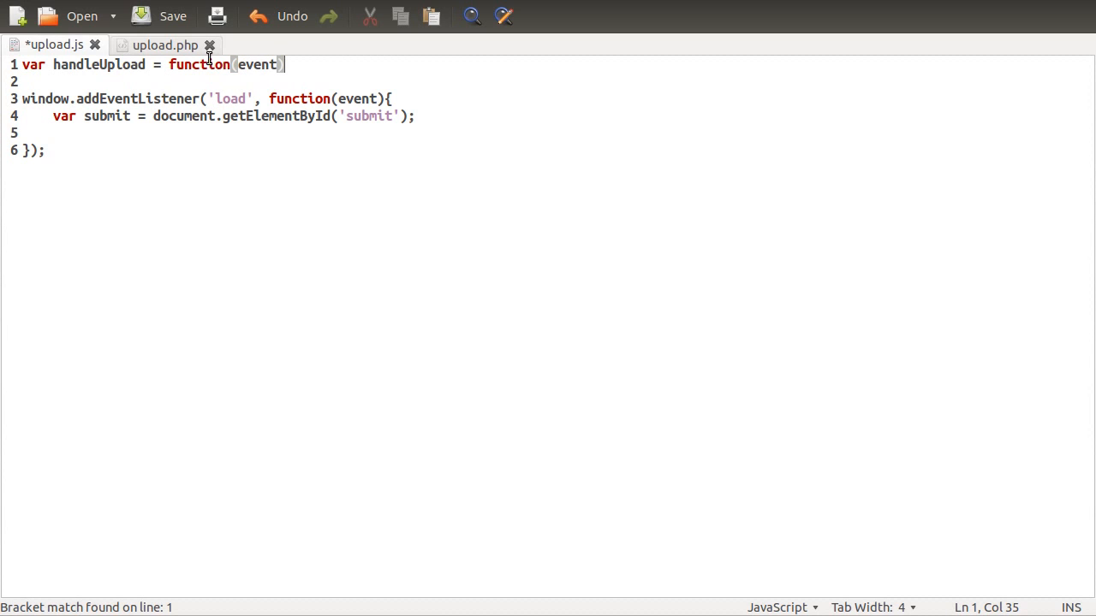
text({)
text(})
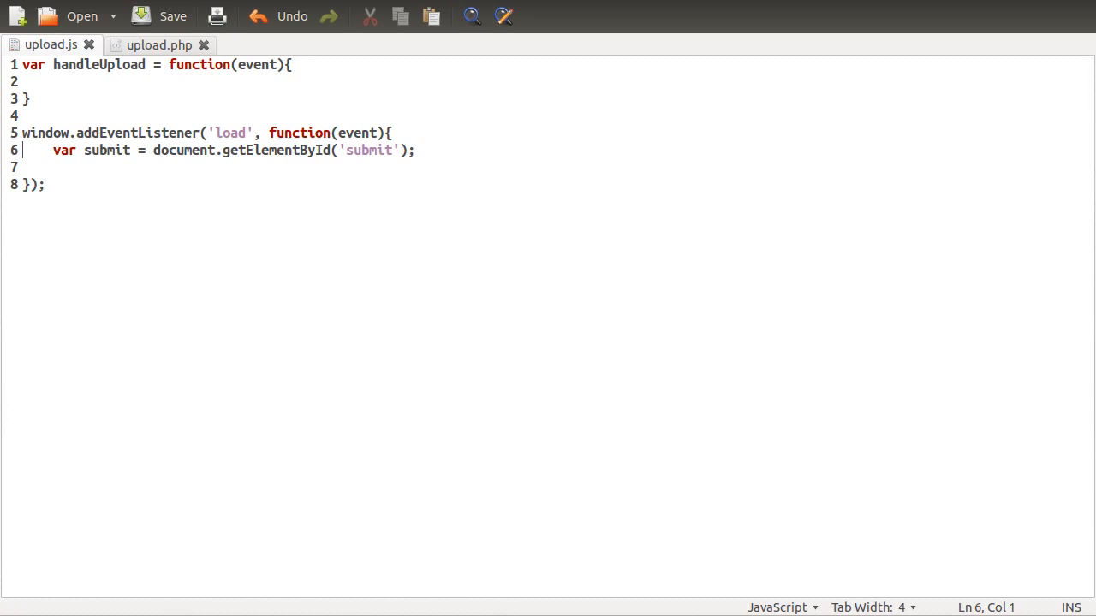
Add submit.addEventListener('click', handleUpload); inside the load handler and save upload.js.
key(Down)
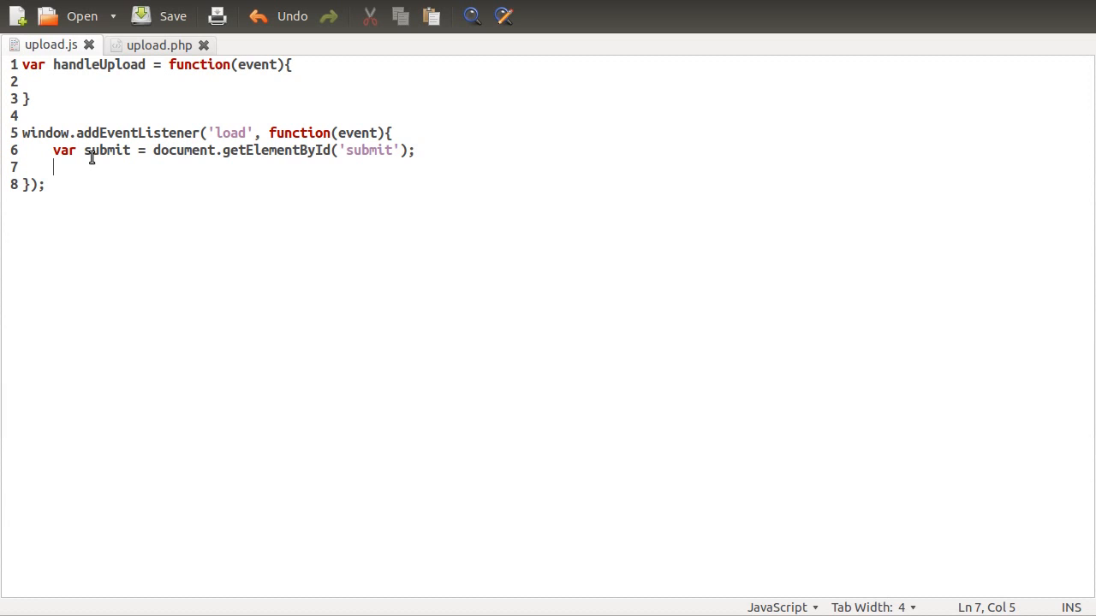
text(submit.a)
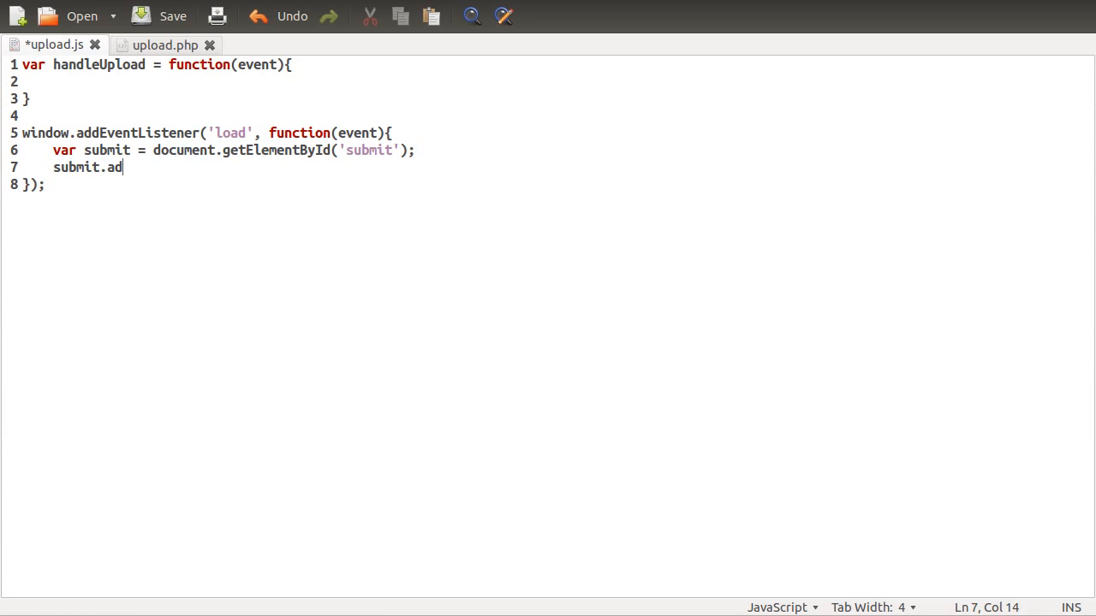
text(dEventListener)
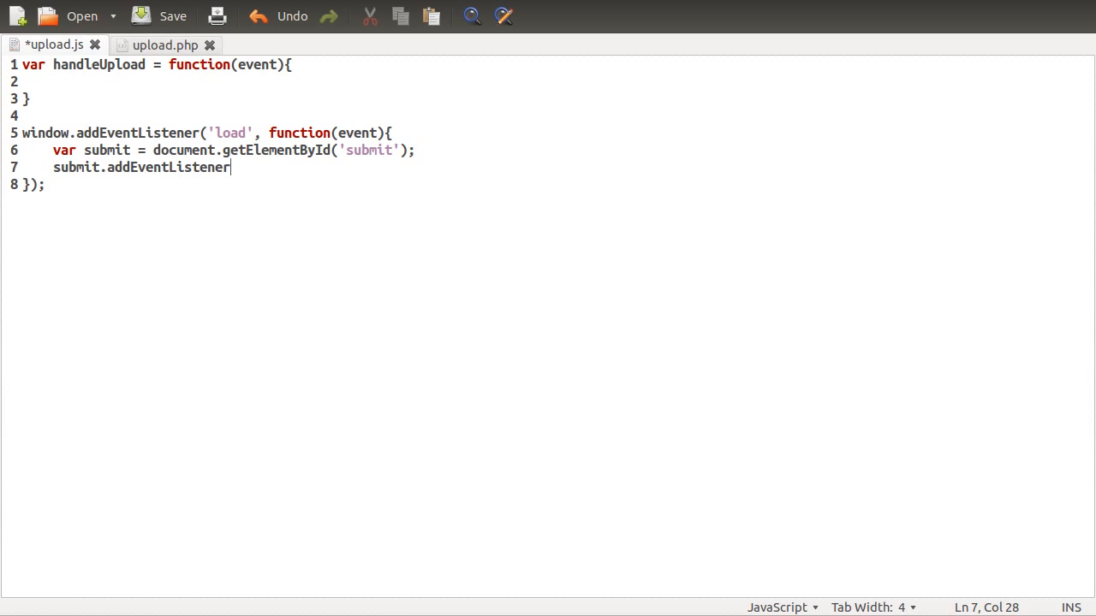
text(('clc)
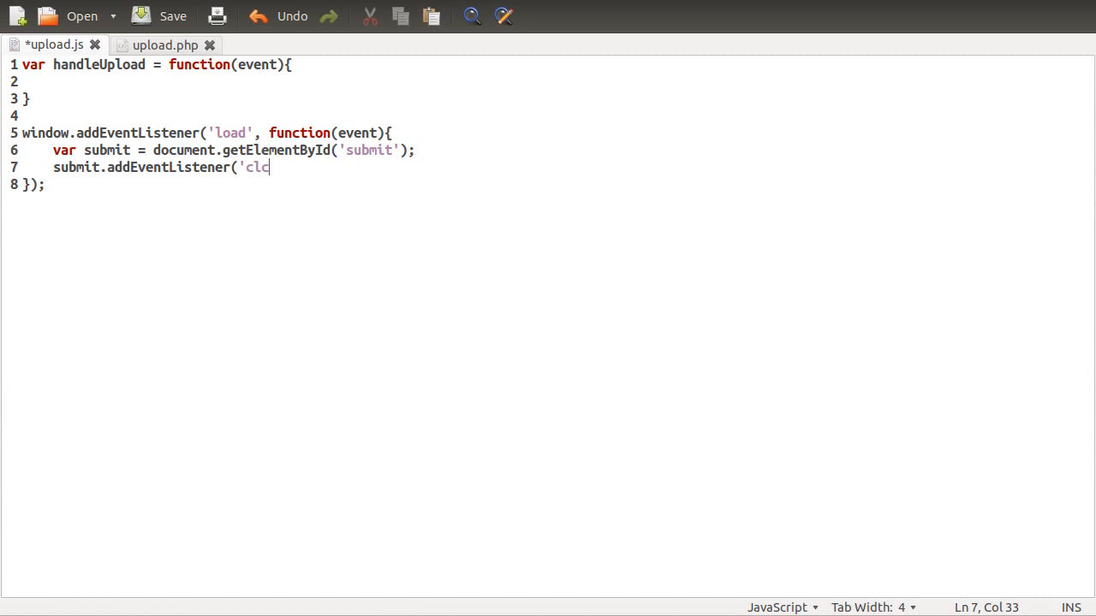
text(ick;)
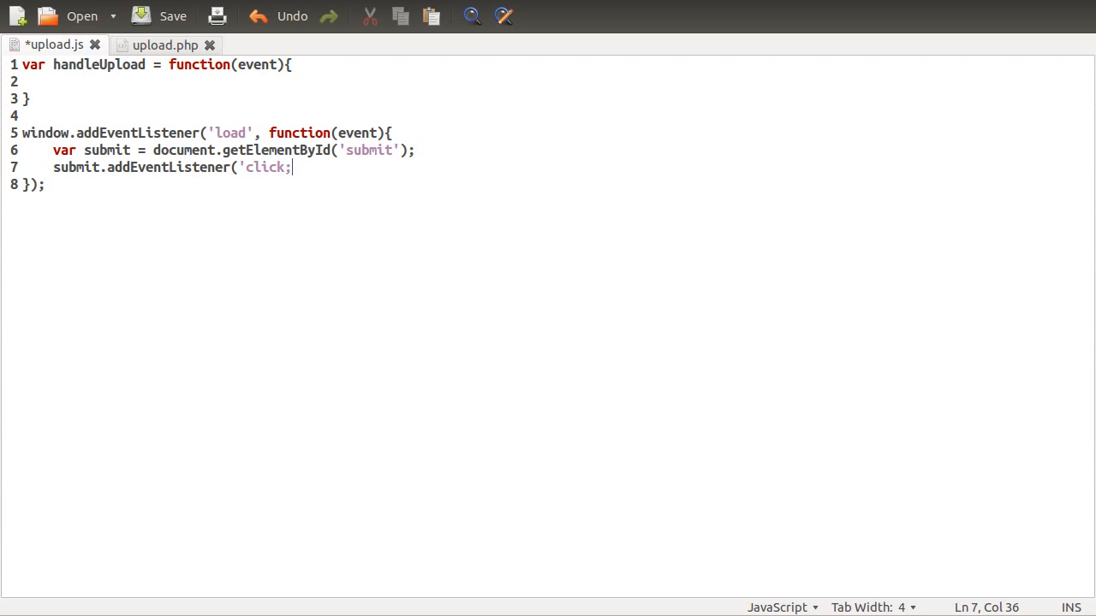
text(,)
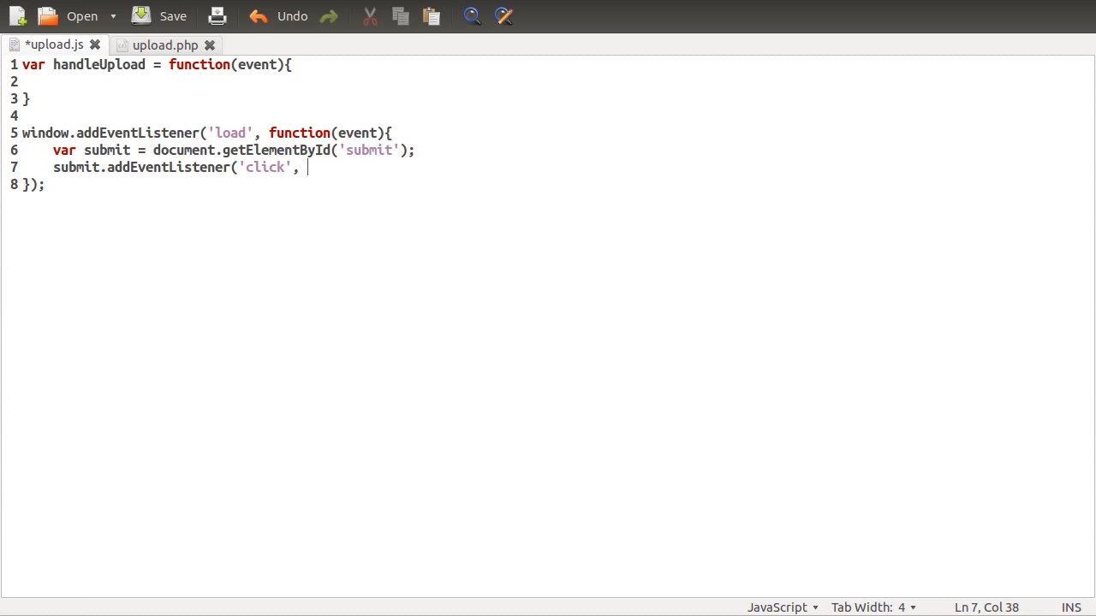
text(handleUpload)
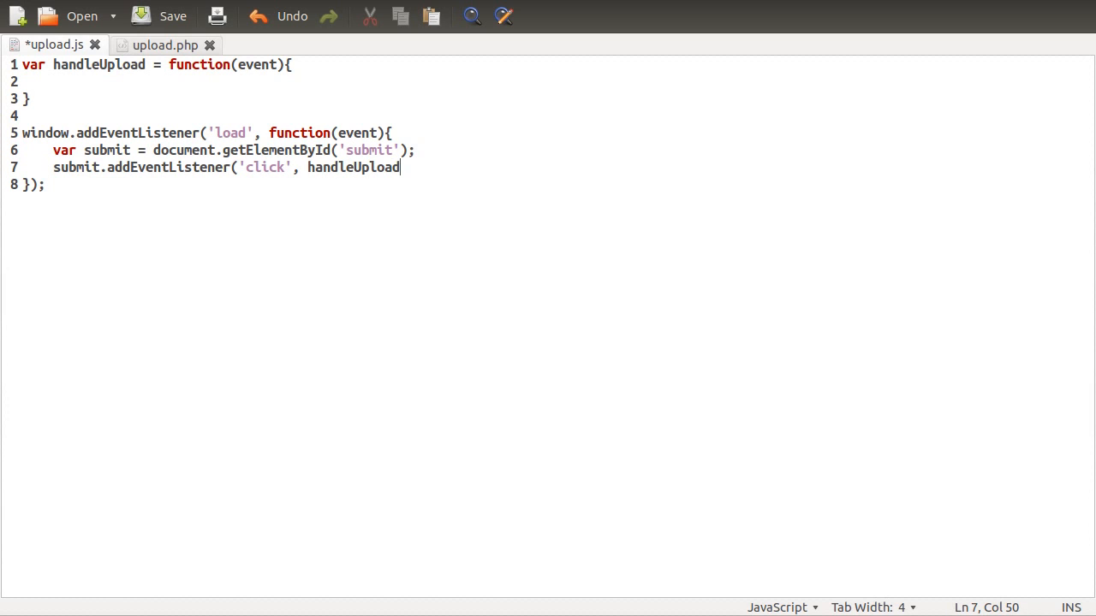
key(ctrl+s)
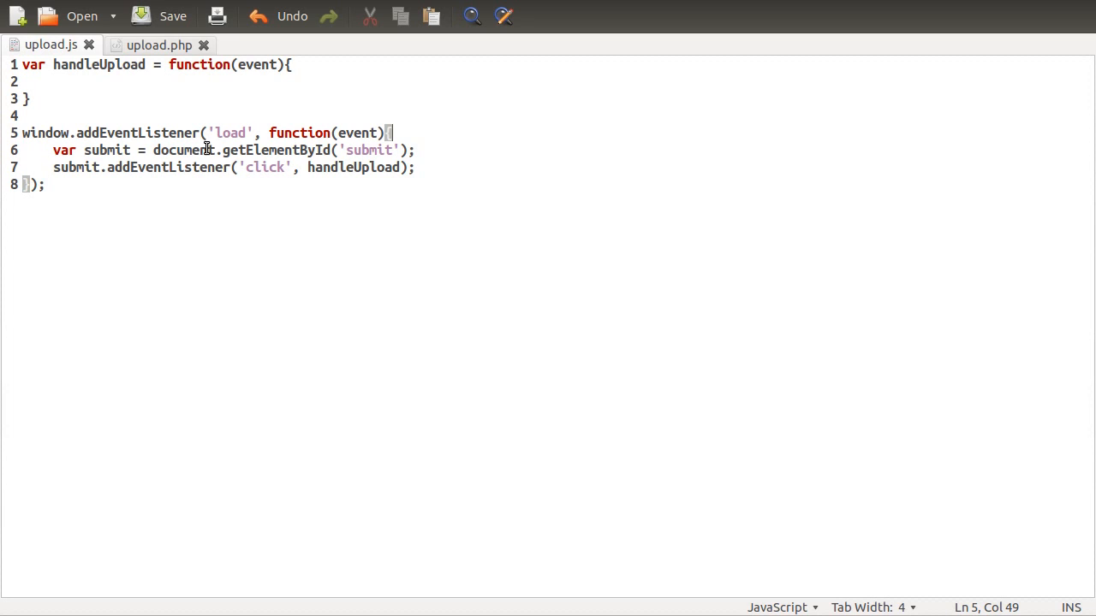
mouse_move(185, 65)
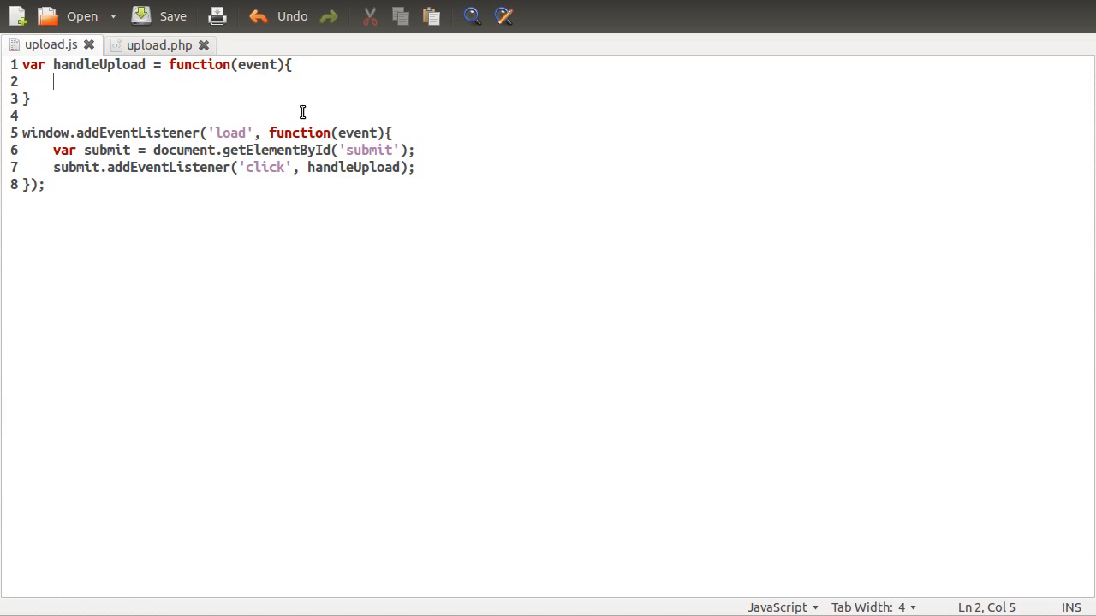
mouse_move(217, 89)
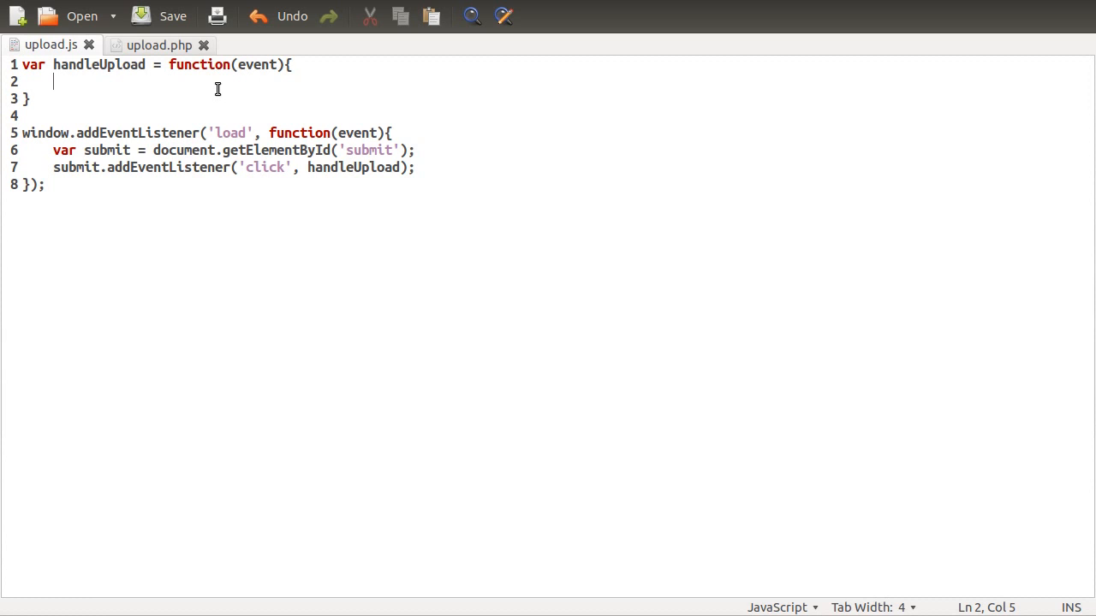
mouse_move(271, 157)
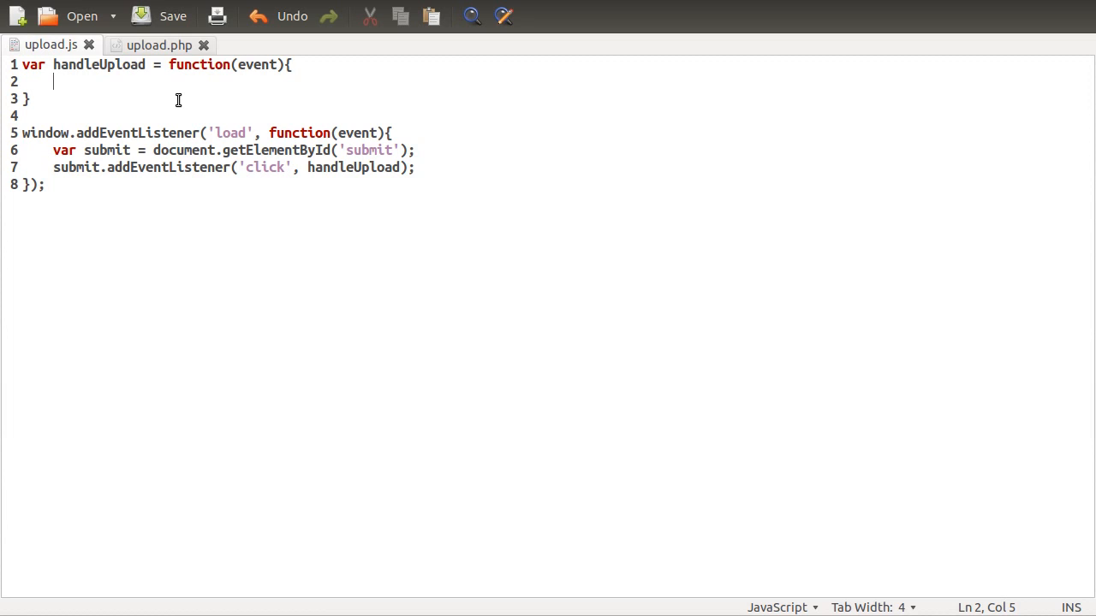
mouse_move(196, 79)
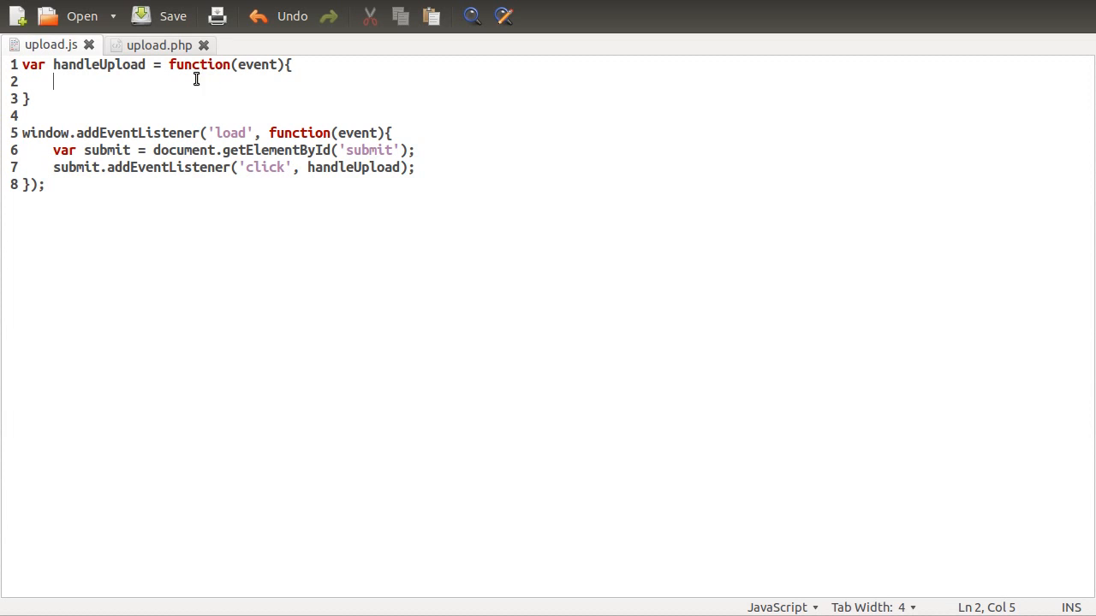
mouse_move(293, 93)
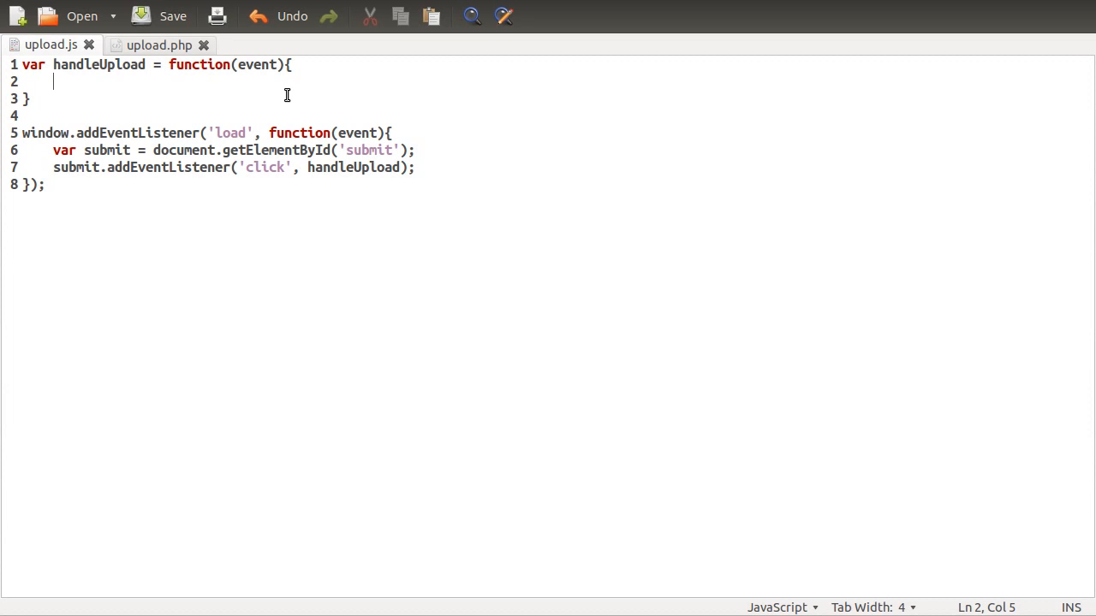
Begin handleUpload with event.preventDefault(); and event.stopPropagation(); calls.
text(event.pre)
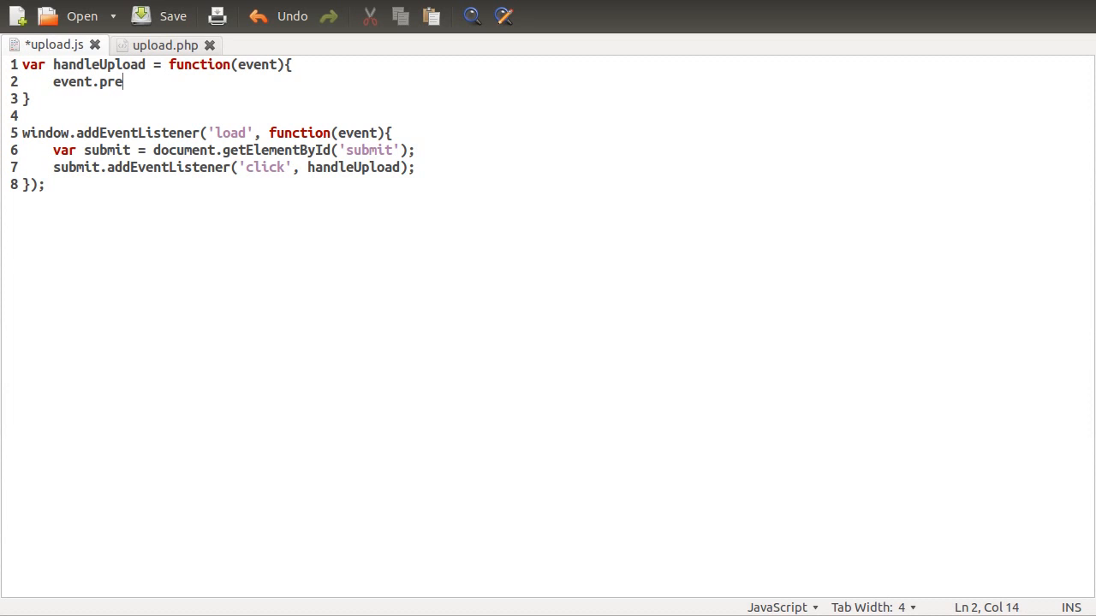
text(ventDefault();)
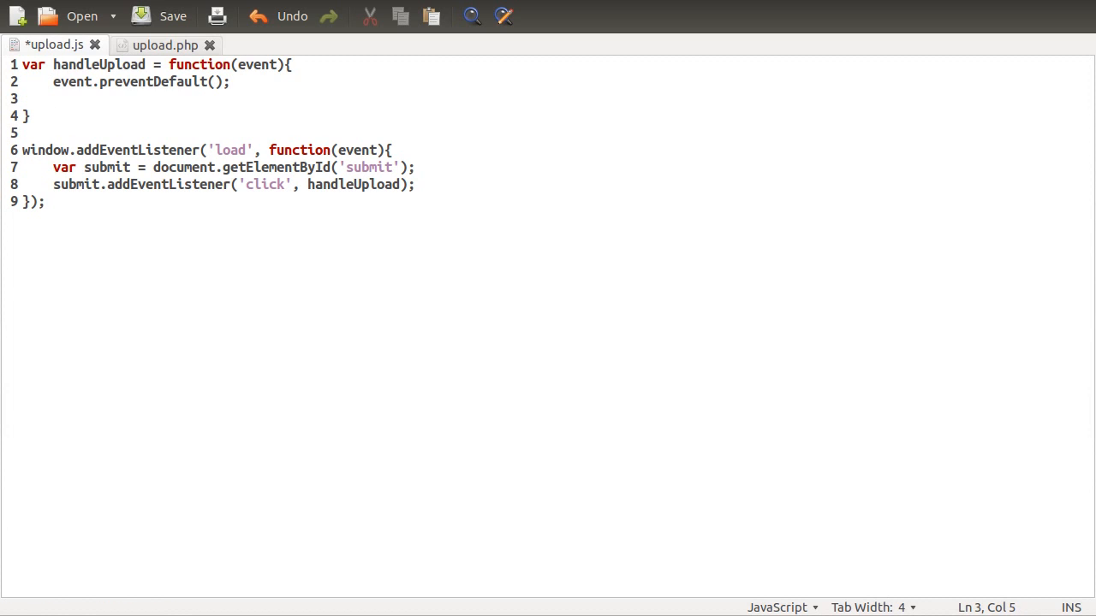
text(event.)
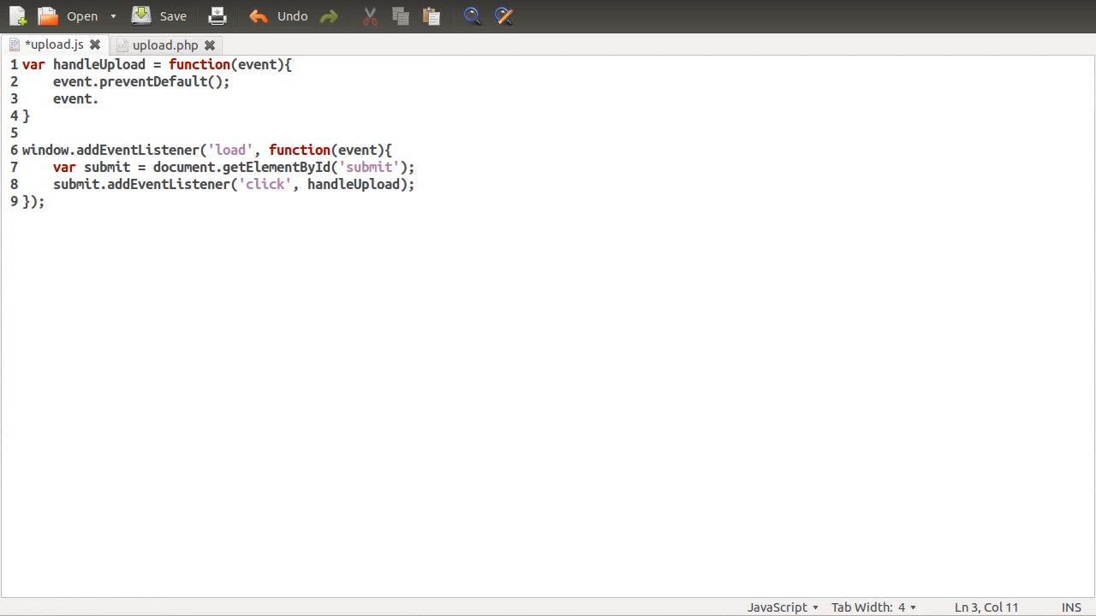
text(stopPro)
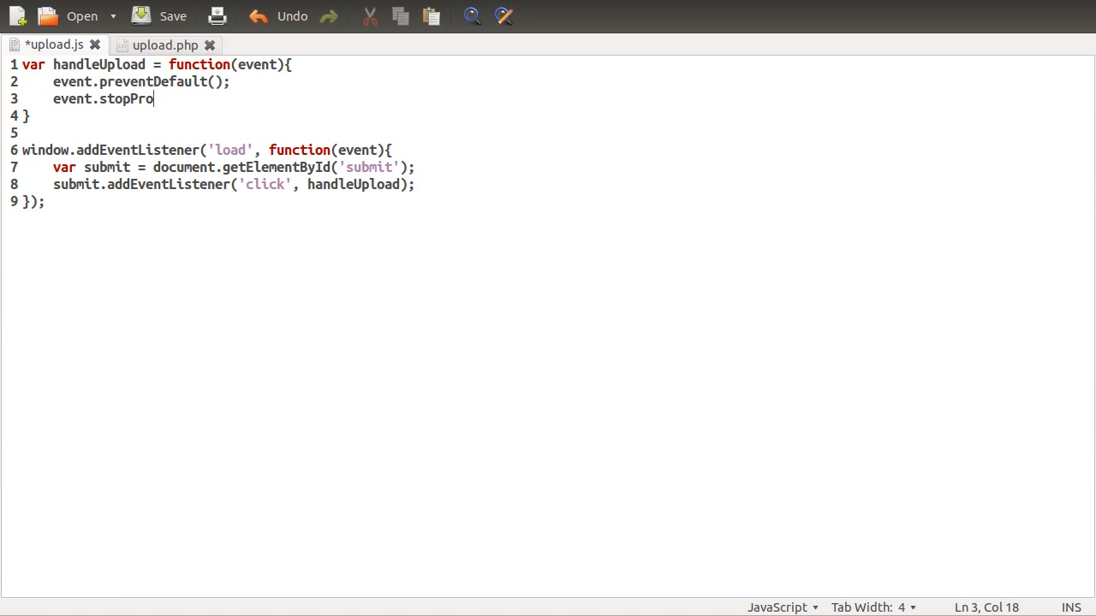
text(pa)
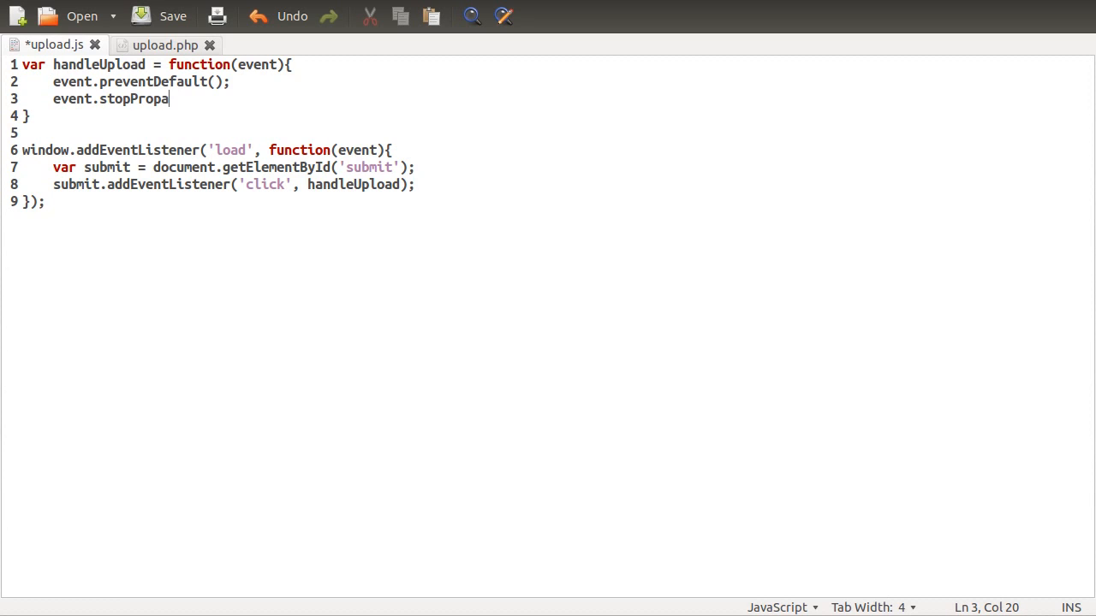
text(gat)
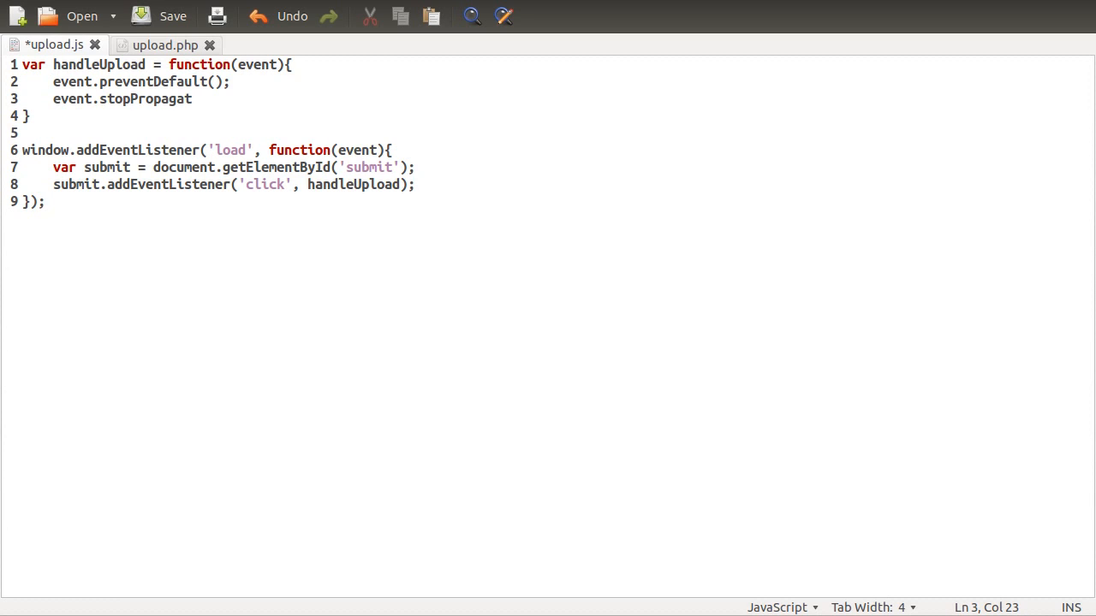
text(ion(;)
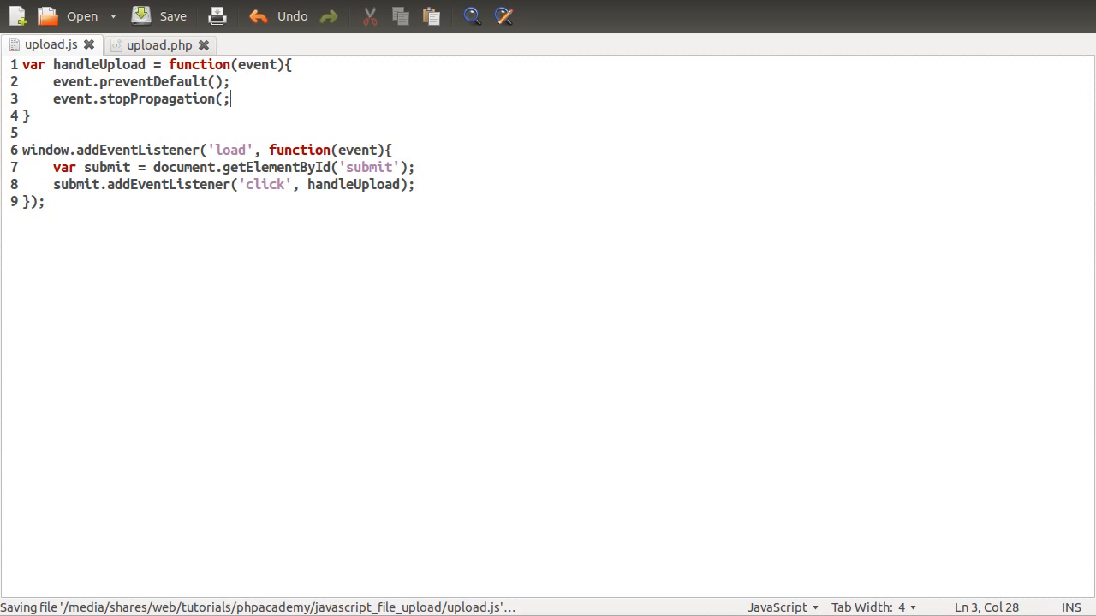
text())
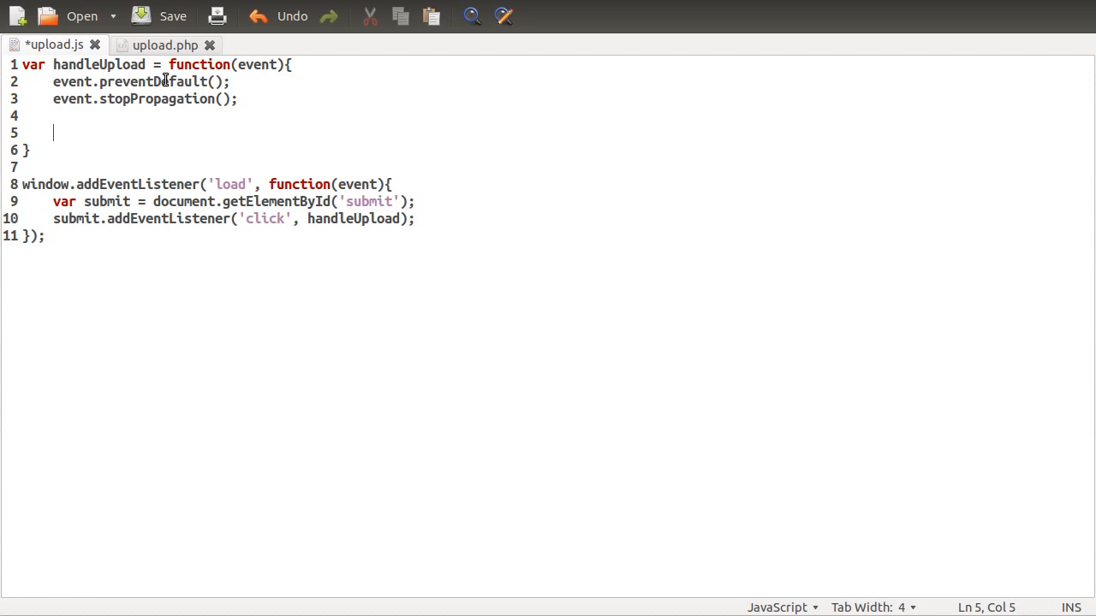
mouse_move(154, 98)
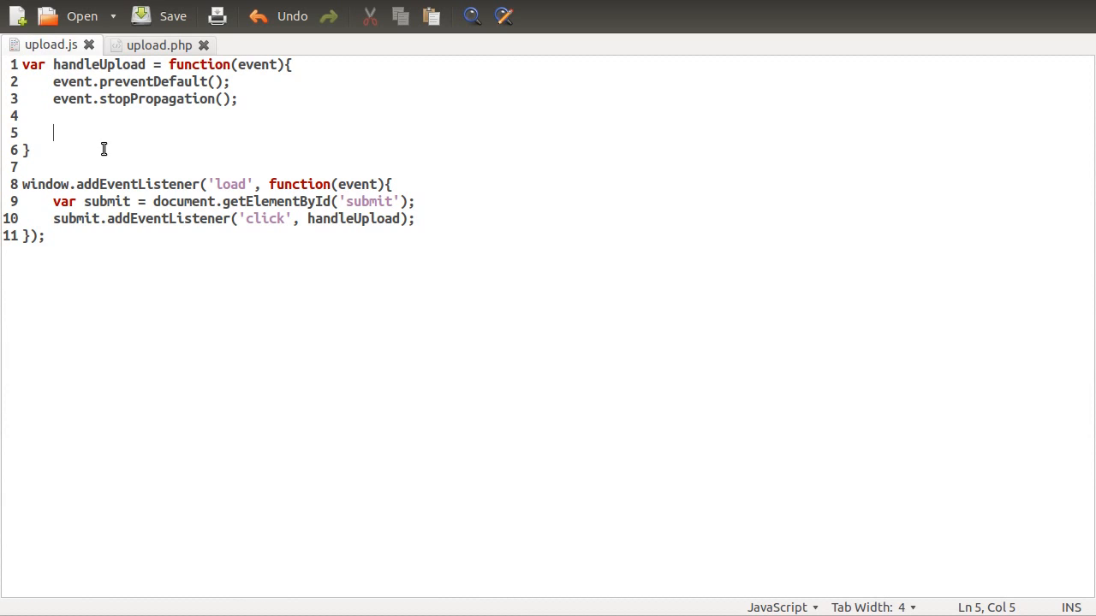
mouse_move(154, 112)
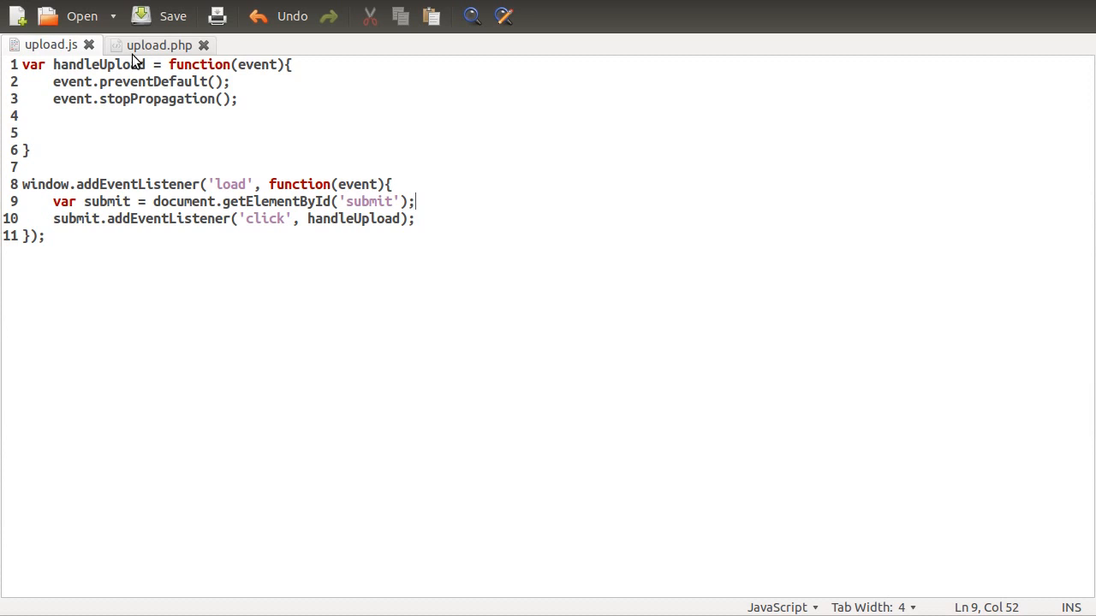
Add the attribute if="file" (meant as id) to upload.php's file input, then return to upload.js.
click(157, 45)
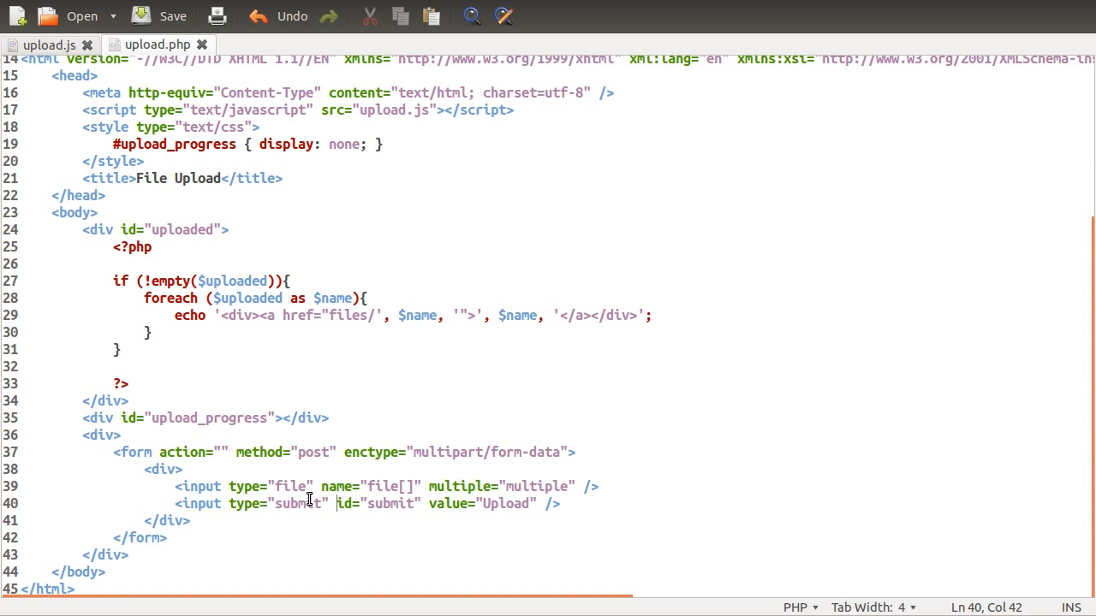
text(if=)
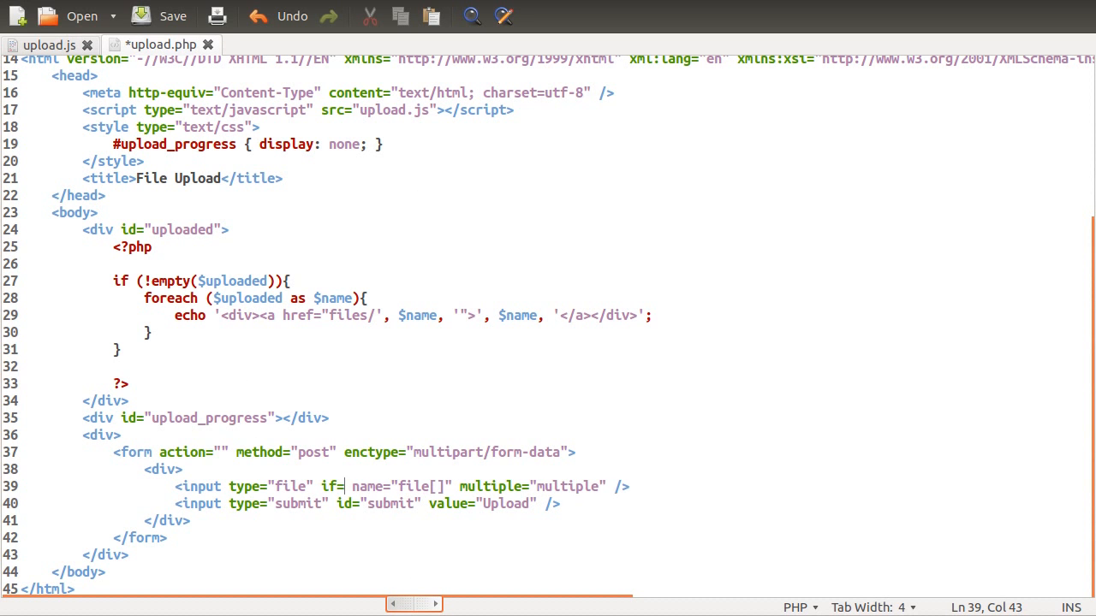
text("file")
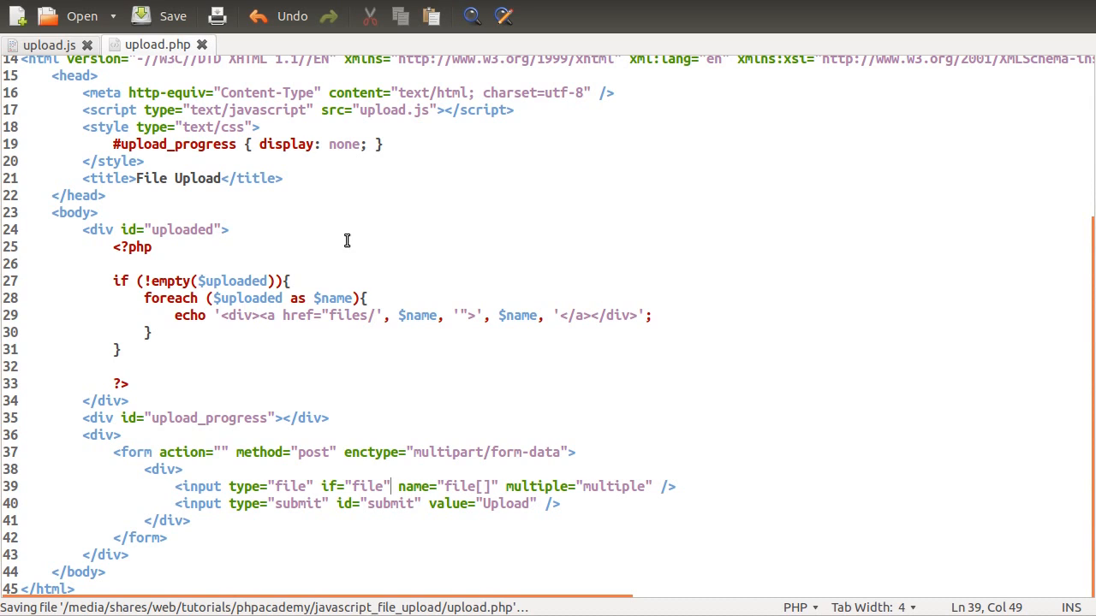
click(52, 45)
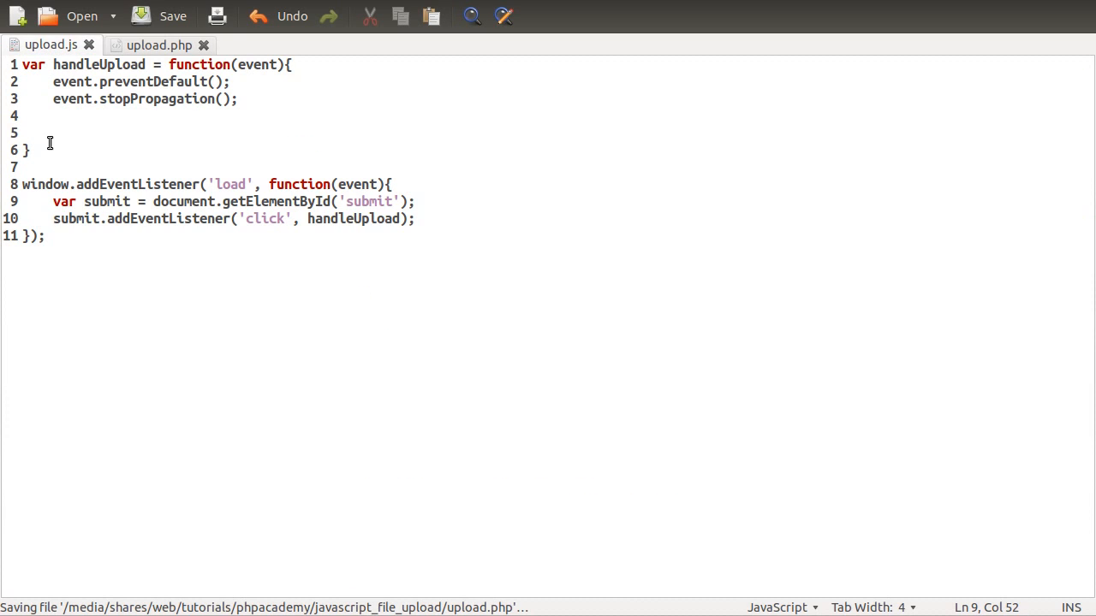
Declare var fileInput = document.getElementById('file'); on line 5 of handleUpload.
click(53, 133)
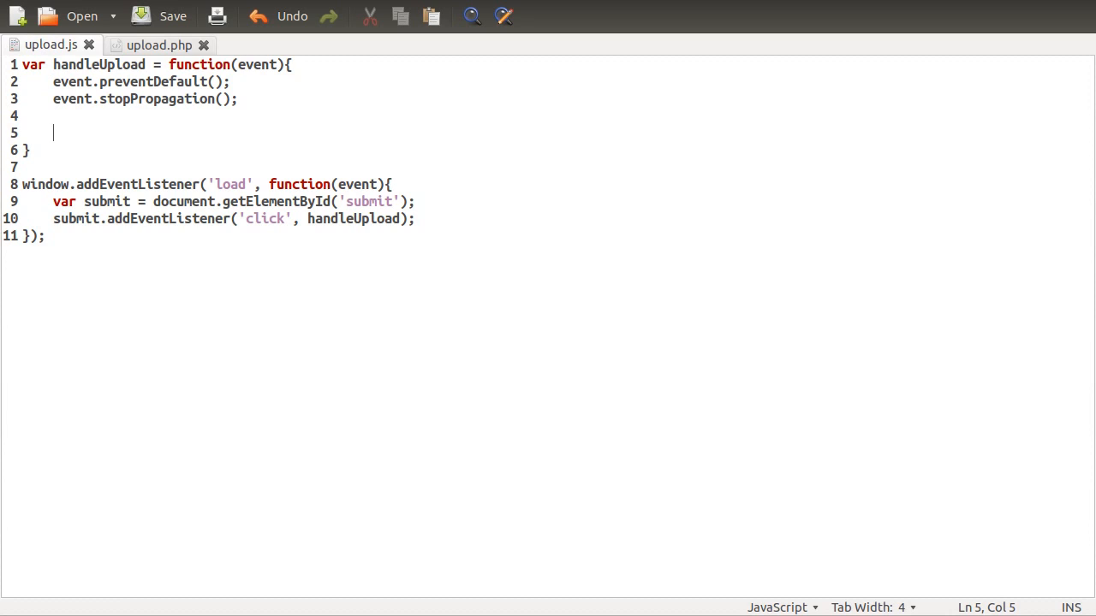
text(var f)
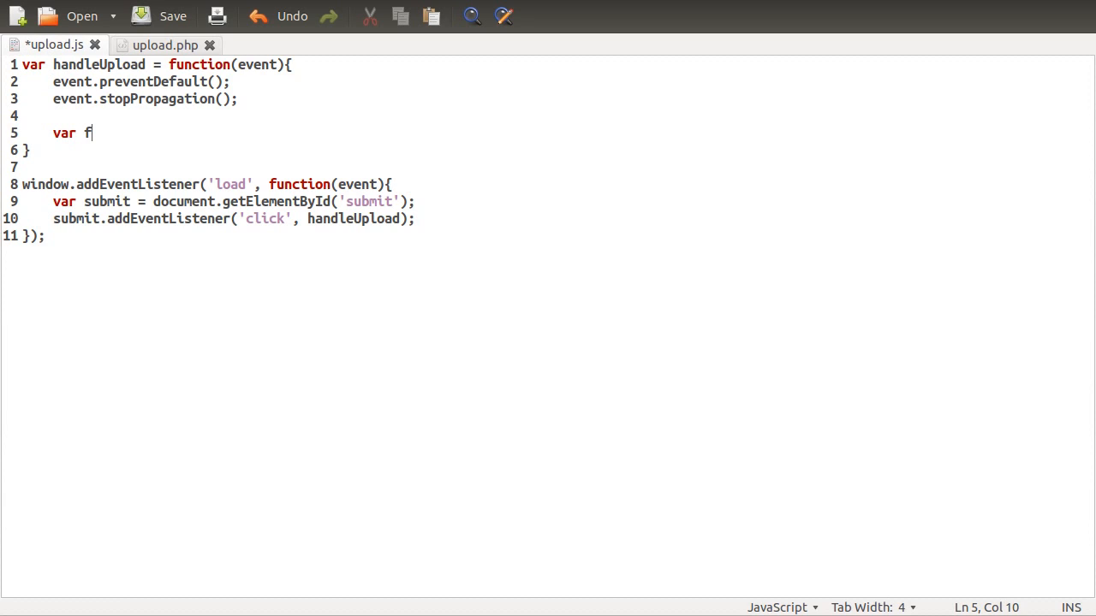
text(ileInput =)
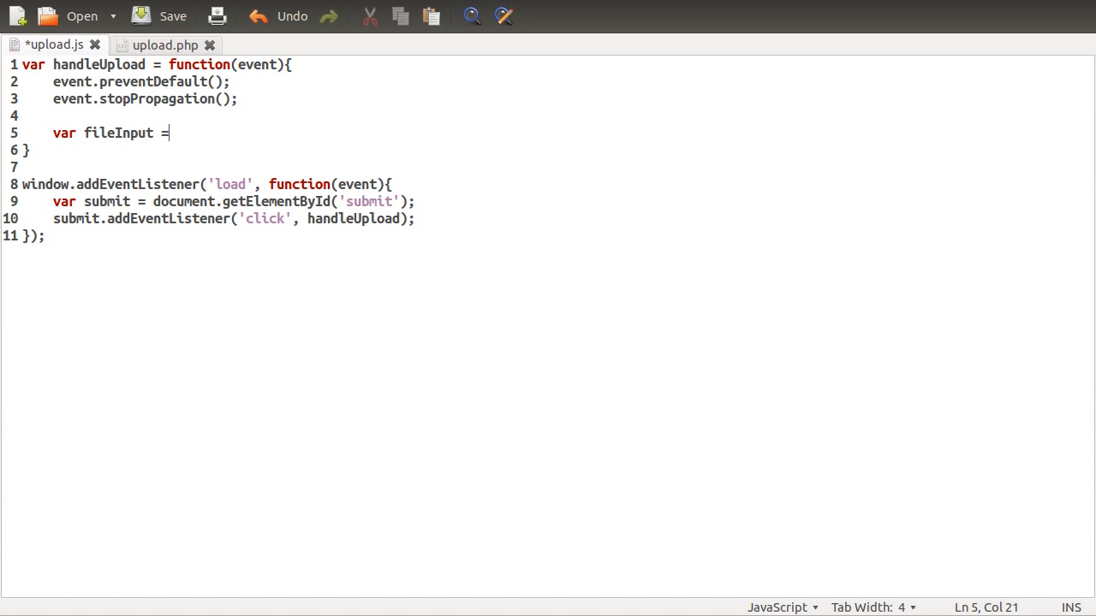
text(docuemnt.)
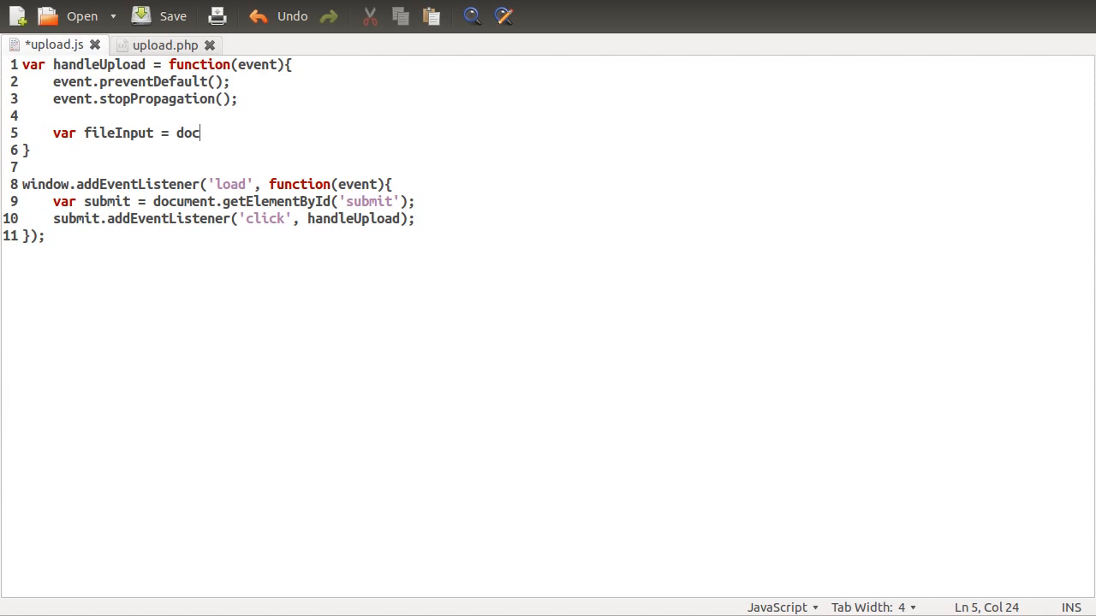
text(ument.getEl)
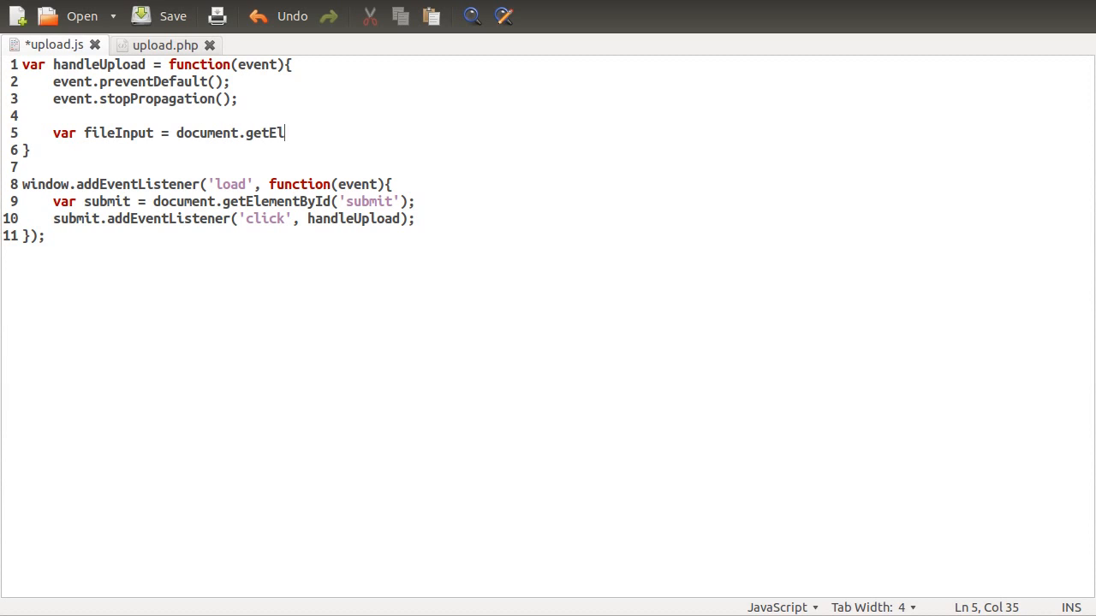
text(ementById('file)
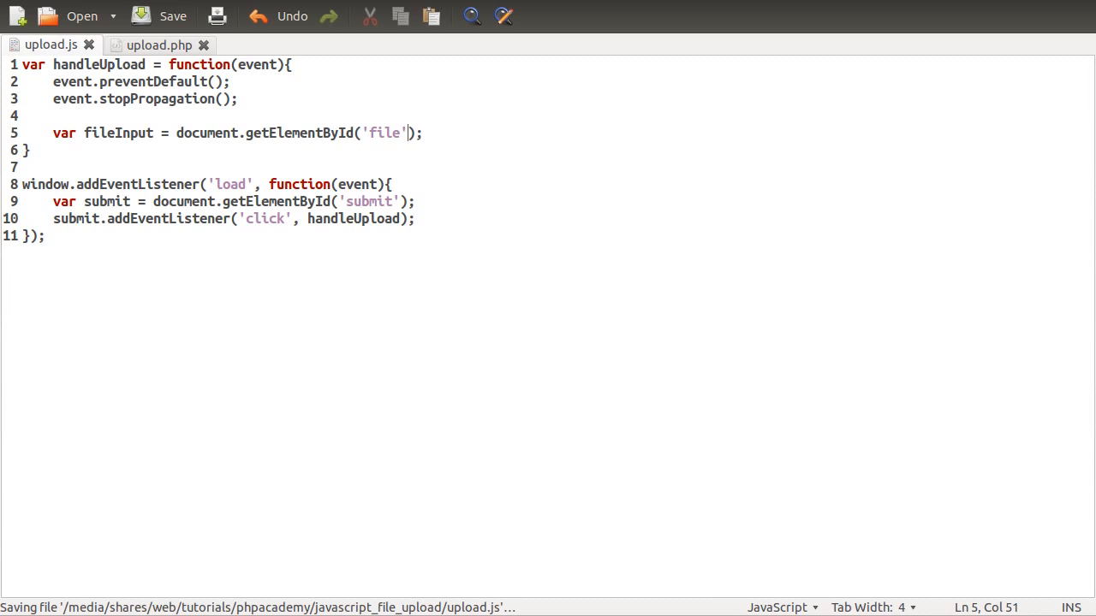
text(;)
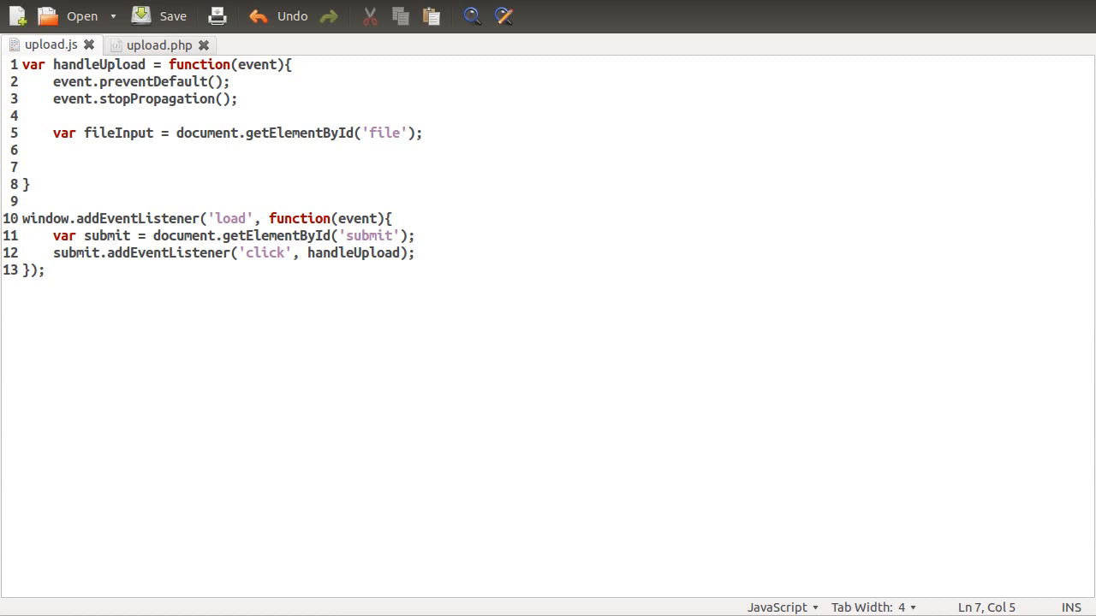
Write console.log(fileInput.files.length); on line 7 of handleUpload.
click(53, 168)
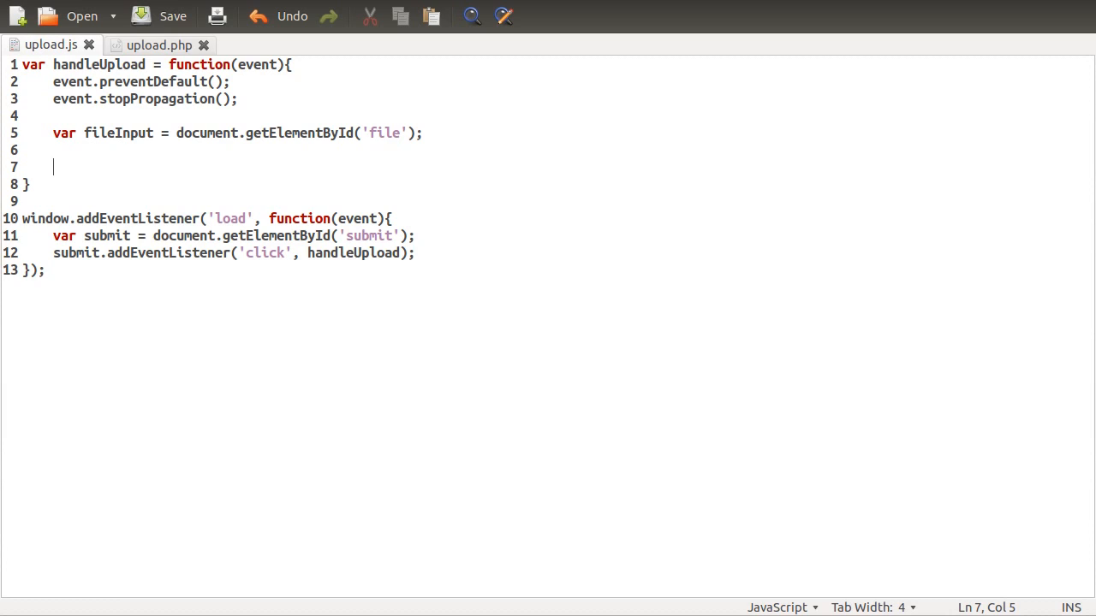
text(fileInput.)
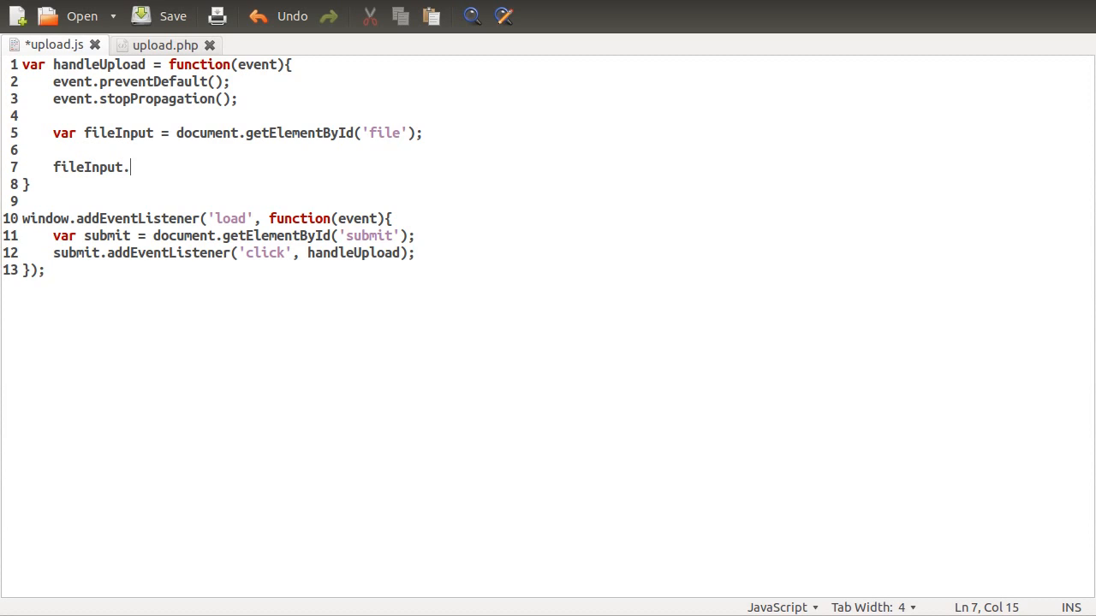
text(files)
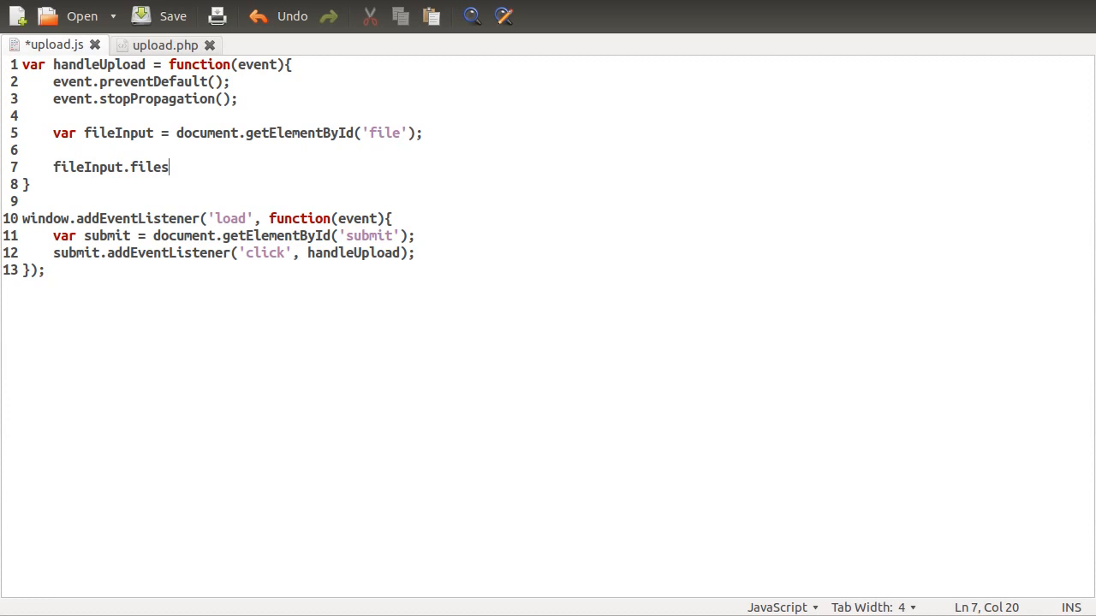
text(.l)
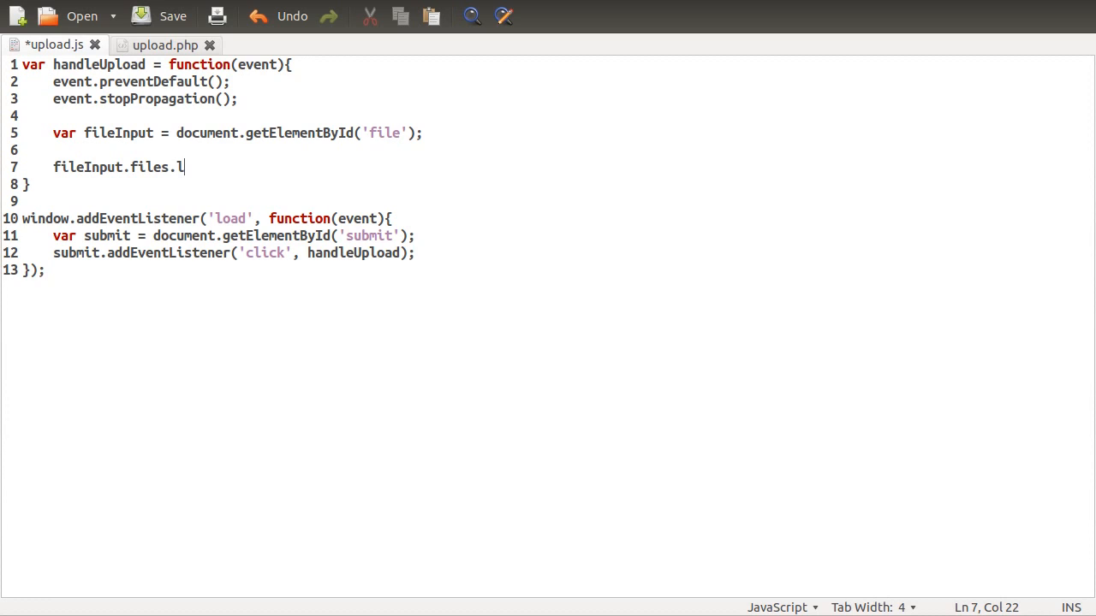
text(ength)
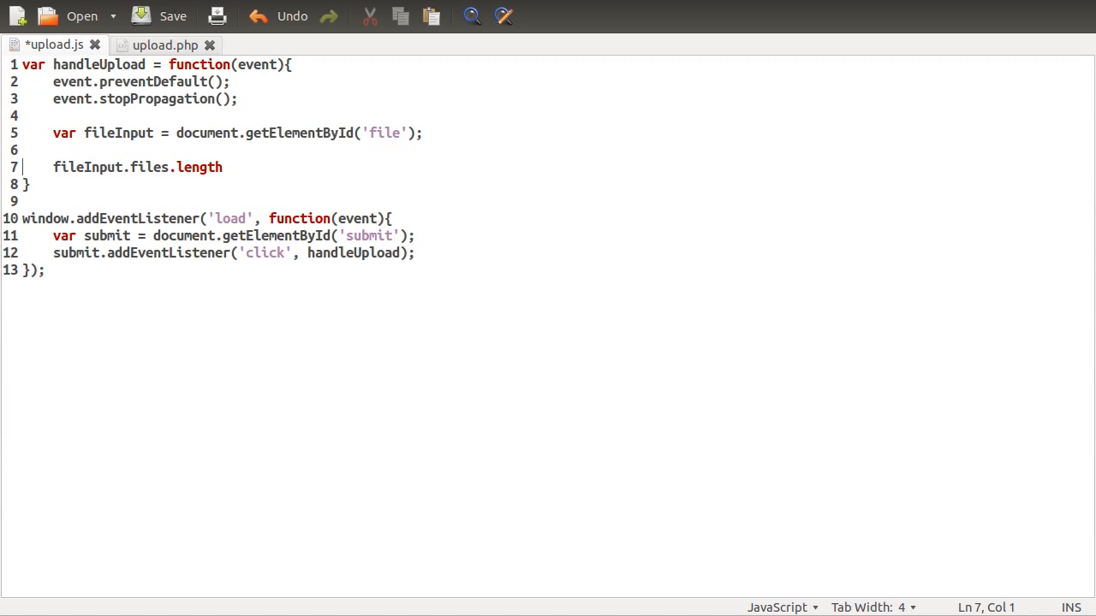
text(console.log()
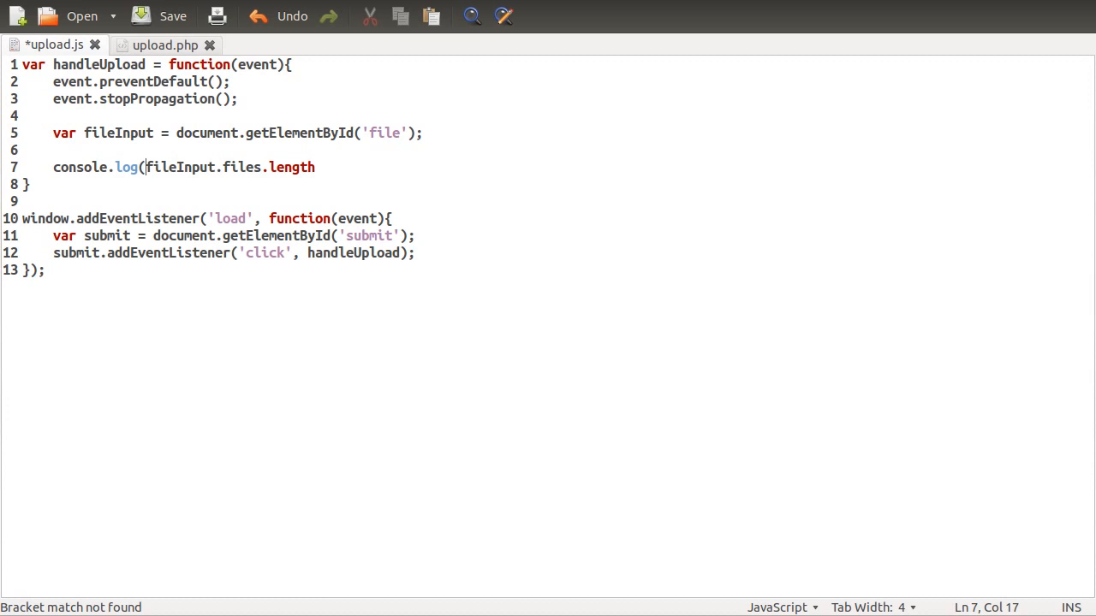
text();)
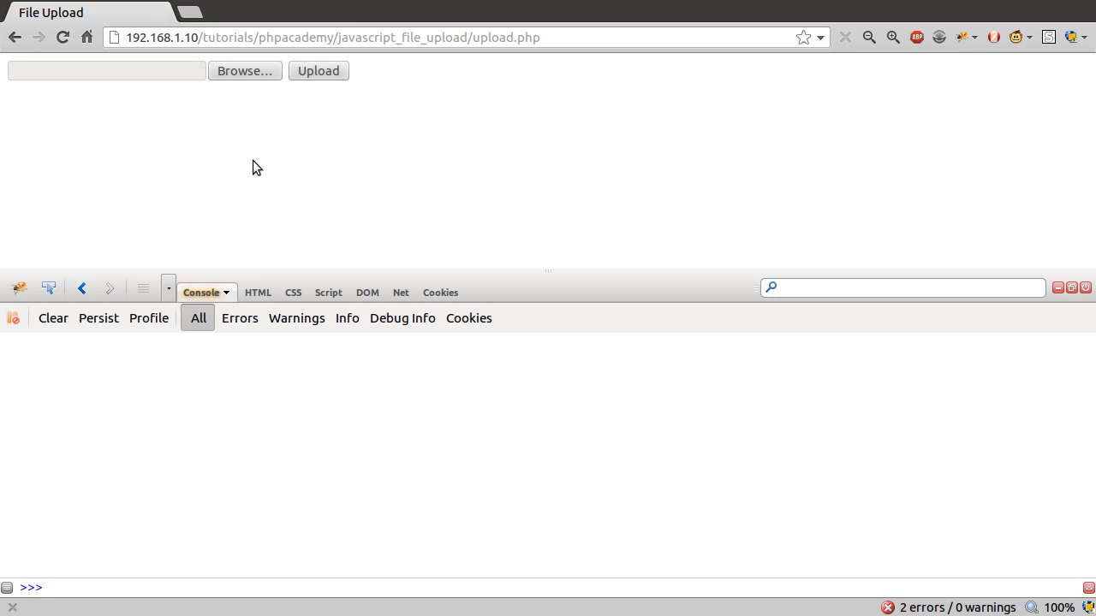
Pick image files for the upload field, leading to the 'fileInput is null' error on submit.
click(243, 70)
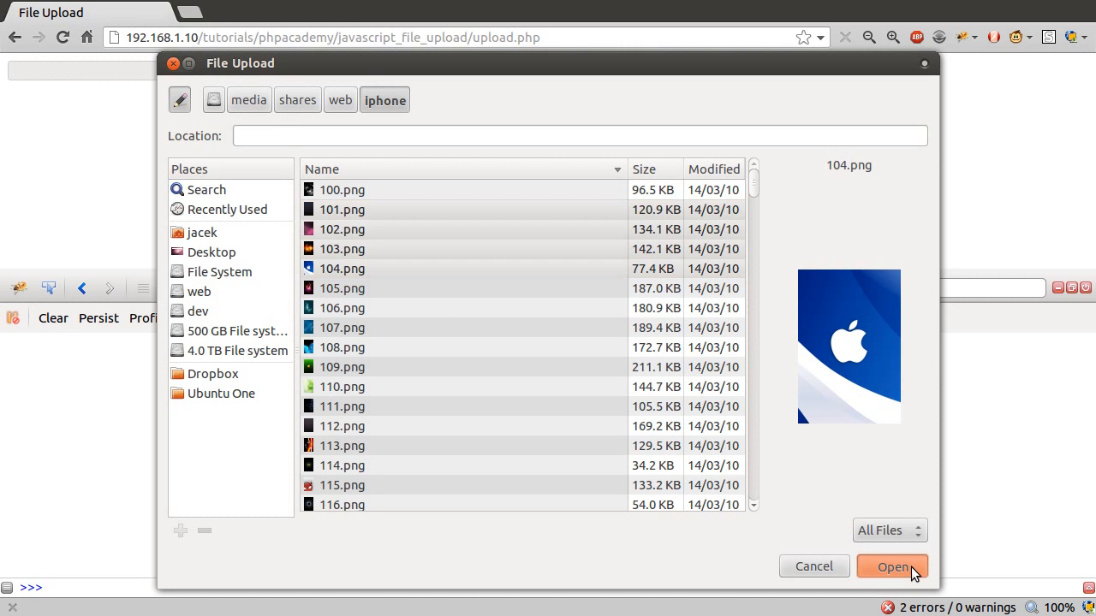
click(892, 567)
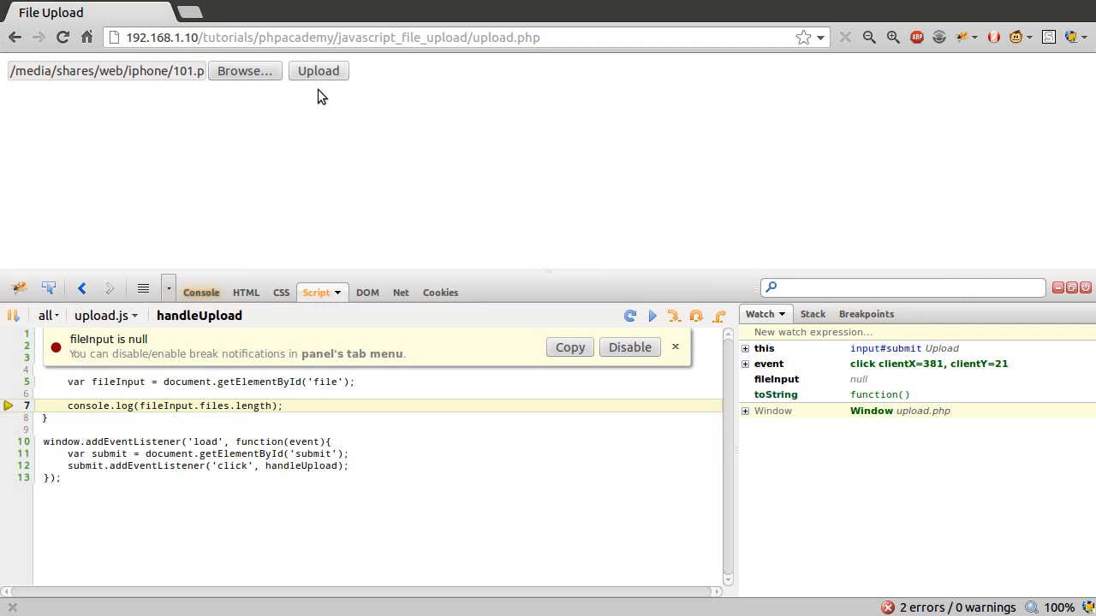
mouse_move(247, 462)
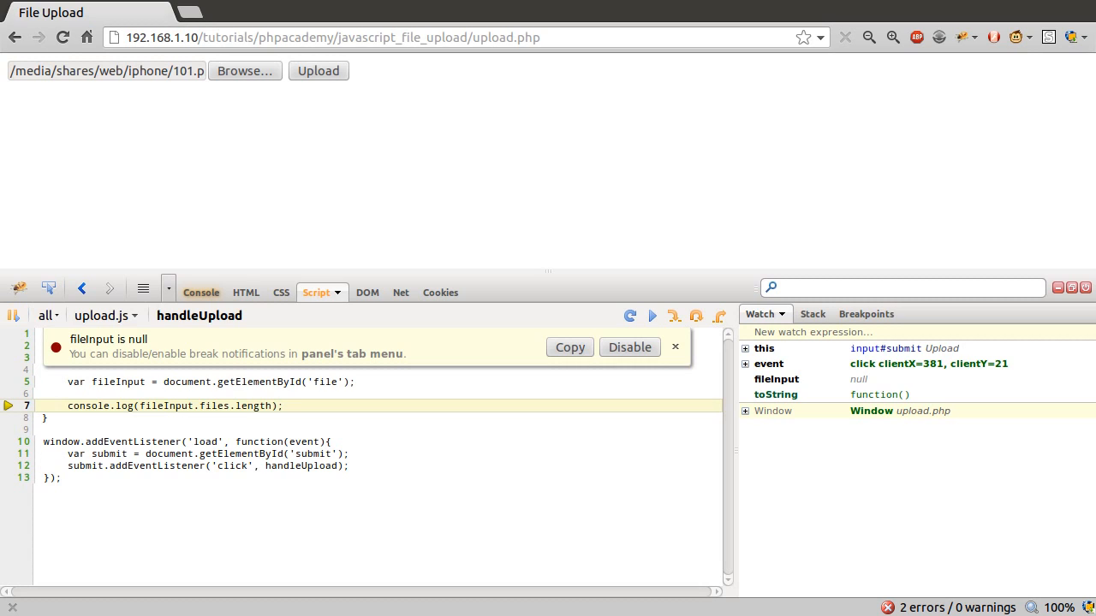
mouse_move(75, 442)
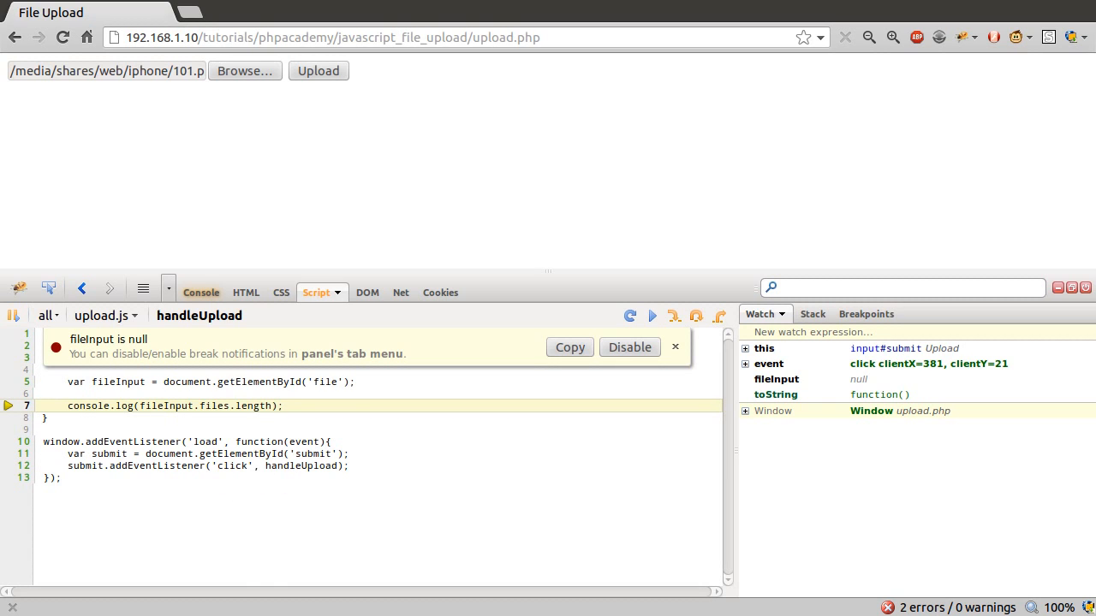
mouse_move(356, 469)
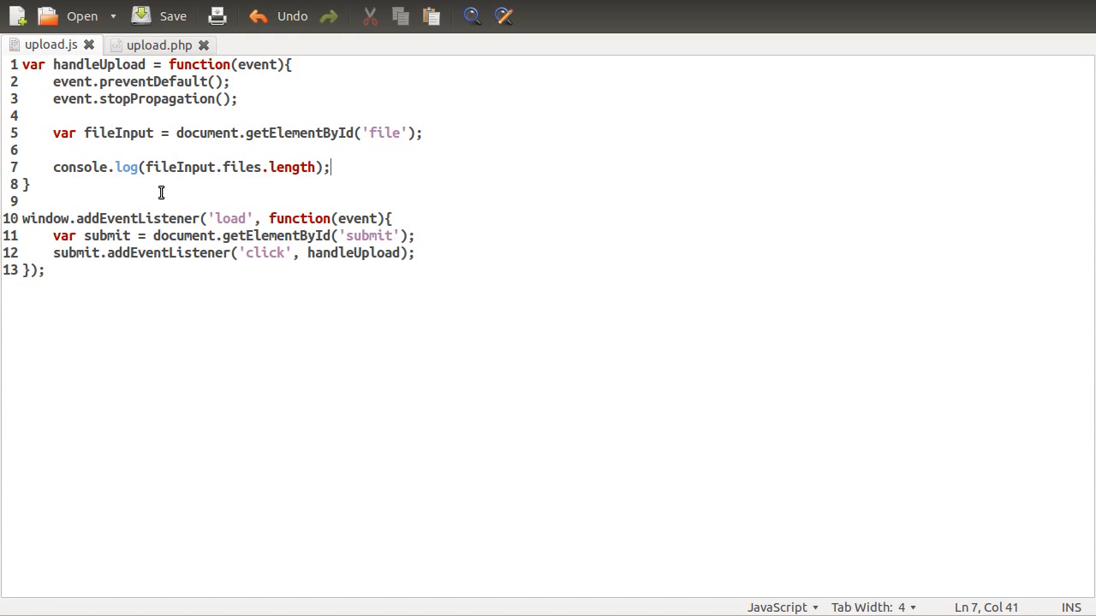
mouse_move(181, 199)
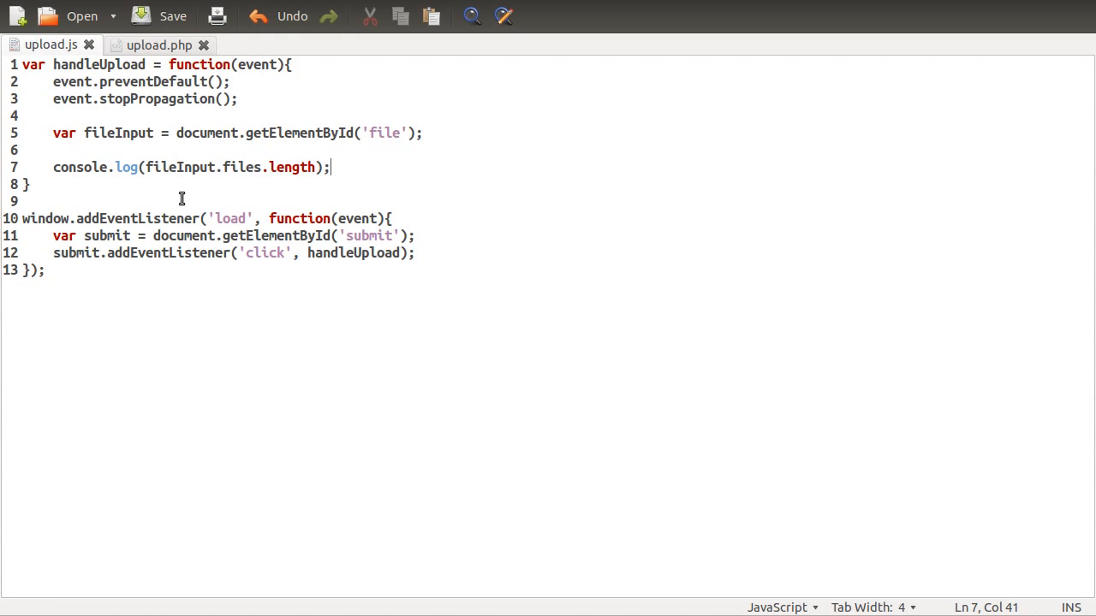
mouse_move(284, 188)
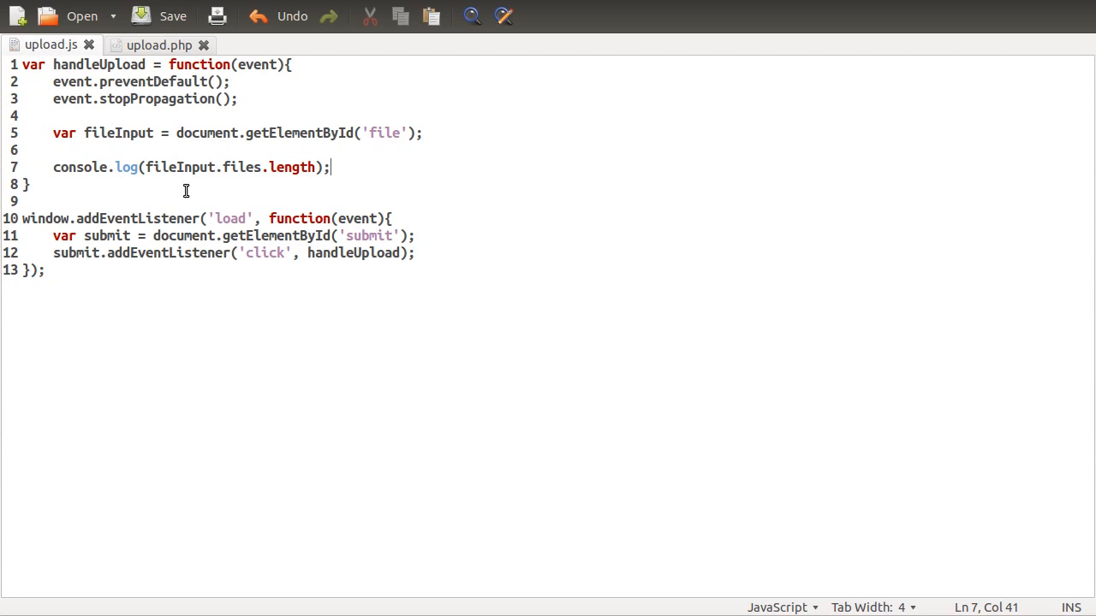
mouse_move(182, 202)
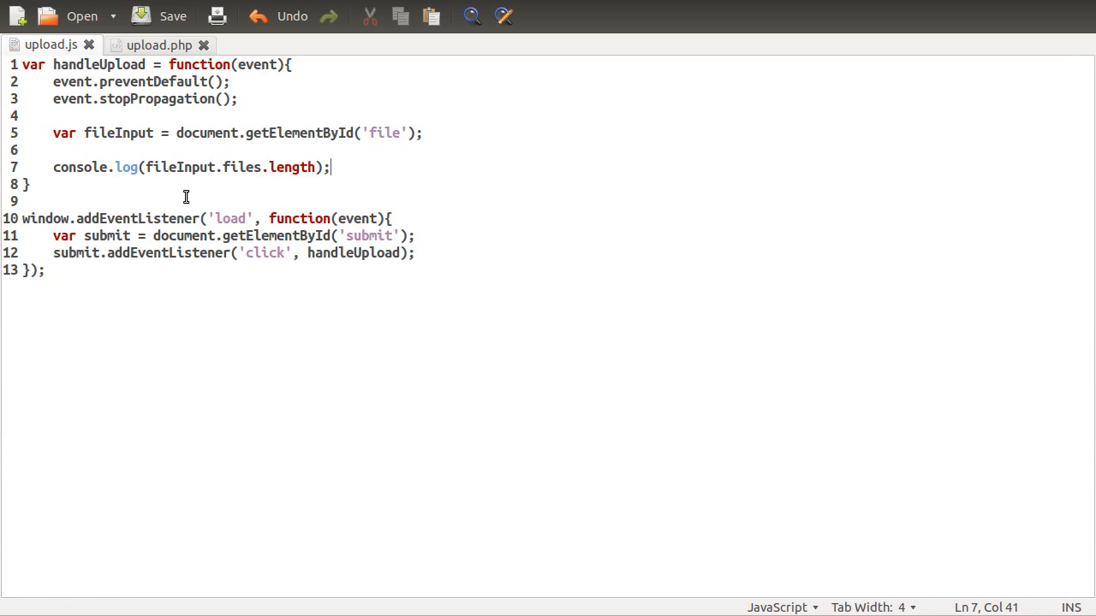
mouse_move(86, 126)
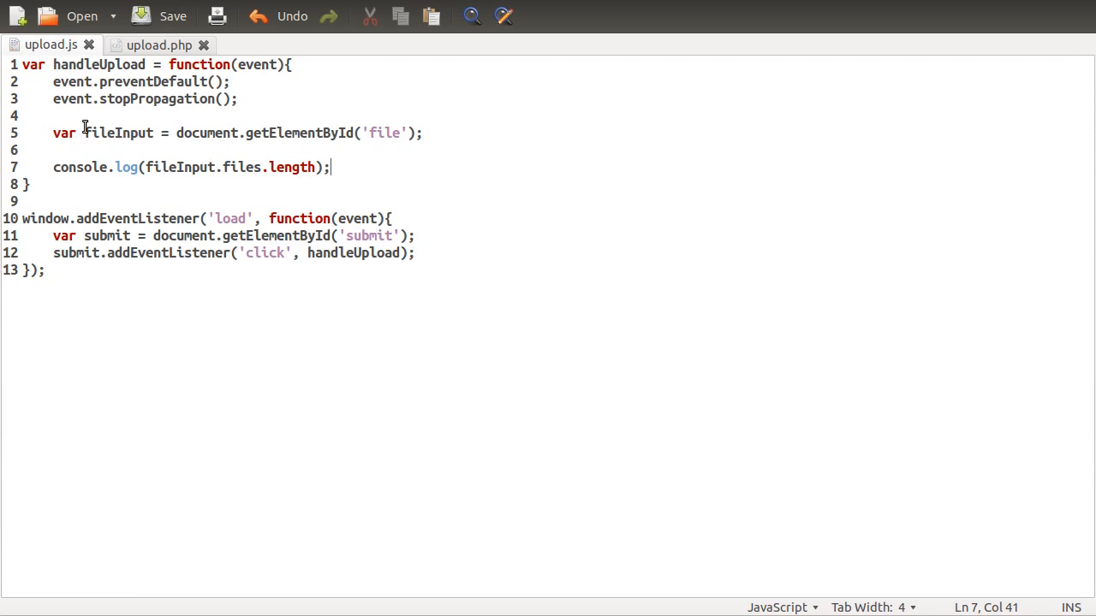
Retype the fileInput name on line 5 and switch to the upload.php markup.
double_click(118, 133)
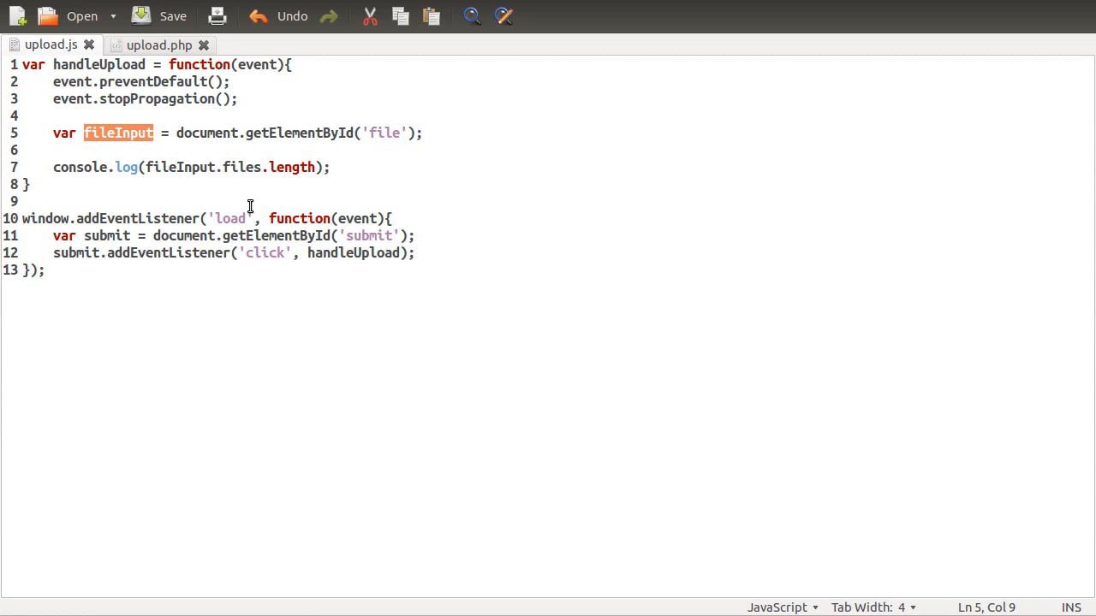
text(fileInput)
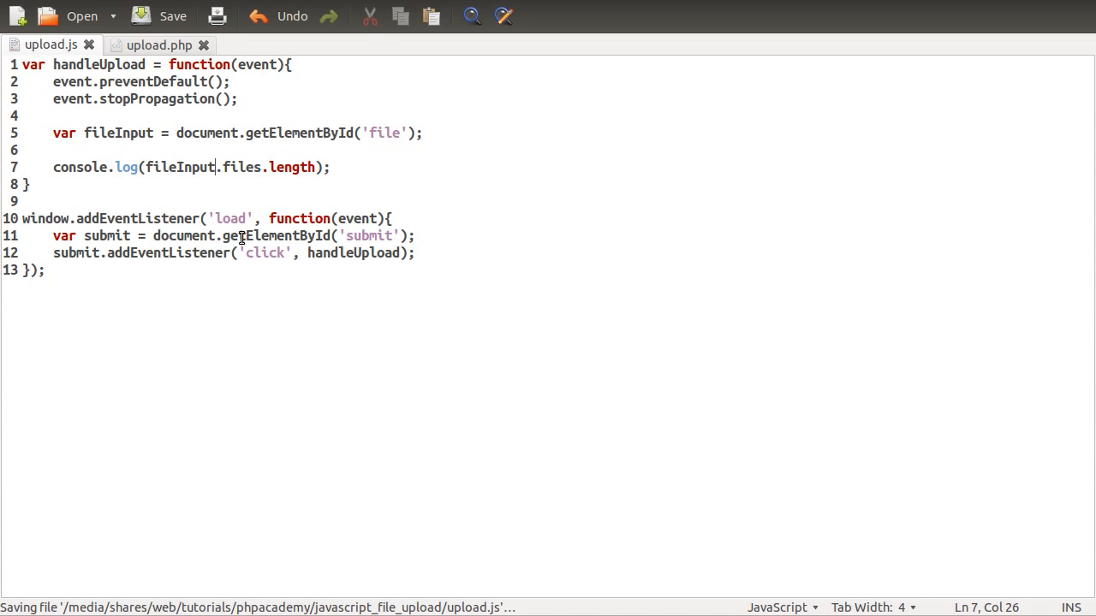
mouse_move(401, 181)
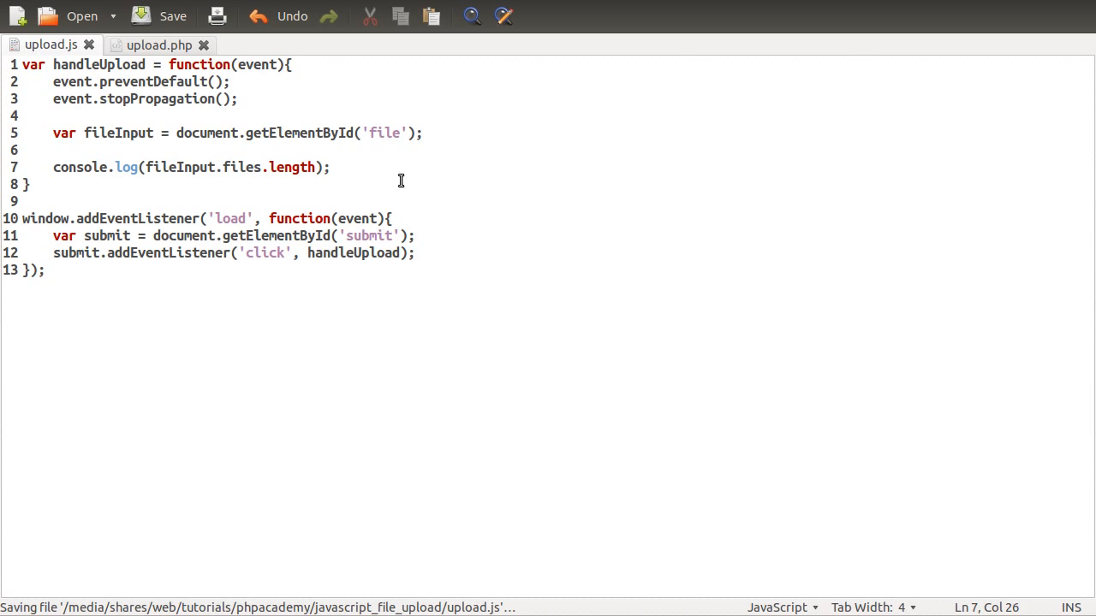
click(158, 45)
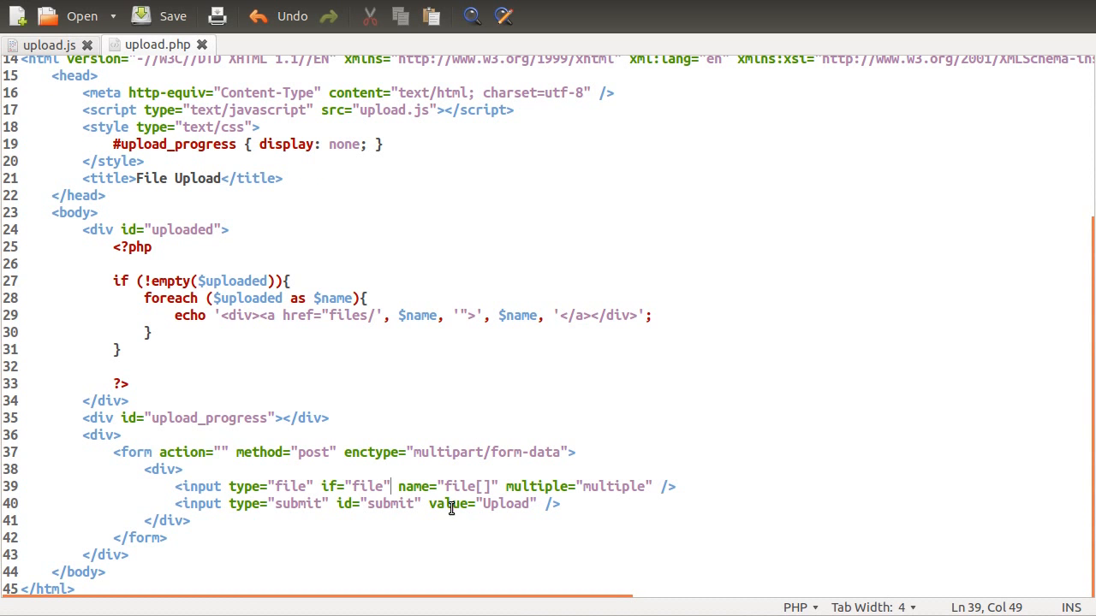
mouse_move(437, 250)
text(d)
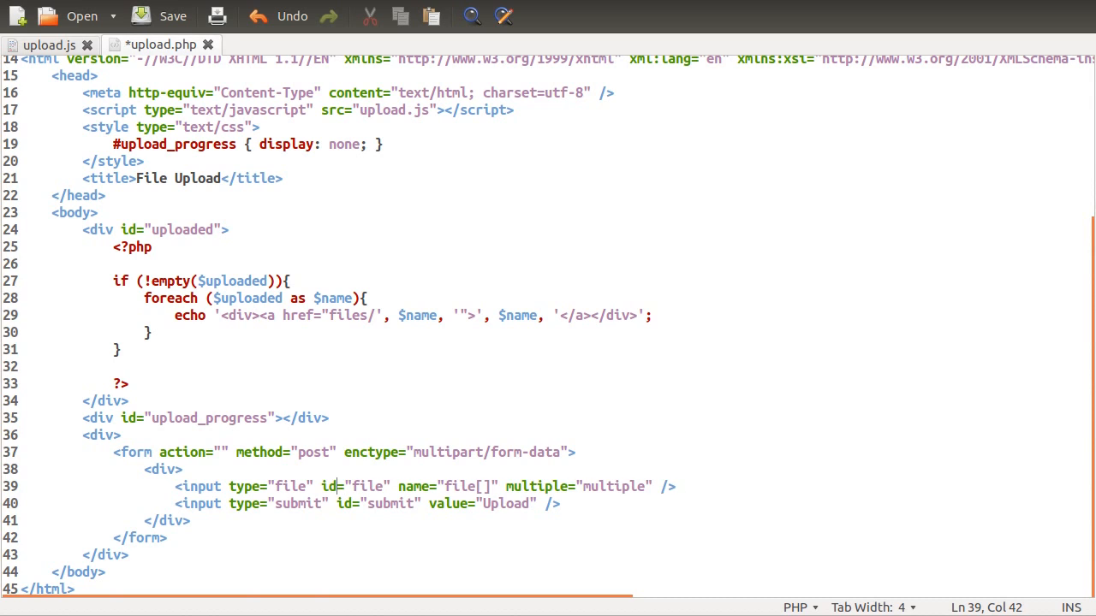
Return to the upload.js script after correcting the input's id="file" attribute.
click(49, 45)
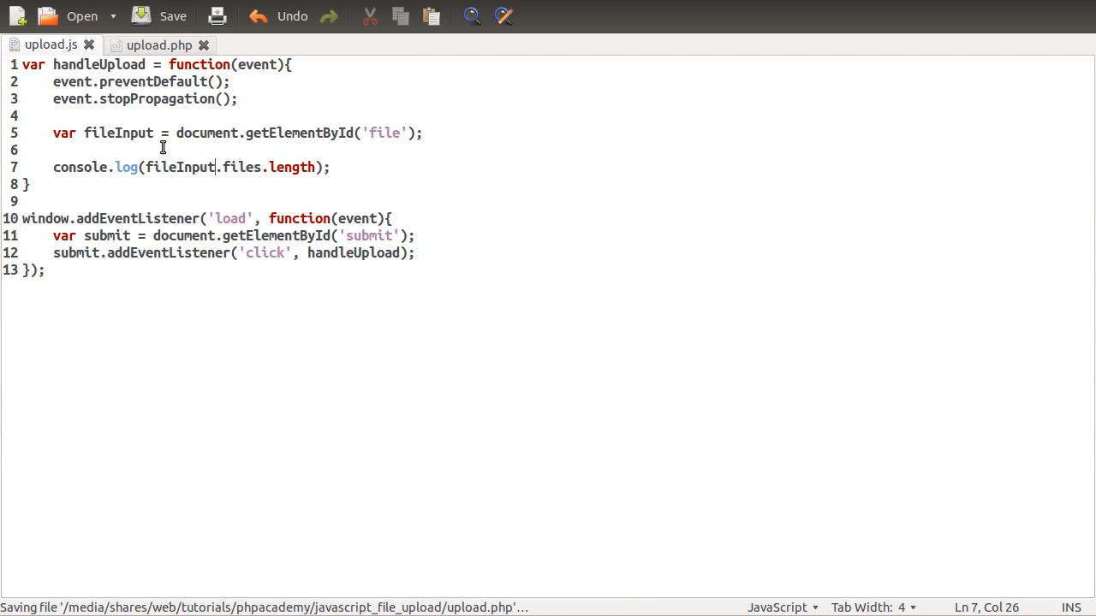
mouse_move(267, 291)
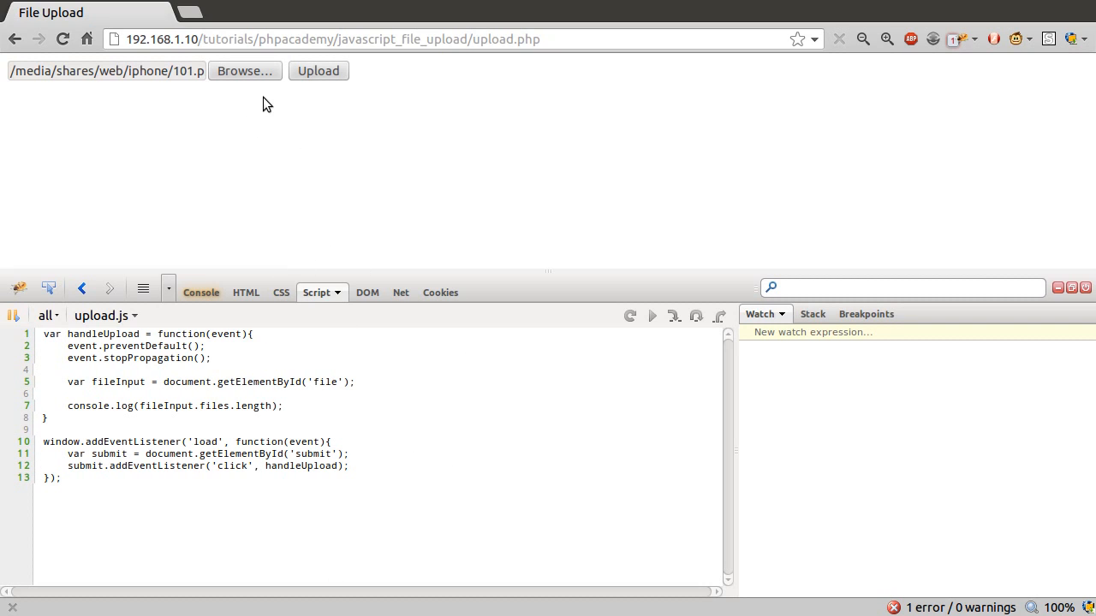
Submit the upload so the Firebug console logs a file count of 4.
click(319, 71)
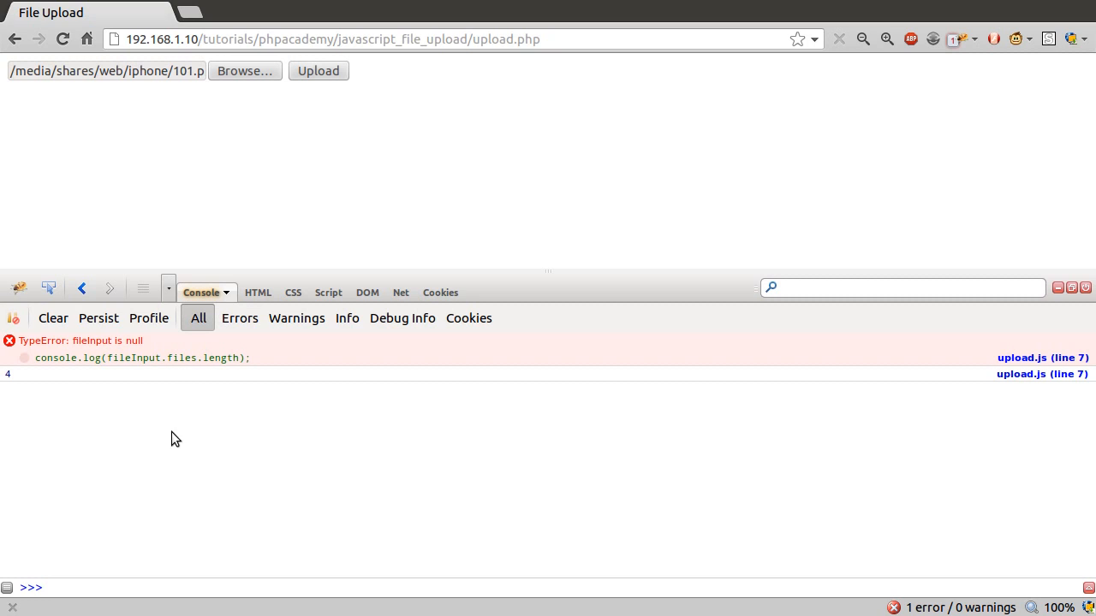
mouse_move(165, 440)
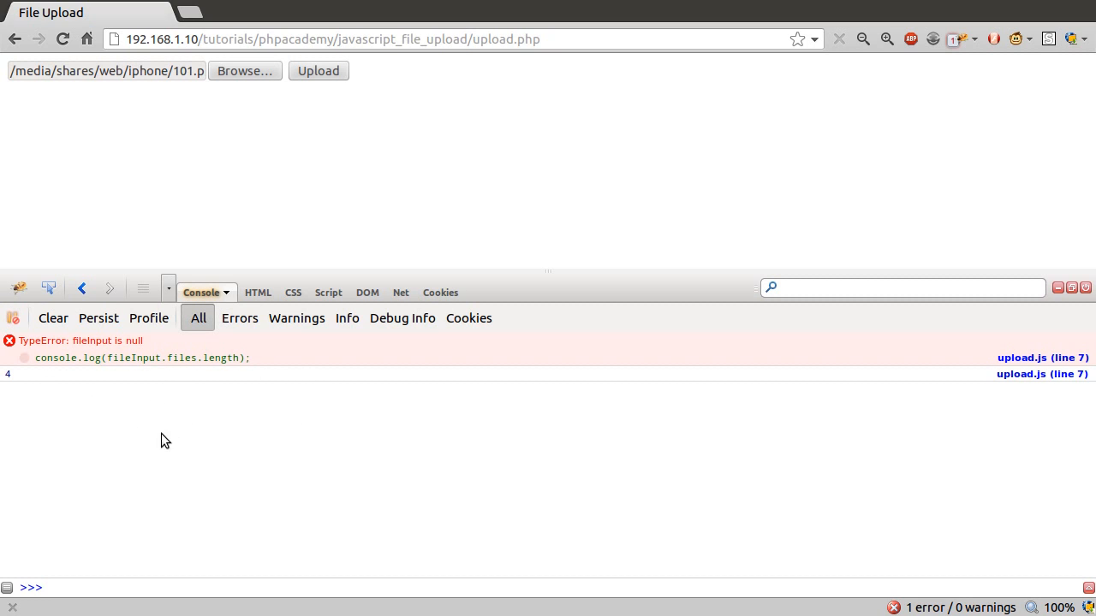
mouse_move(188, 152)
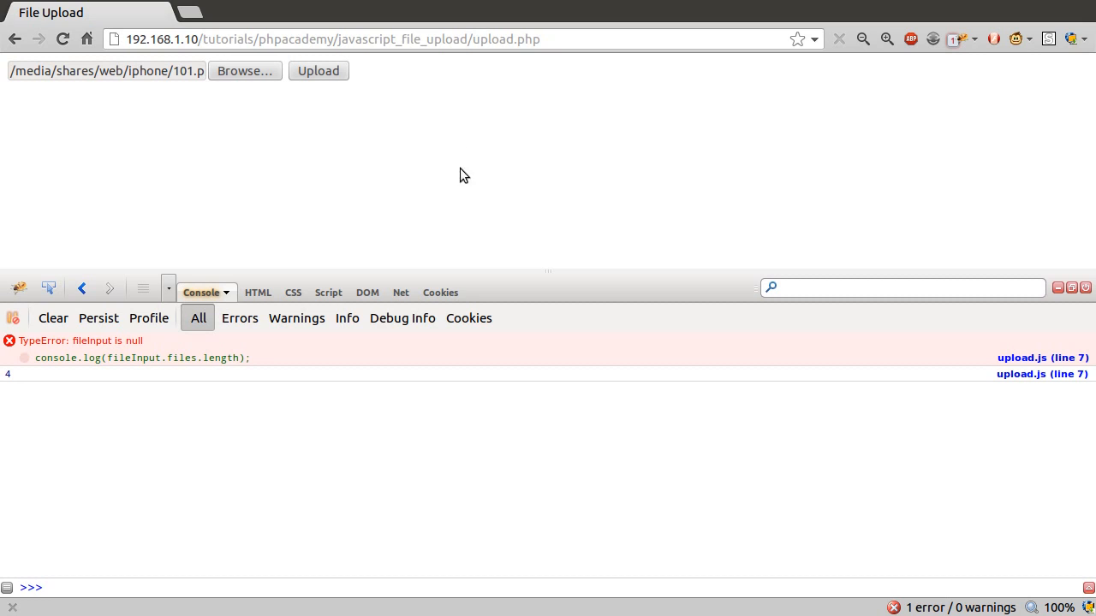
mouse_move(1058, 161)
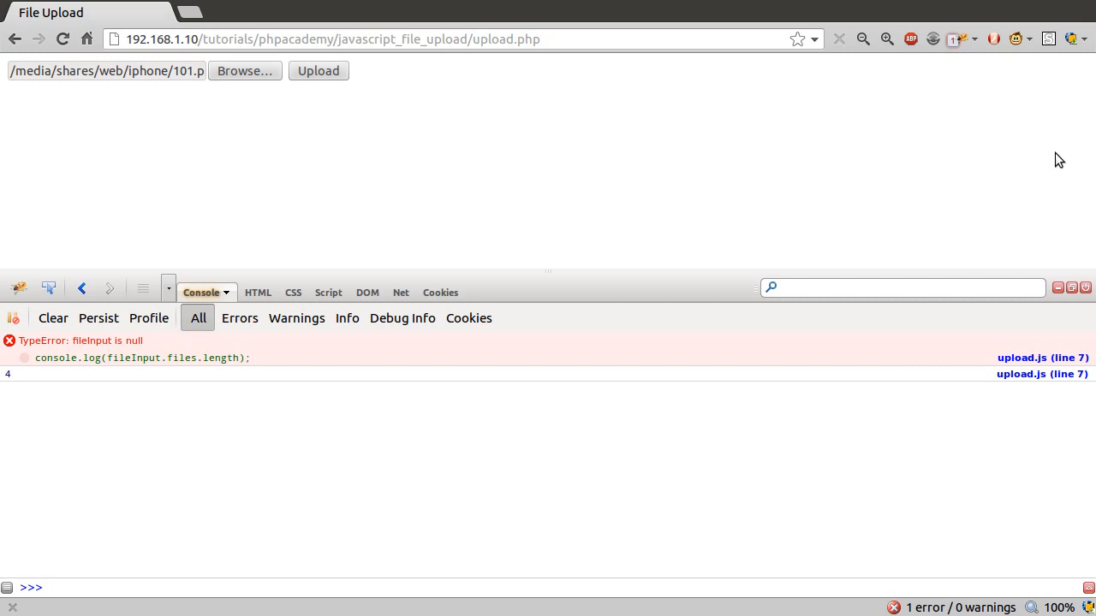